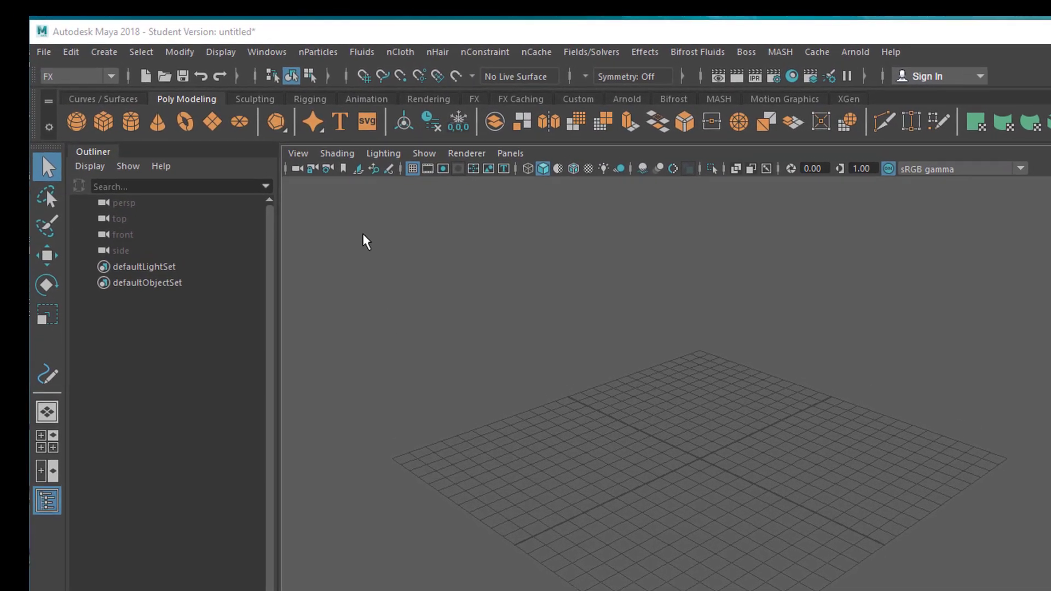
Open the Content Browser on Examples > Modeling > Sculpting Base Meshes > Bipeds and pick CharacterFemale
{"action": "left_click", "coordinate": [274, 52]}
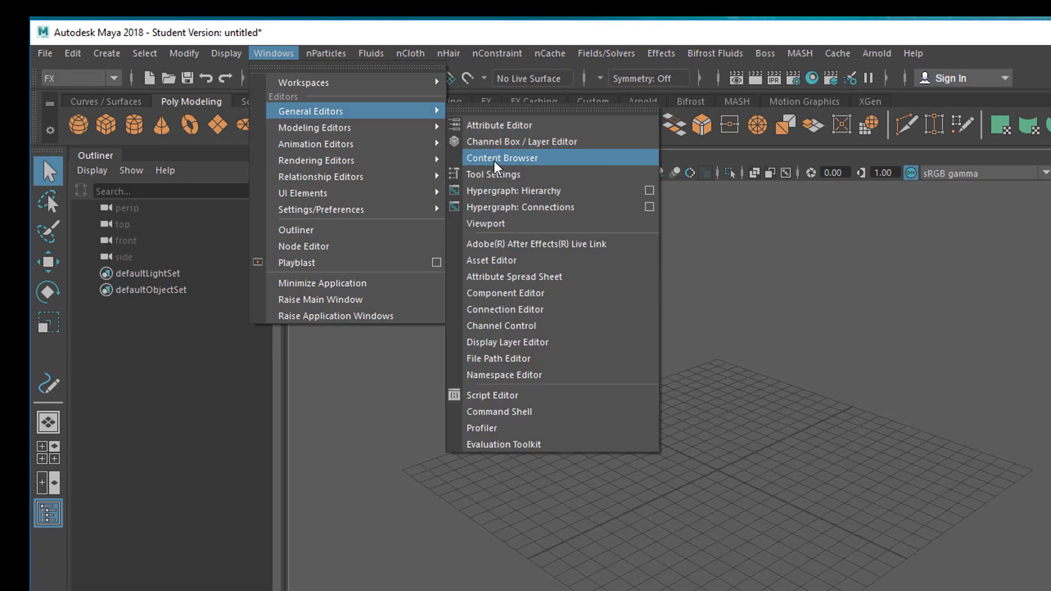
{"action": "left_click", "coordinate": [502, 158]}
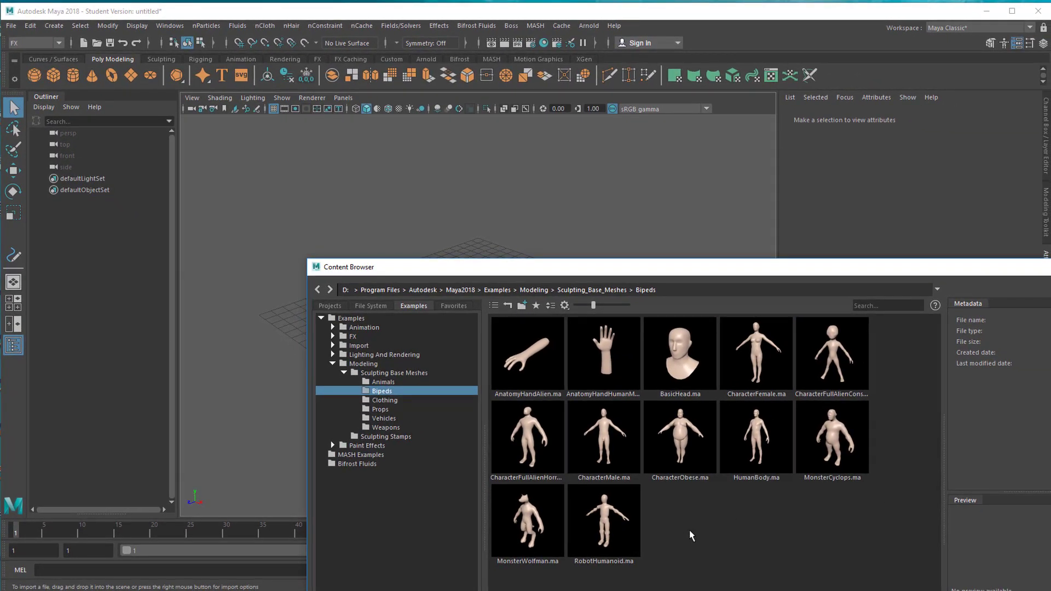
{"action": "mouse_move", "coordinate": [708, 547]}
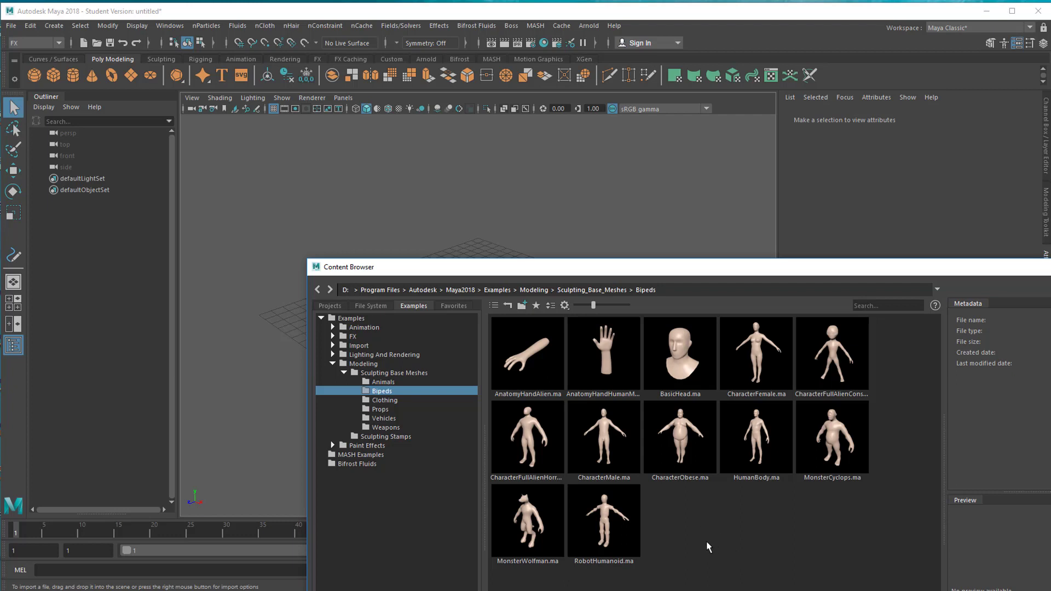
{"action": "left_click", "coordinate": [679, 435]}
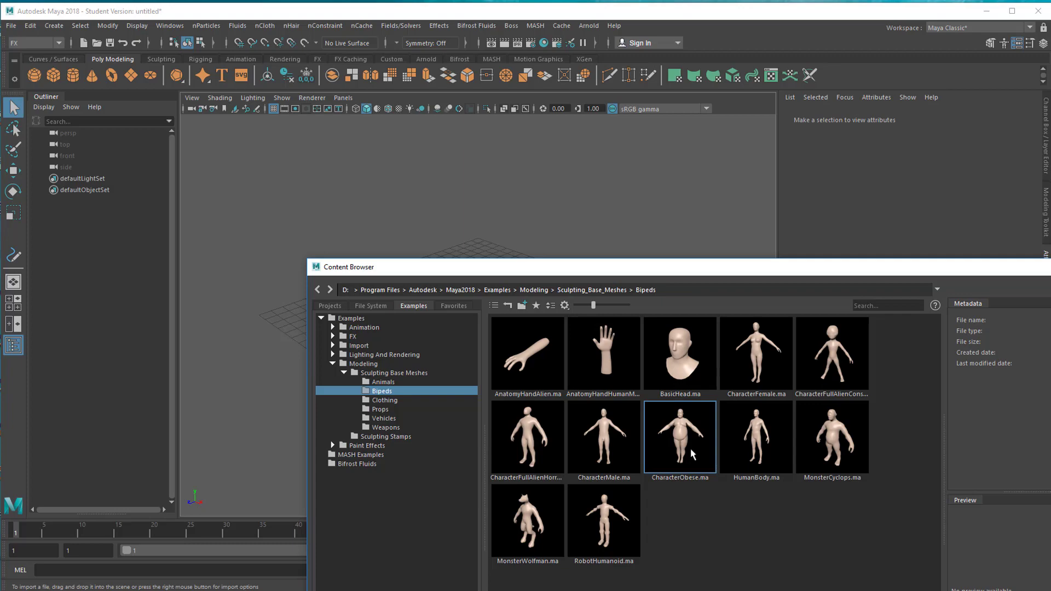
{"action": "left_click", "coordinate": [755, 353]}
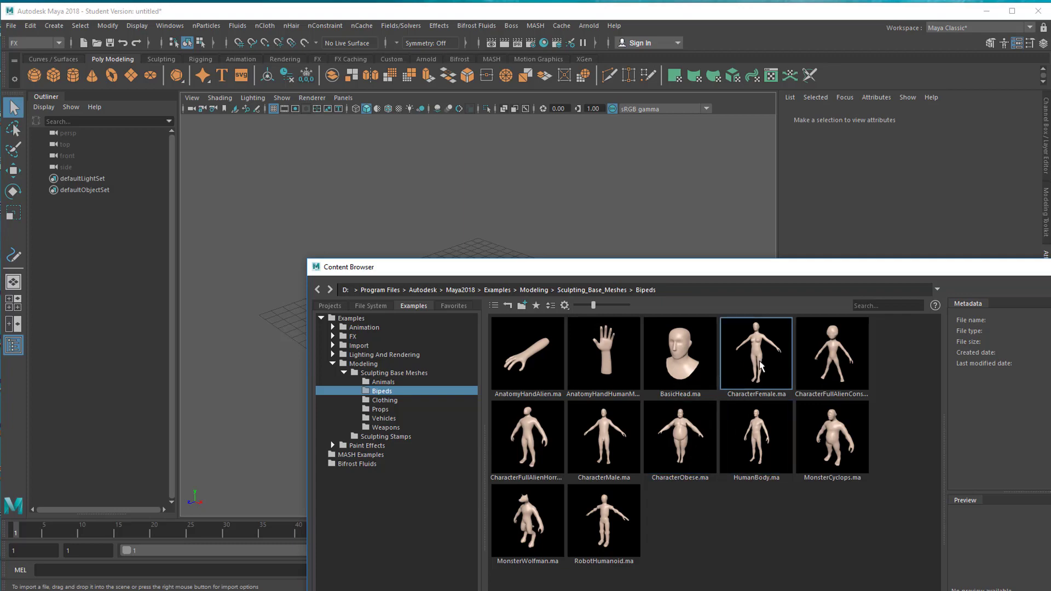
Import CharacterFemale.ma and expand the Animation > Motion_Capture example folder
{"action": "double_click", "coordinate": [755, 353]}
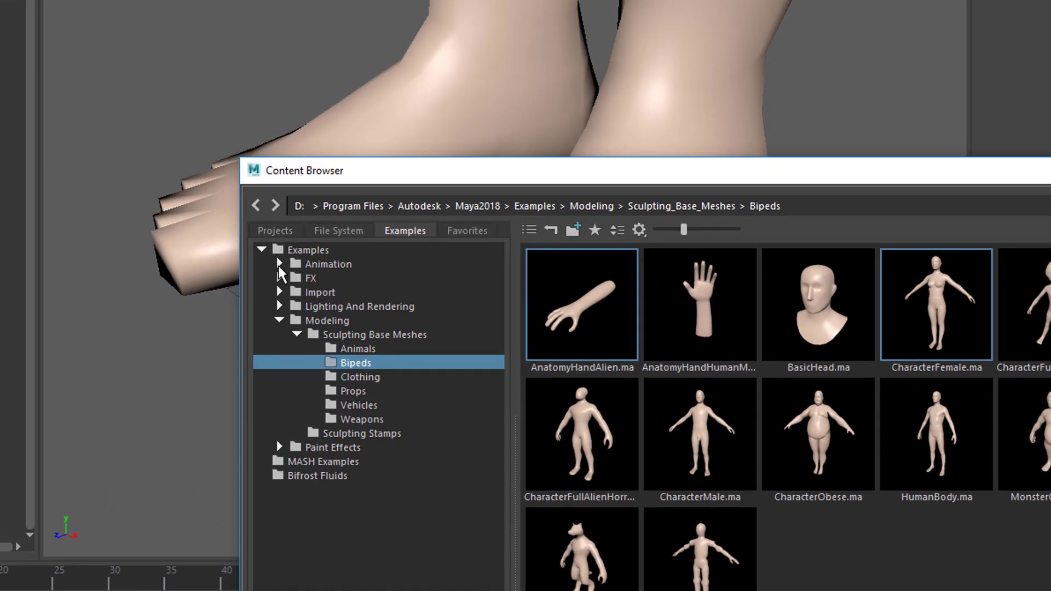
{"action": "left_click", "coordinate": [279, 263]}
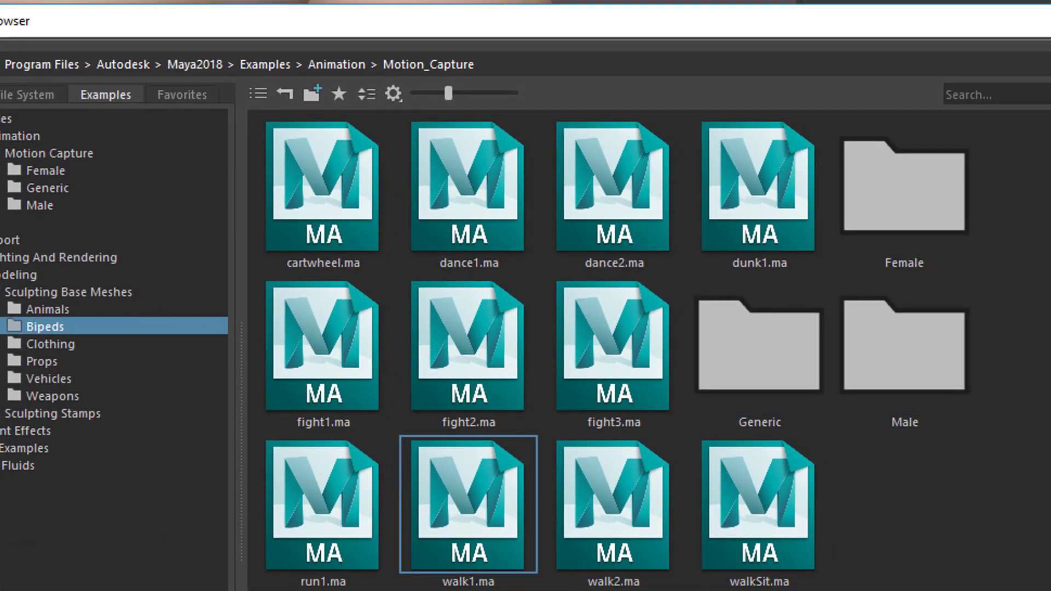
Import walk1.ma, preview its walk cycle, and switch to the Rigging menu set
{"action": "double_click", "coordinate": [469, 505]}
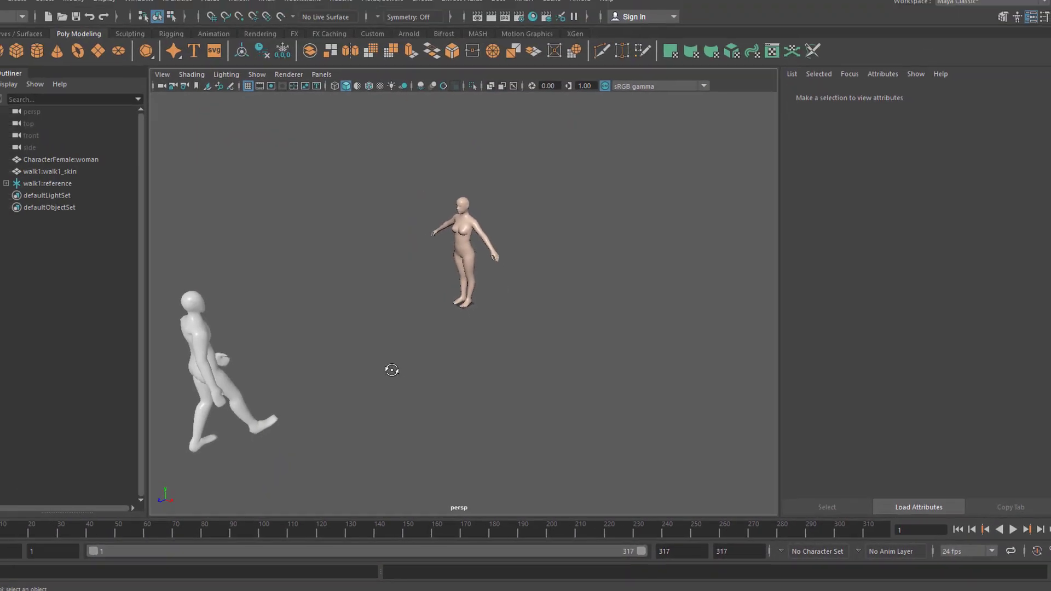
{"action": "left_click", "coordinate": [1015, 529]}
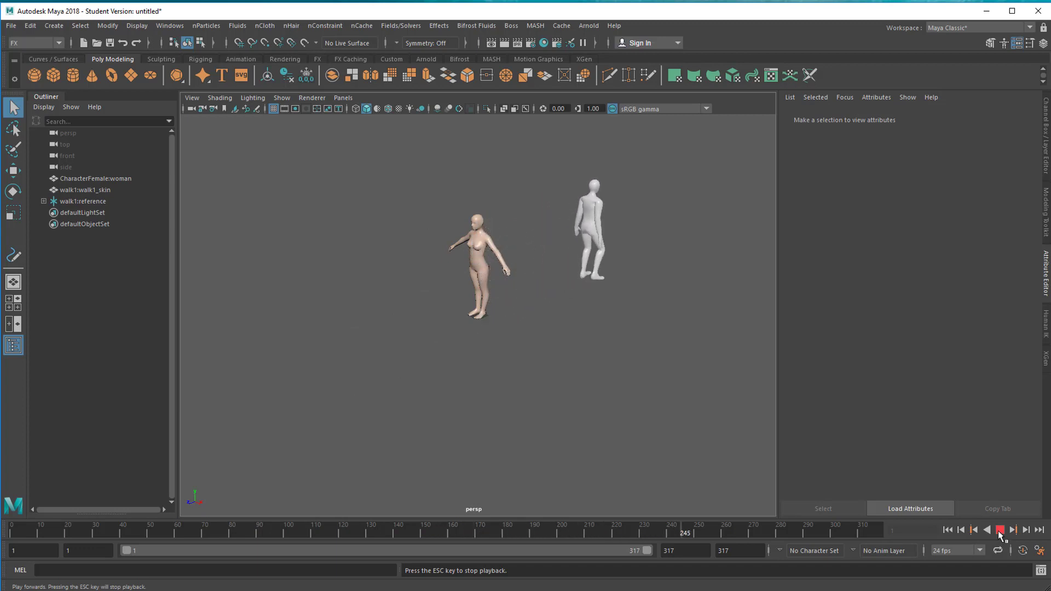
{"action": "left_click", "coordinate": [998, 530]}
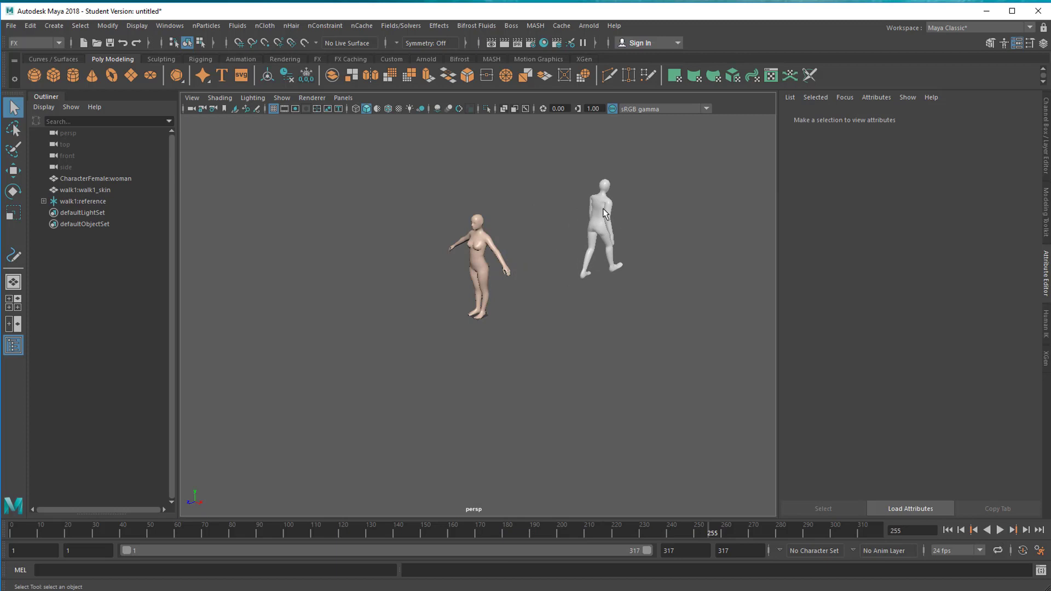
{"action": "mouse_move", "coordinate": [603, 227]}
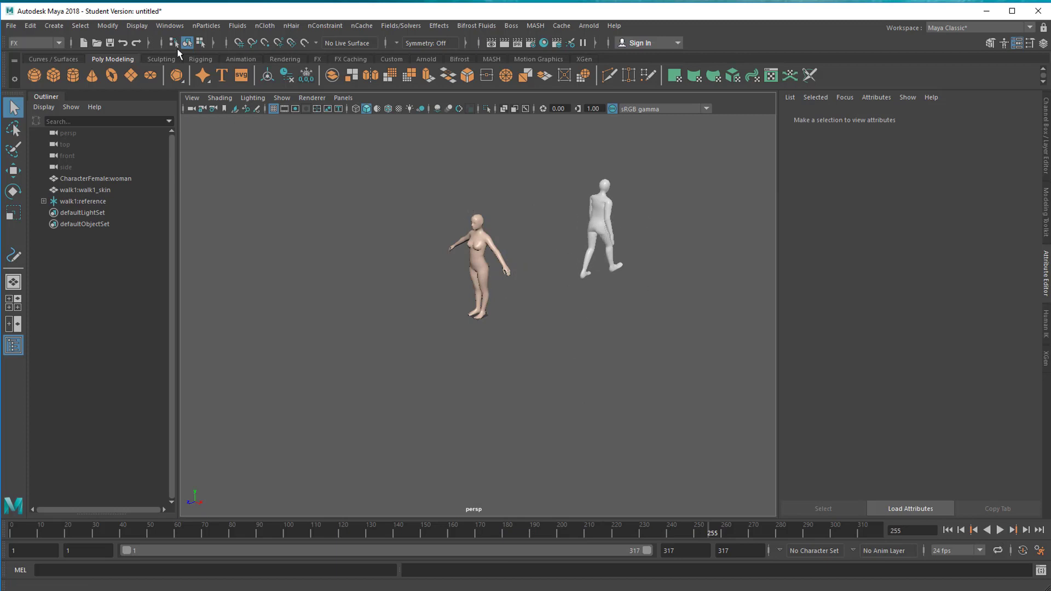
{"action": "left_click", "coordinate": [33, 42]}
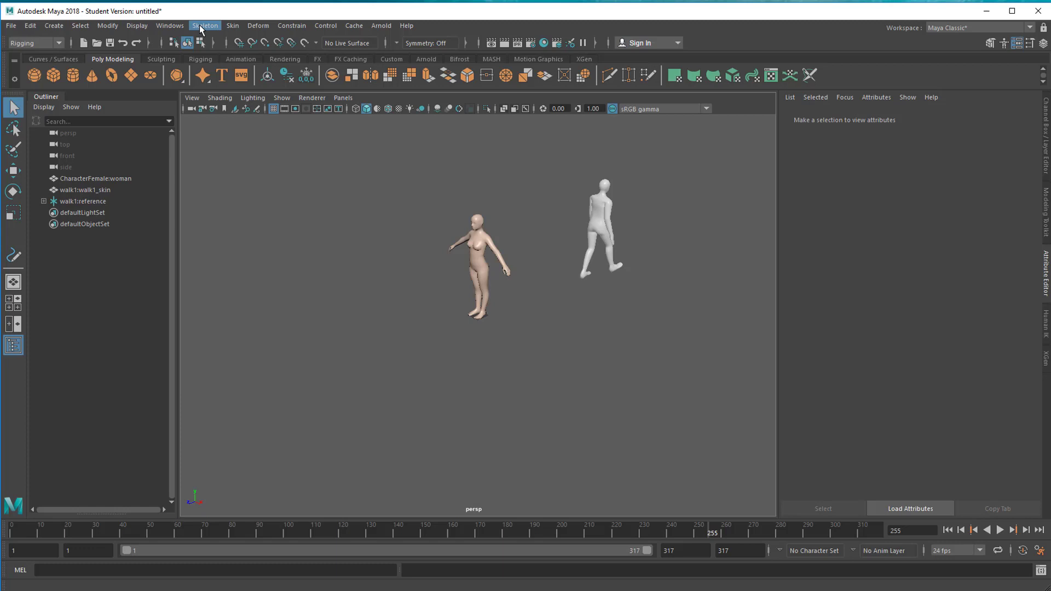
Open Skeleton > HumanIK, rewind the timeline to the start, and select the female mesh
{"action": "left_click", "coordinate": [205, 26]}
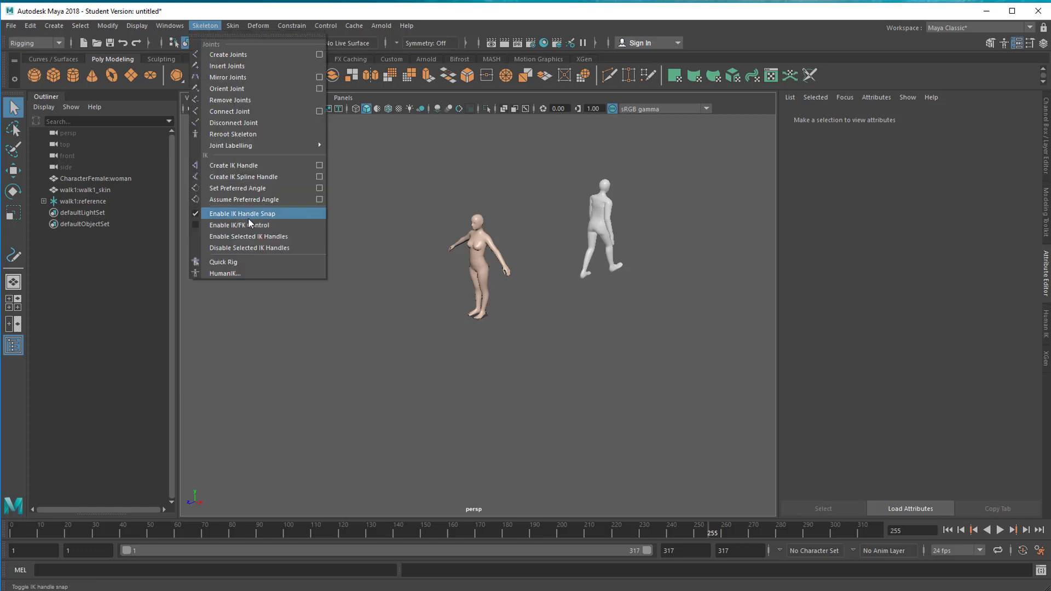
{"action": "mouse_move", "coordinate": [243, 274]}
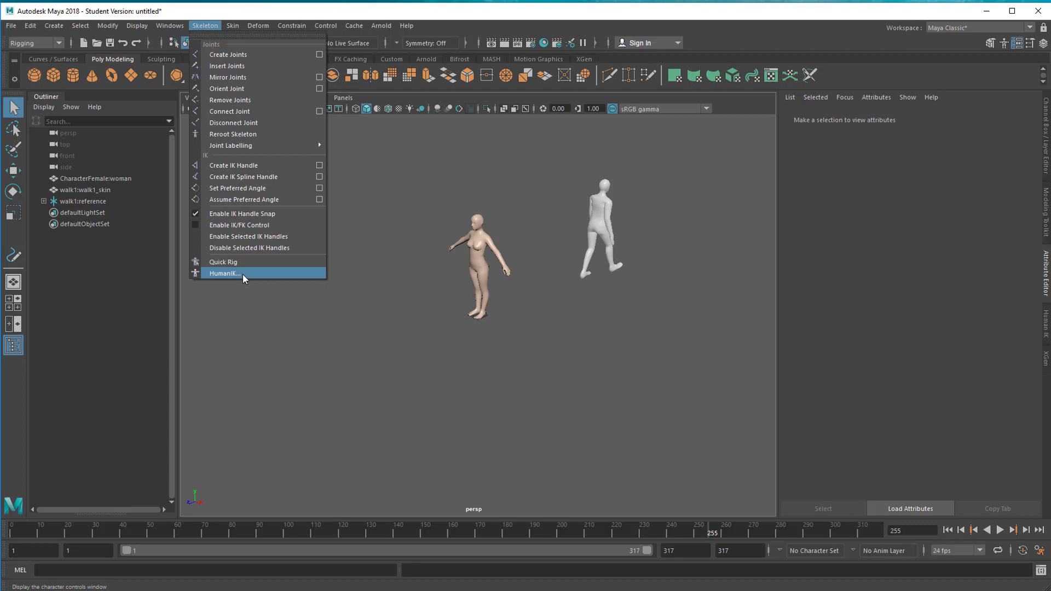
{"action": "left_click", "coordinate": [224, 272]}
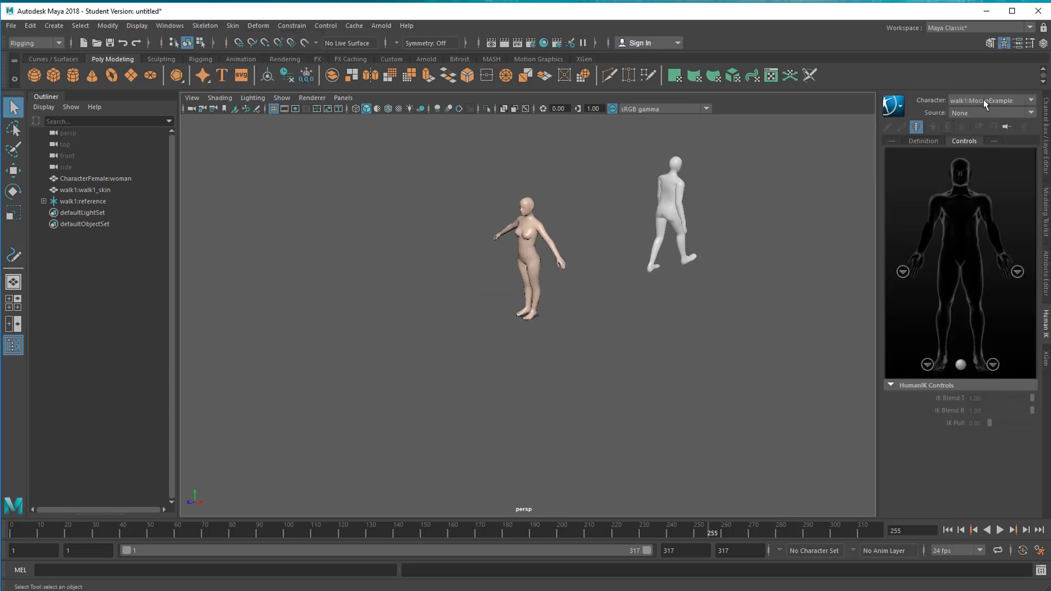
{"action": "mouse_move", "coordinate": [1000, 105]}
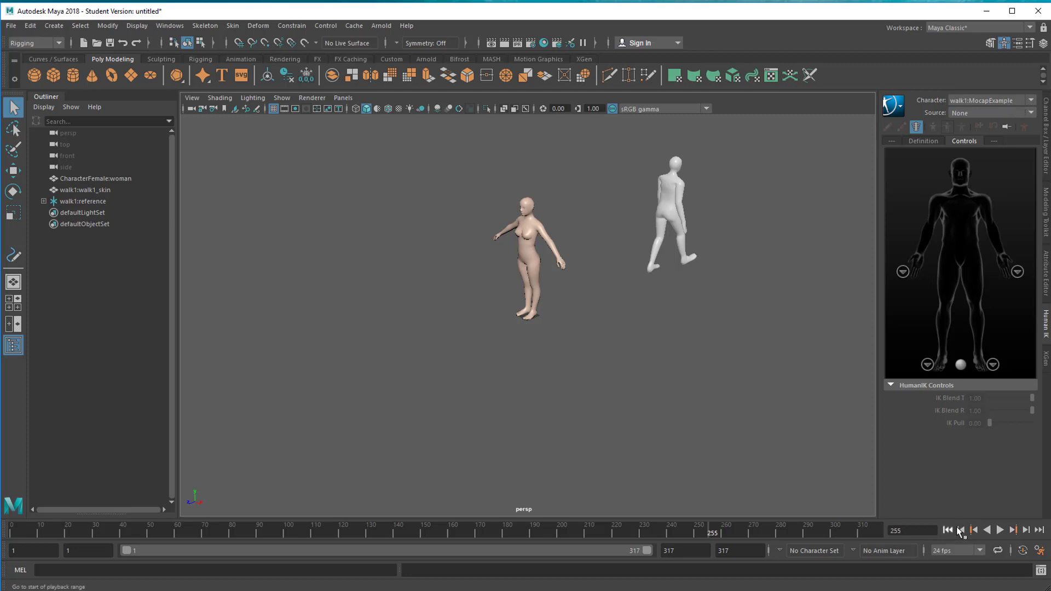
{"action": "left_click", "coordinate": [947, 529]}
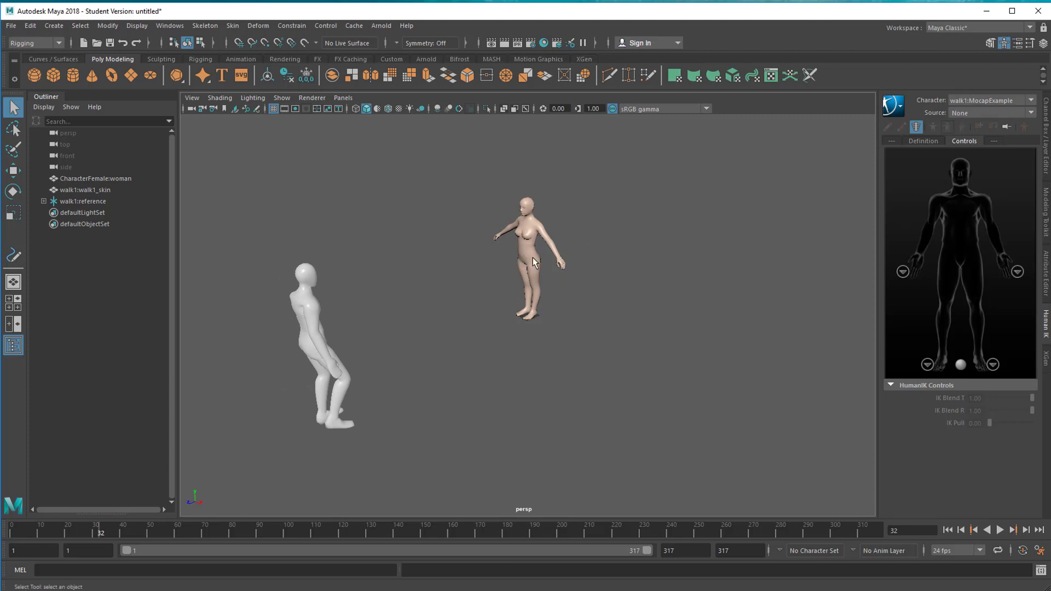
{"action": "left_click", "coordinate": [533, 262]}
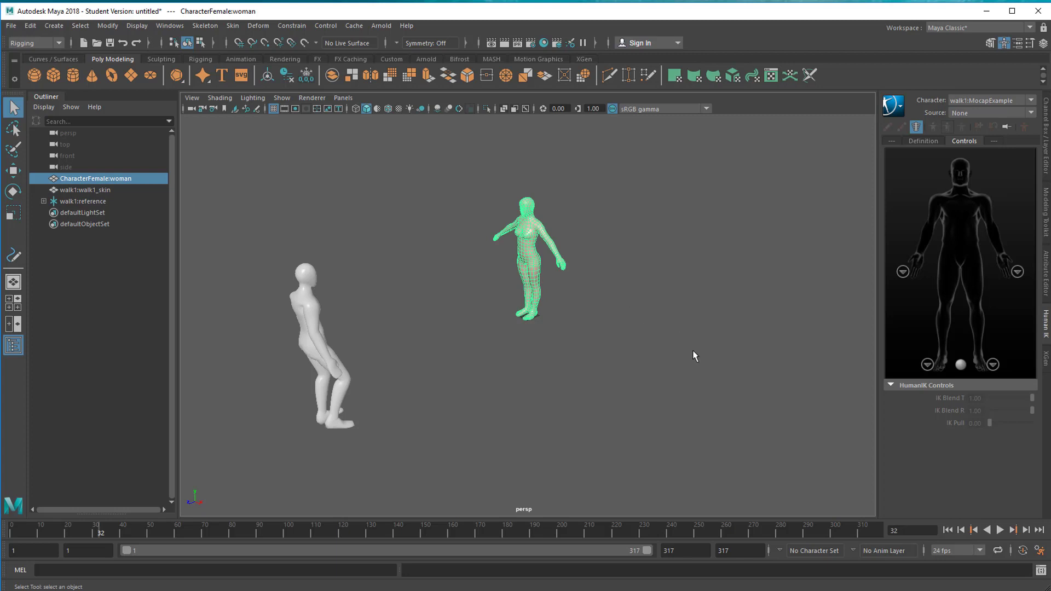
{"action": "mouse_move", "coordinate": [204, 26]}
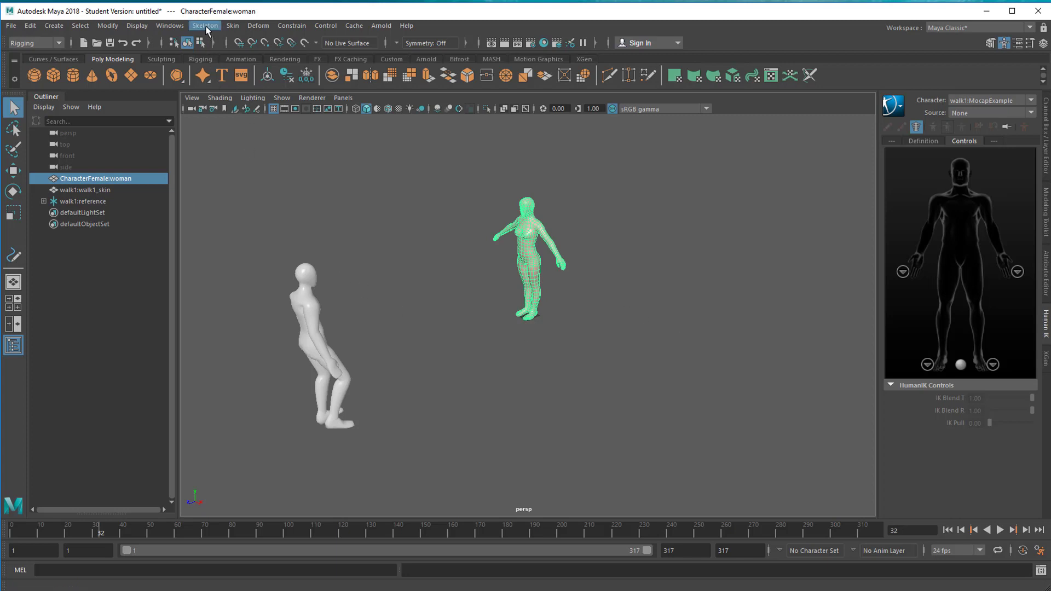
Quick-rig the female mesh as QuickRigCharacter with a control rig, then replay the walk
{"action": "left_click", "coordinate": [205, 26]}
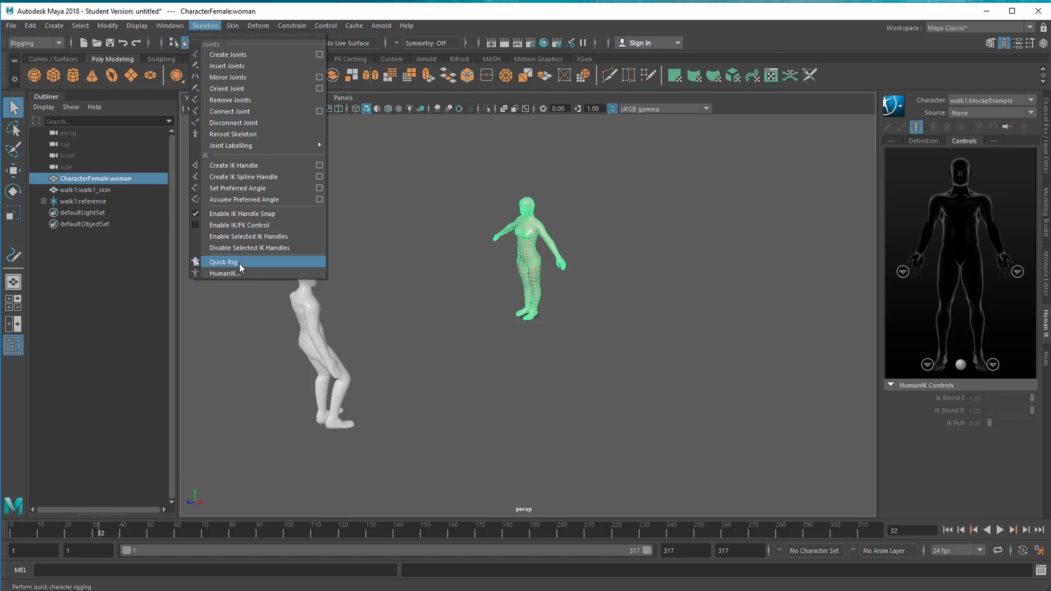
{"action": "left_click", "coordinate": [224, 262]}
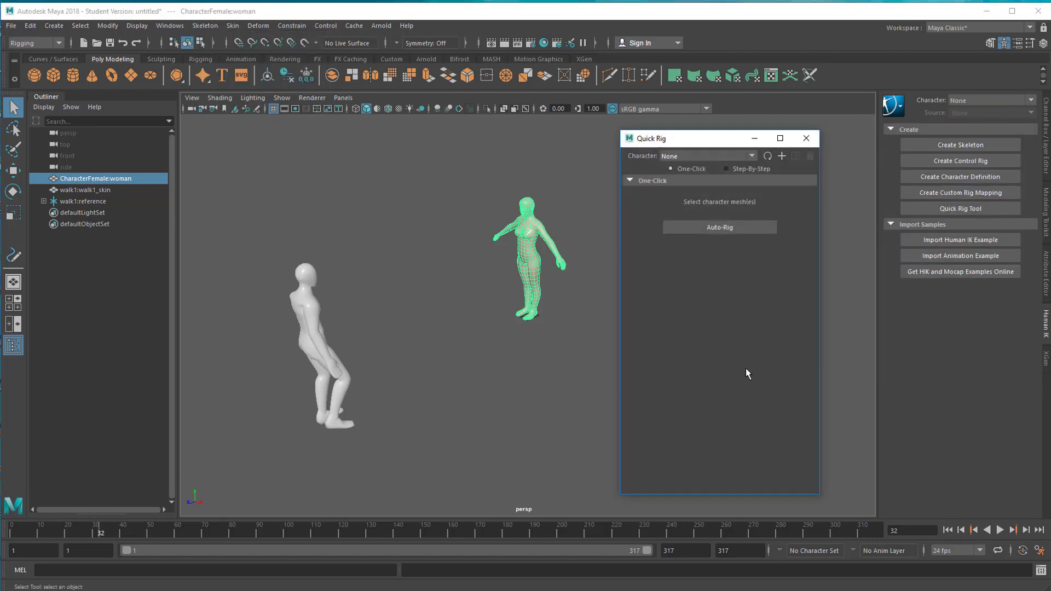
{"action": "left_click", "coordinate": [719, 227]}
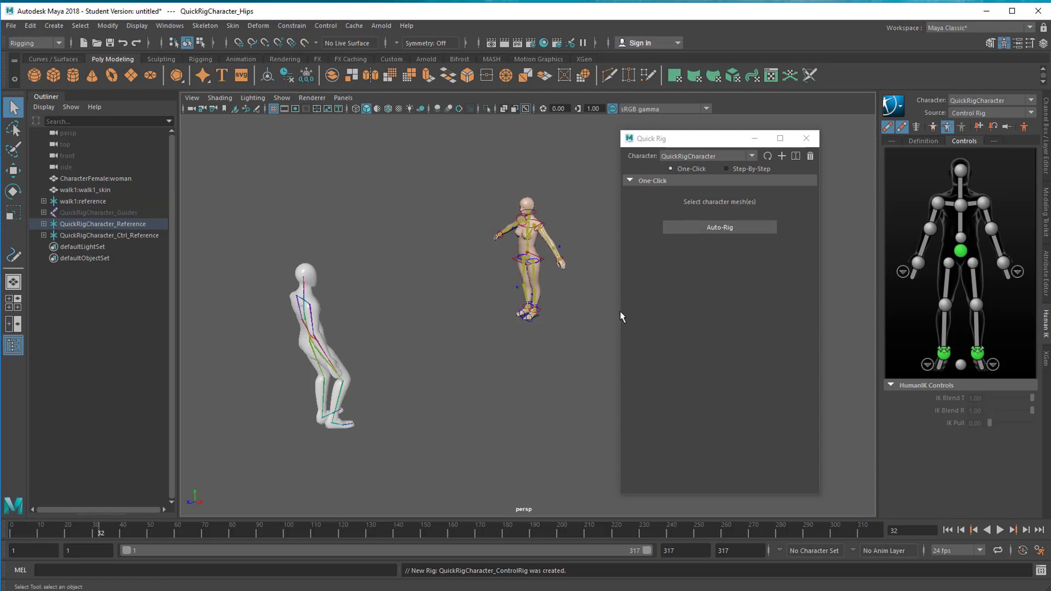
{"action": "left_click", "coordinate": [806, 138]}
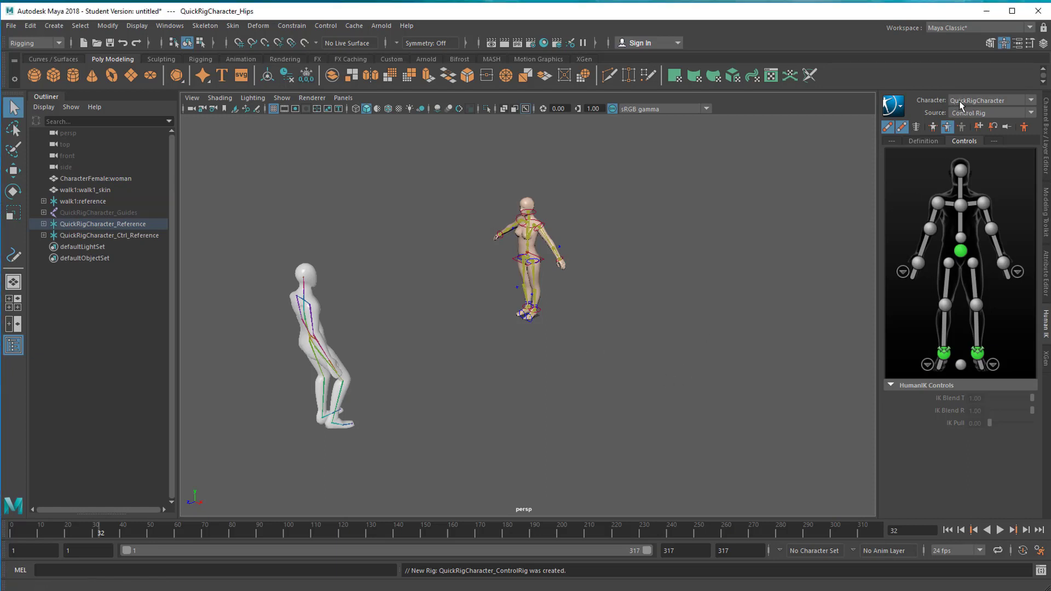
{"action": "mouse_move", "coordinate": [997, 105]}
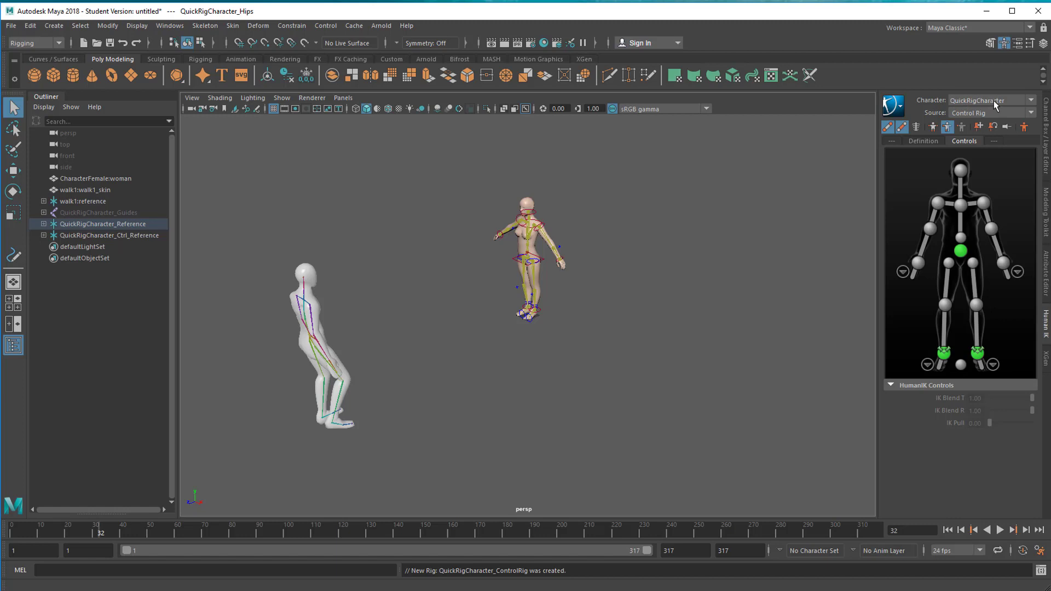
{"action": "mouse_move", "coordinate": [1000, 106]}
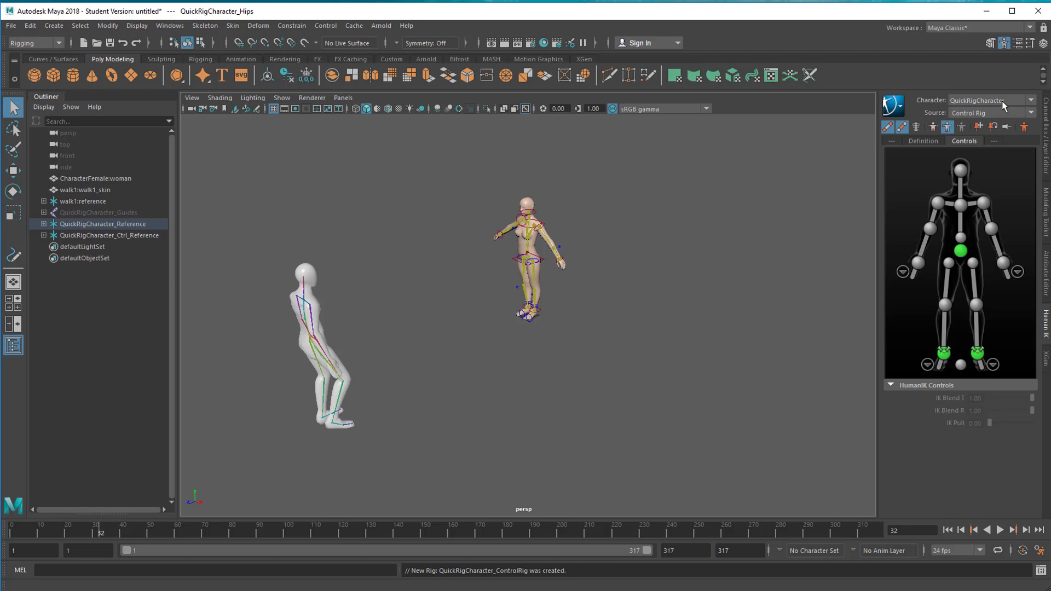
{"action": "mouse_move", "coordinate": [983, 120]}
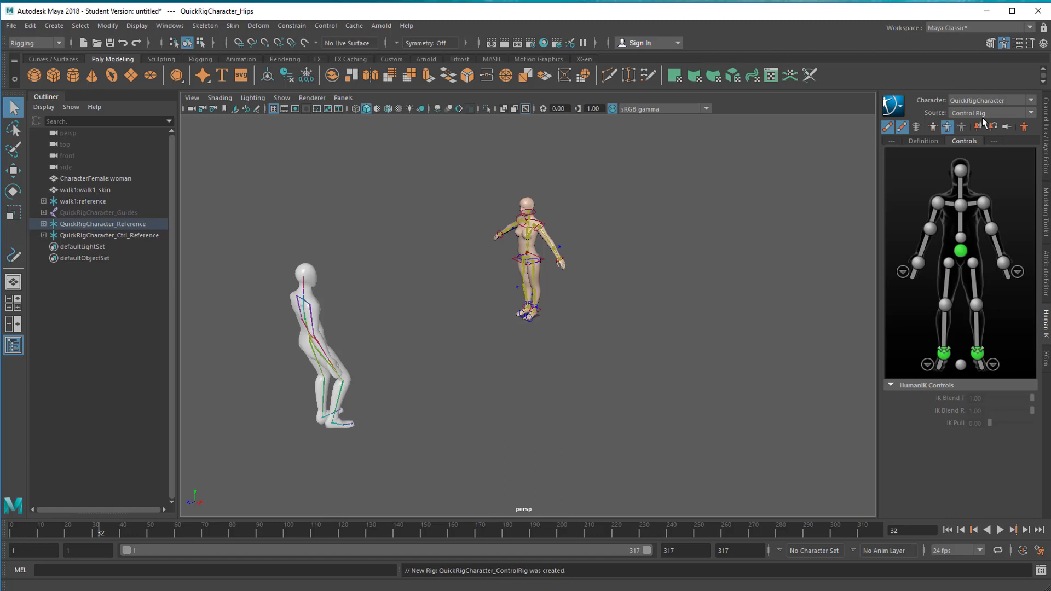
{"action": "mouse_move", "coordinate": [983, 119]}
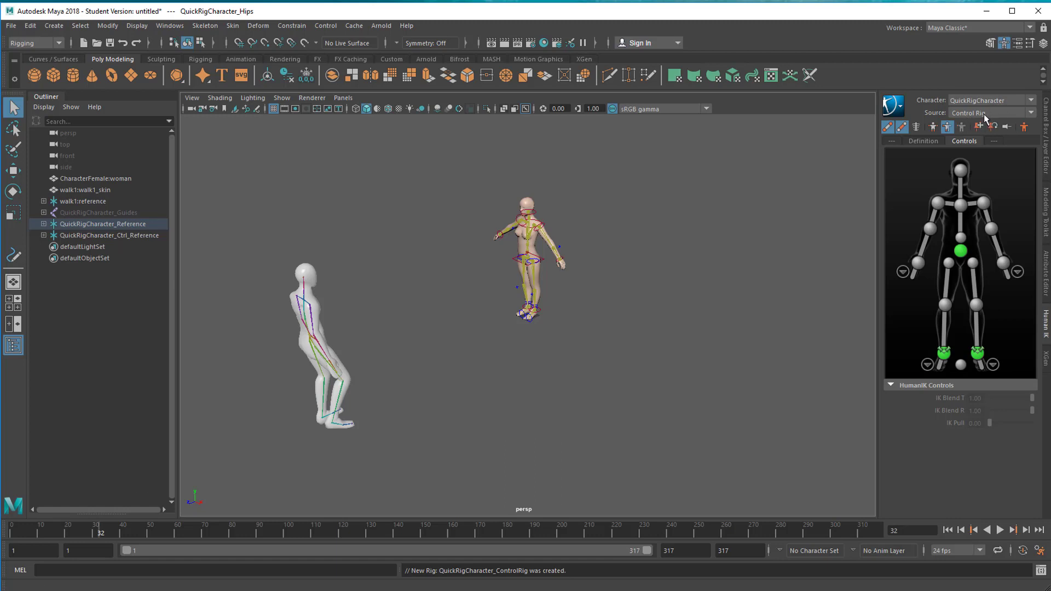
{"action": "mouse_move", "coordinate": [947, 529]}
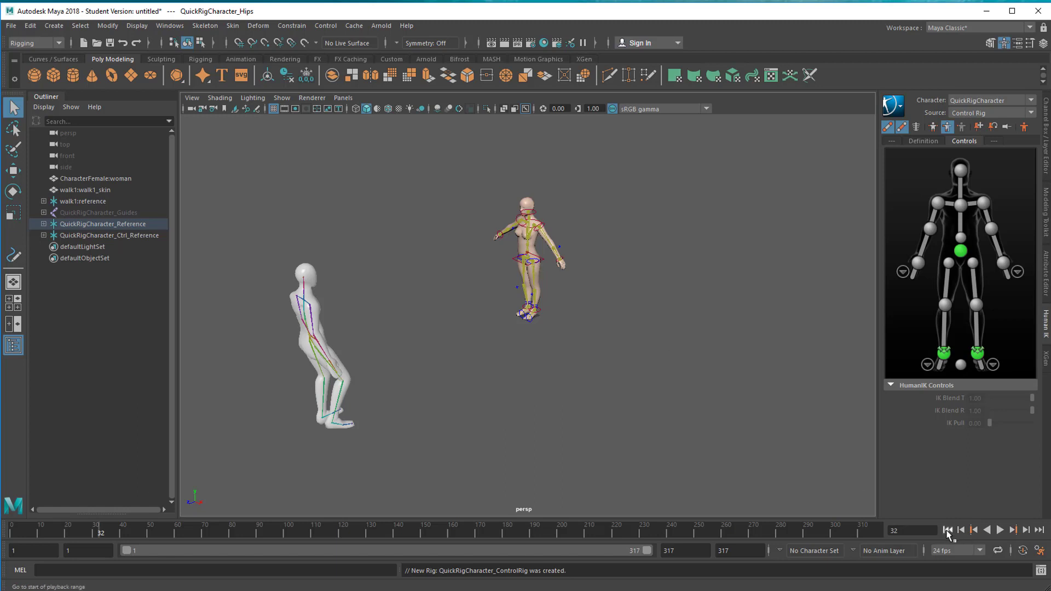
{"action": "left_click", "coordinate": [1000, 530]}
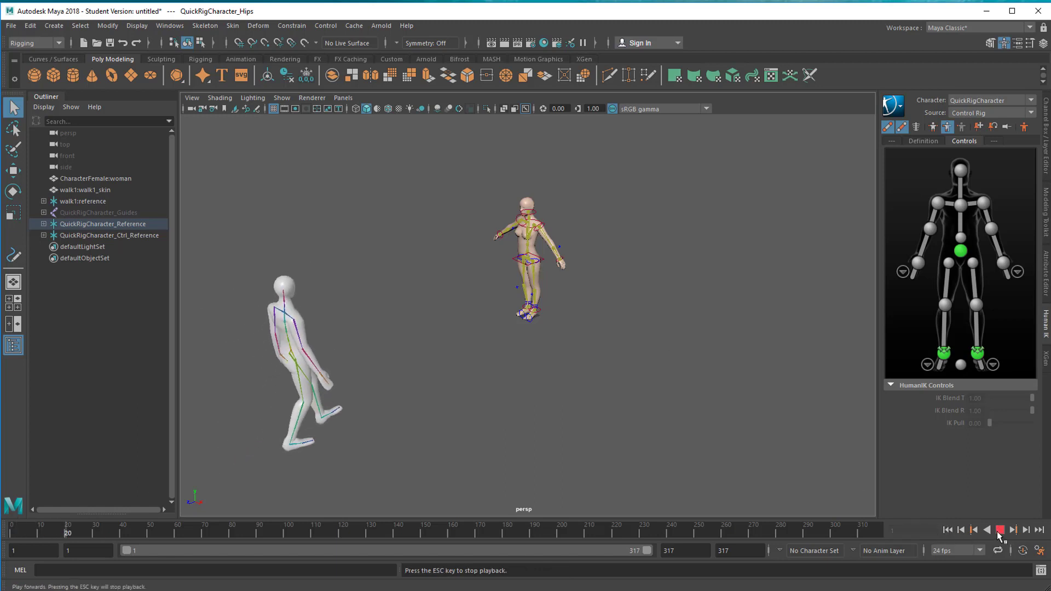
{"action": "left_click", "coordinate": [998, 529]}
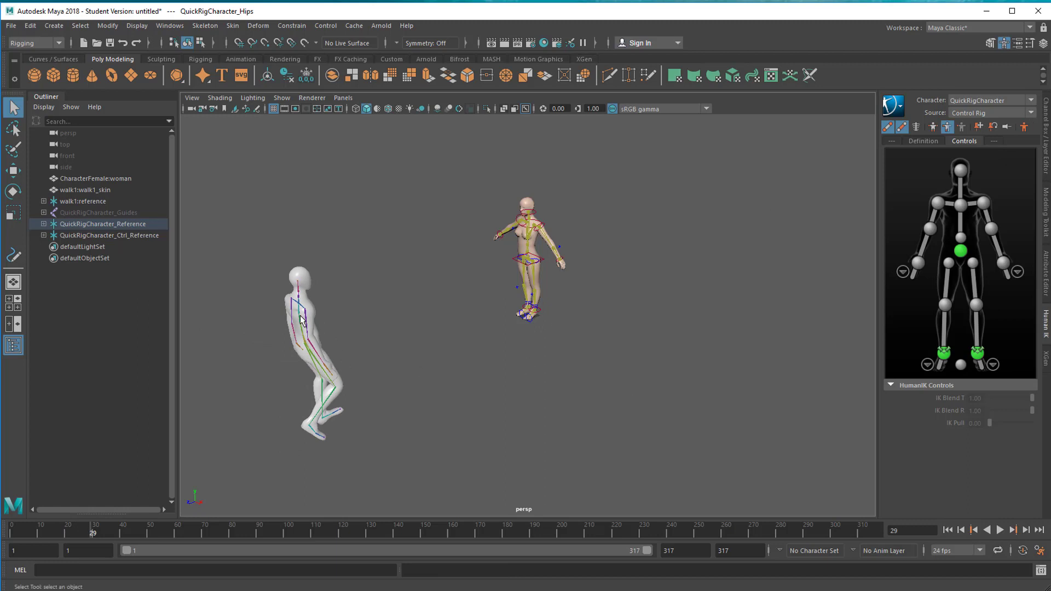
{"action": "mouse_move", "coordinate": [1044, 114]}
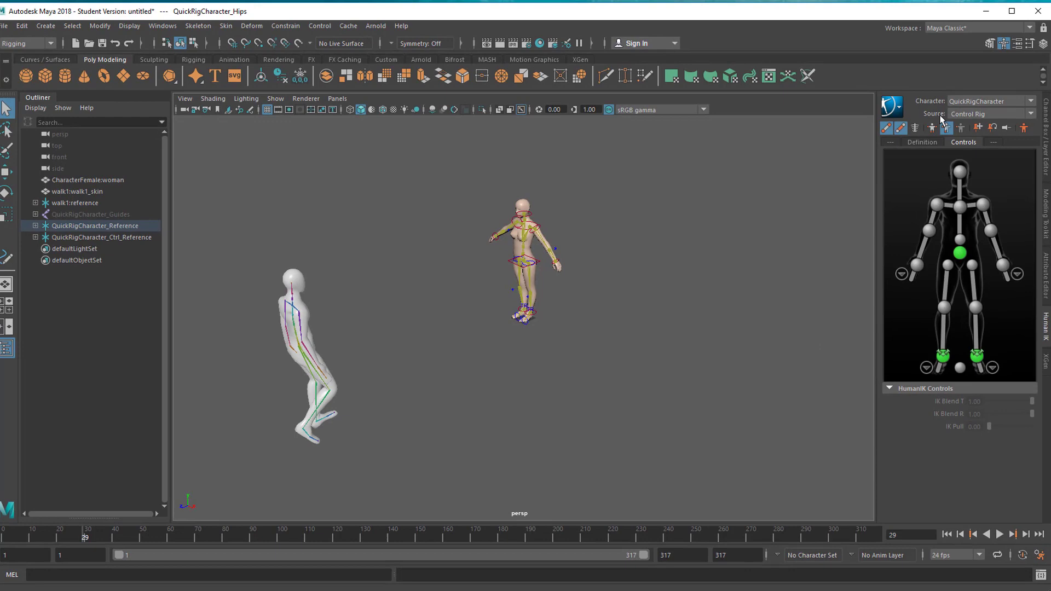
Set QuickRigCharacter's Source to walk1:MocapExample and play back the walk
{"action": "left_click", "coordinate": [1031, 113]}
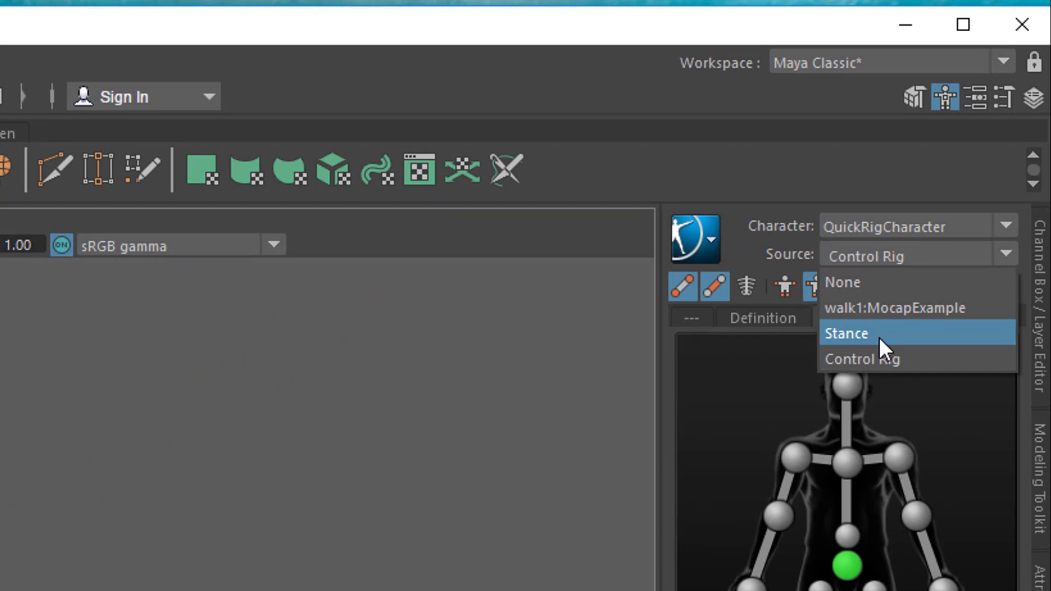
{"action": "mouse_move", "coordinate": [894, 310]}
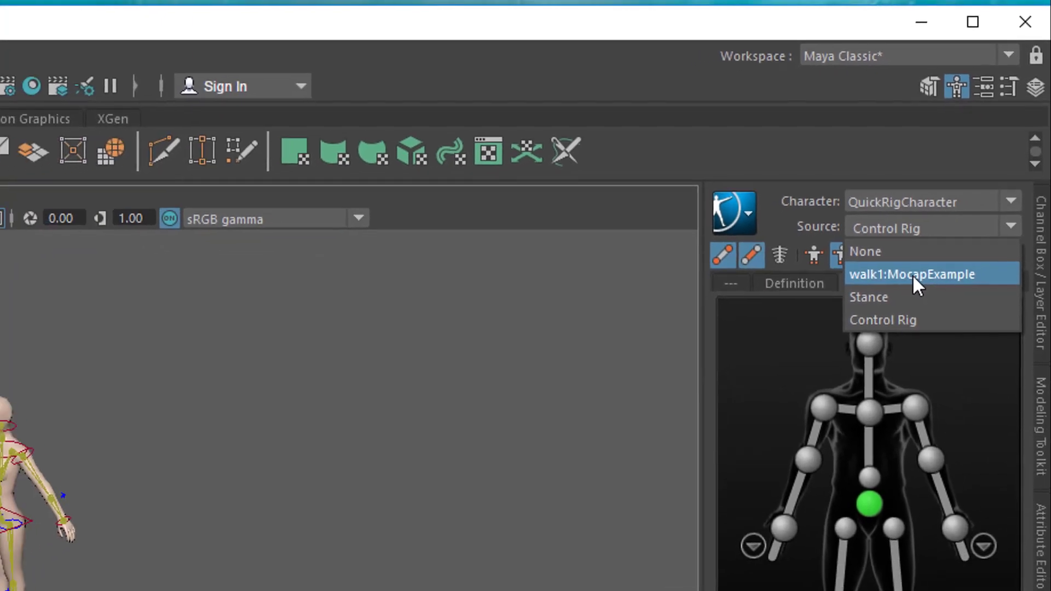
{"action": "left_click", "coordinate": [910, 274]}
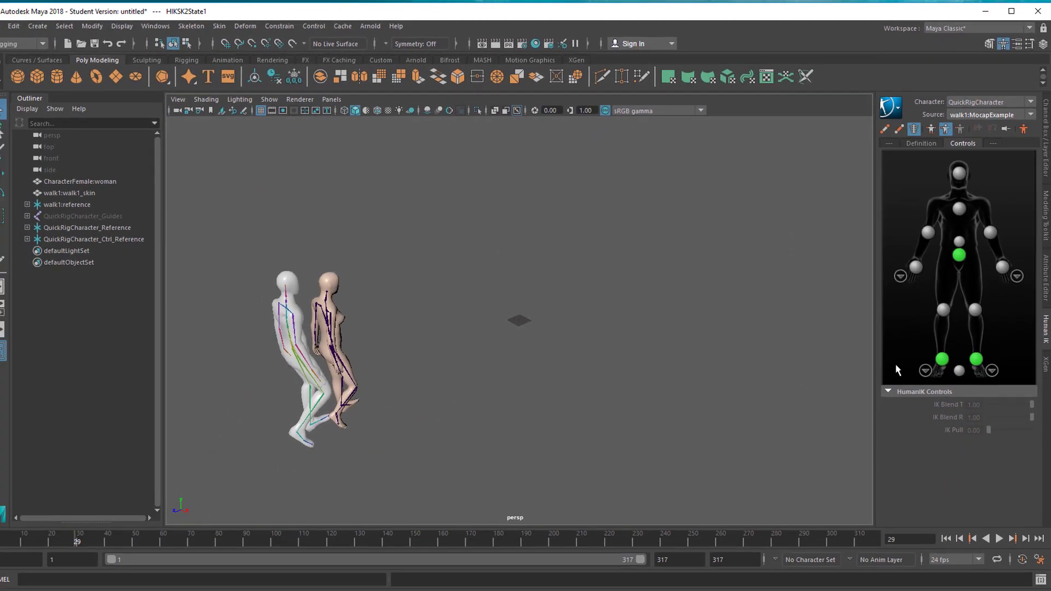
{"action": "left_click", "coordinate": [998, 538]}
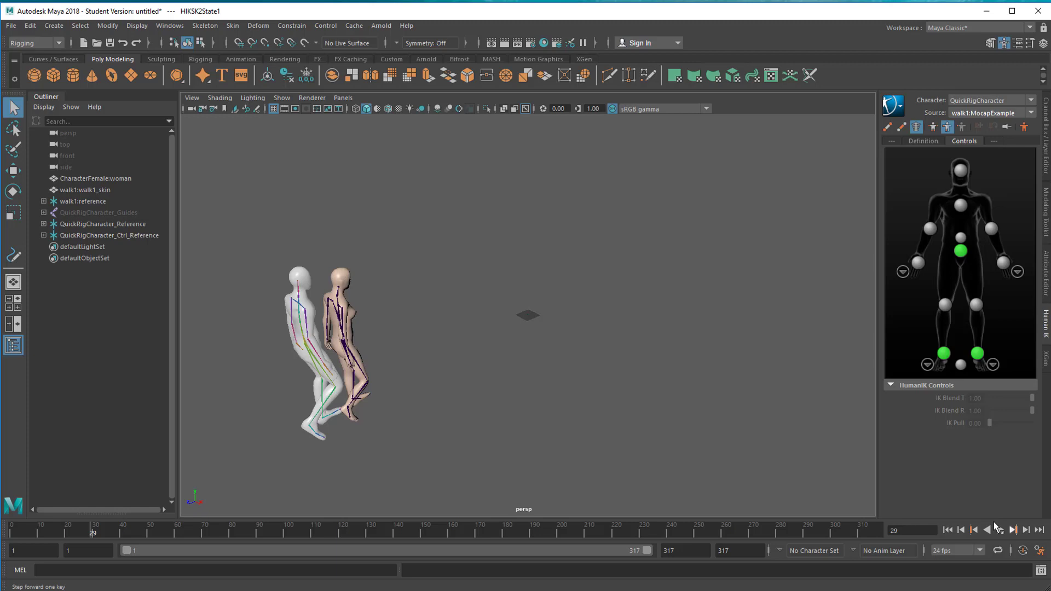
{"action": "left_click", "coordinate": [1001, 529]}
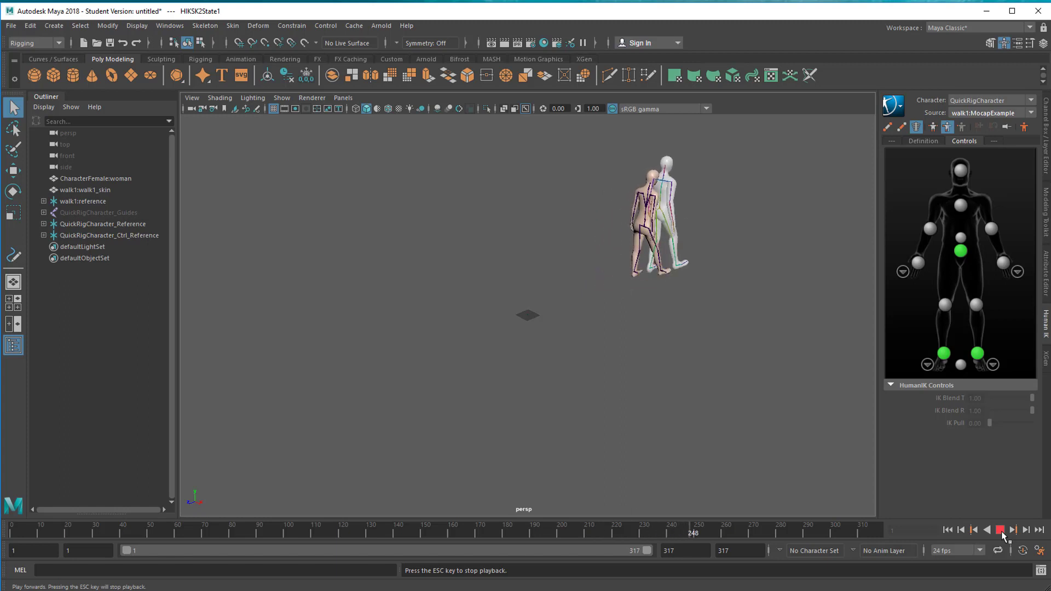
{"action": "left_click", "coordinate": [1016, 529]}
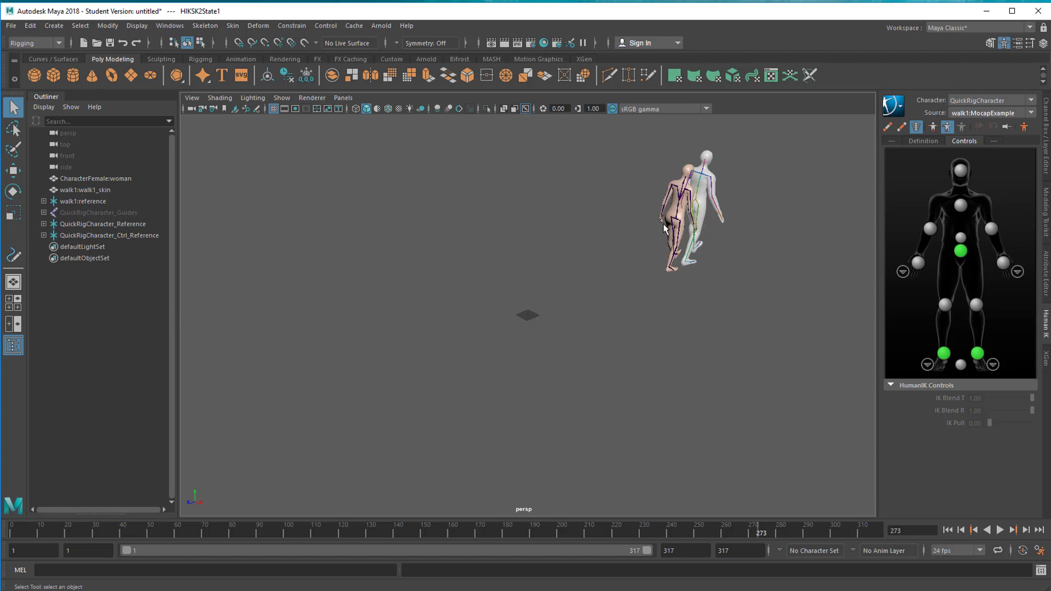
{"action": "mouse_move", "coordinate": [712, 189]}
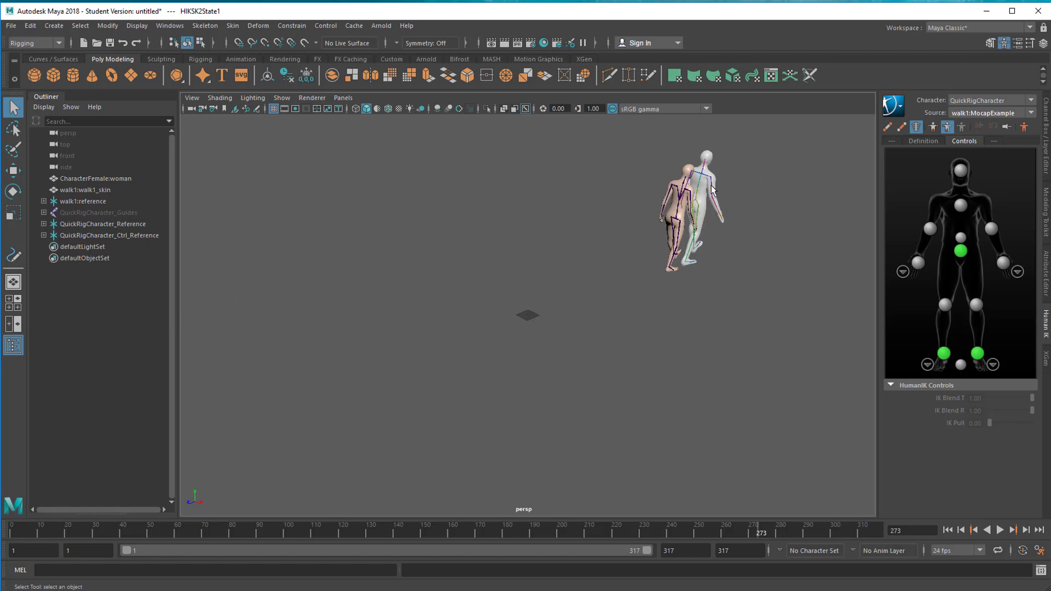
{"action": "mouse_move", "coordinate": [120, 285]}
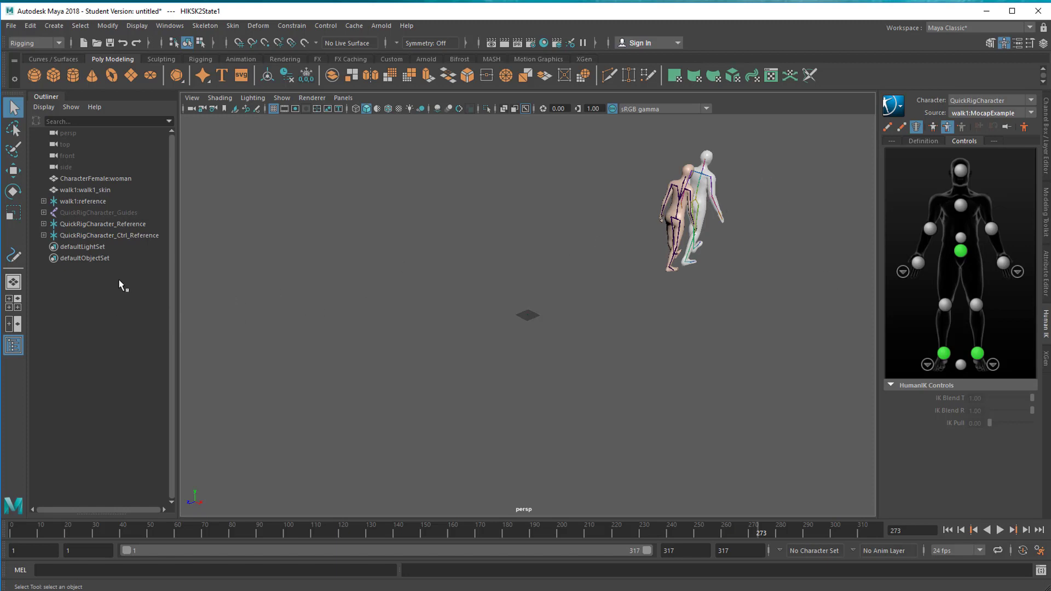
{"action": "mouse_move", "coordinate": [104, 194]}
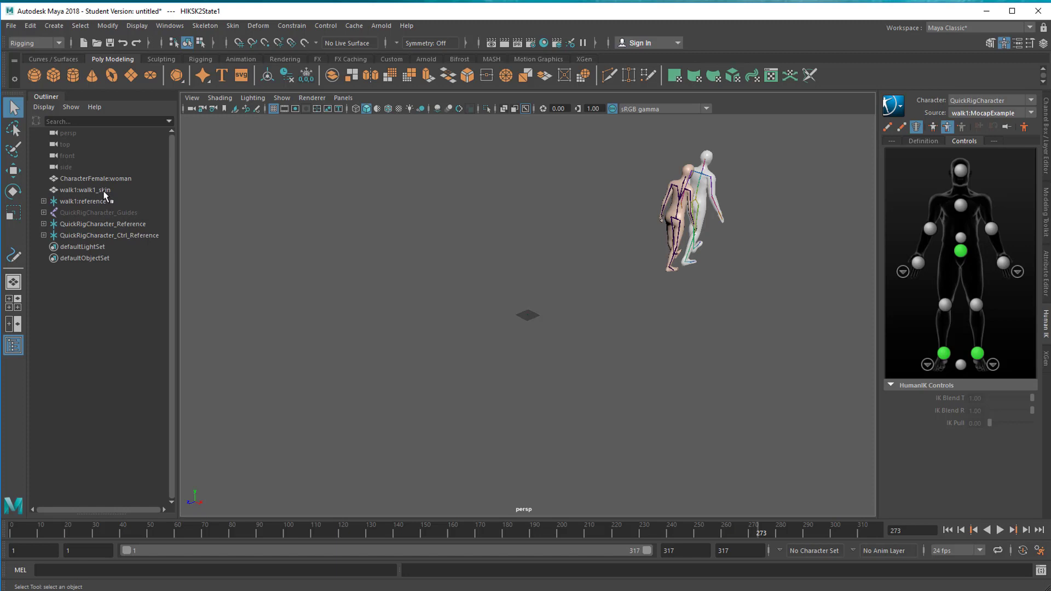
Hide walk1:walk1_skin, turn off Show > Joints, then play and rewind the animation
{"action": "left_click", "coordinate": [85, 190]}
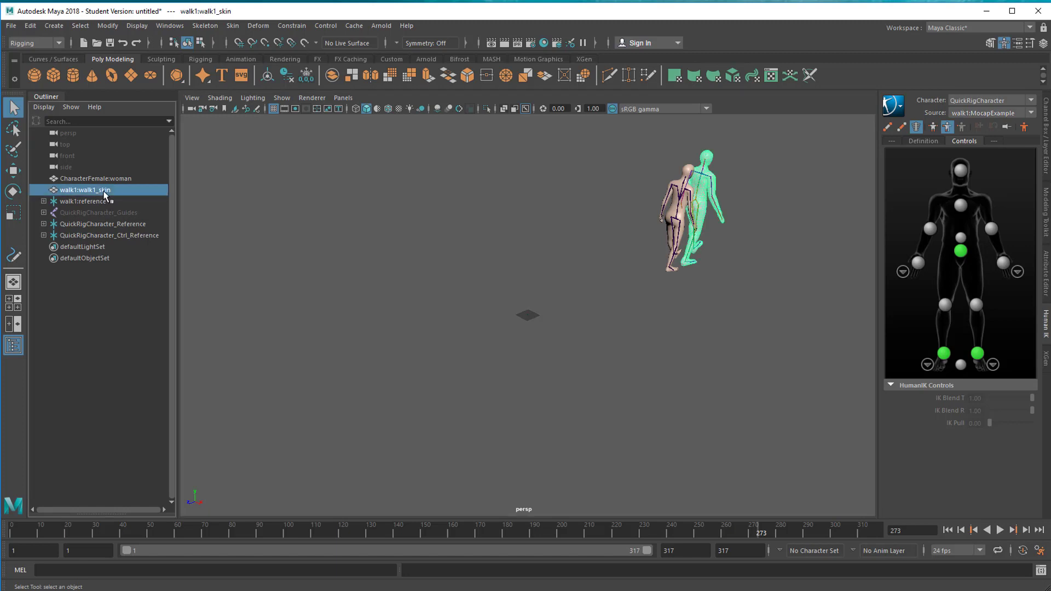
{"action": "left_click", "coordinate": [83, 201]}
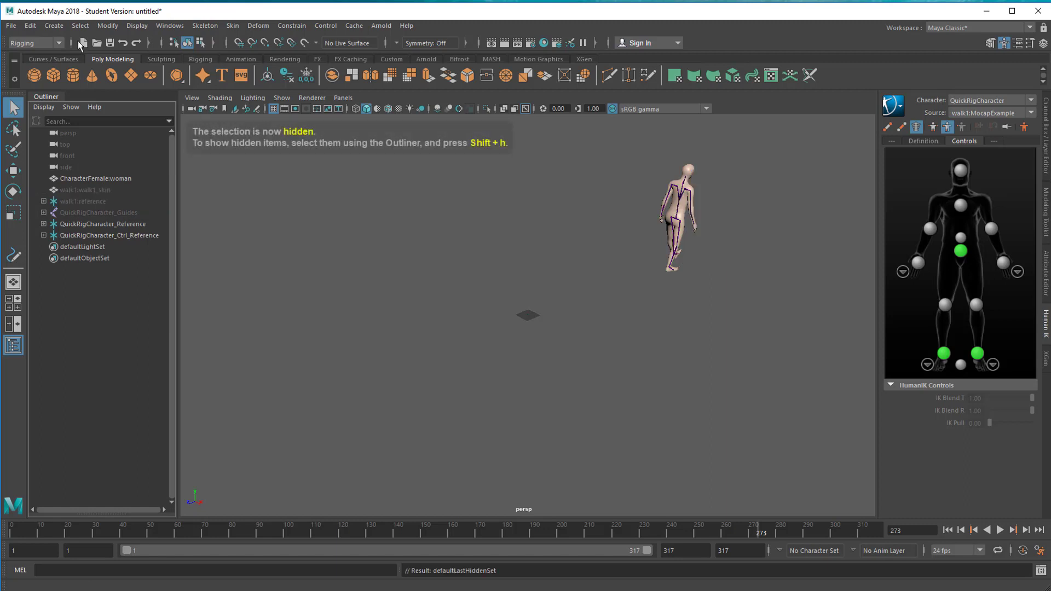
{"action": "mouse_move", "coordinate": [876, 449]}
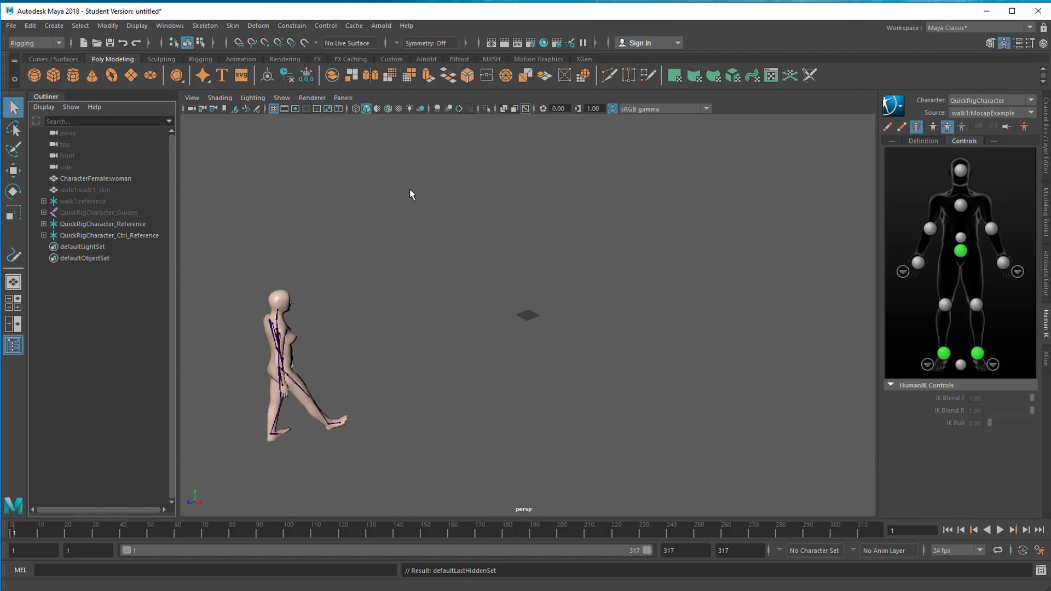
{"action": "mouse_move", "coordinate": [317, 150]}
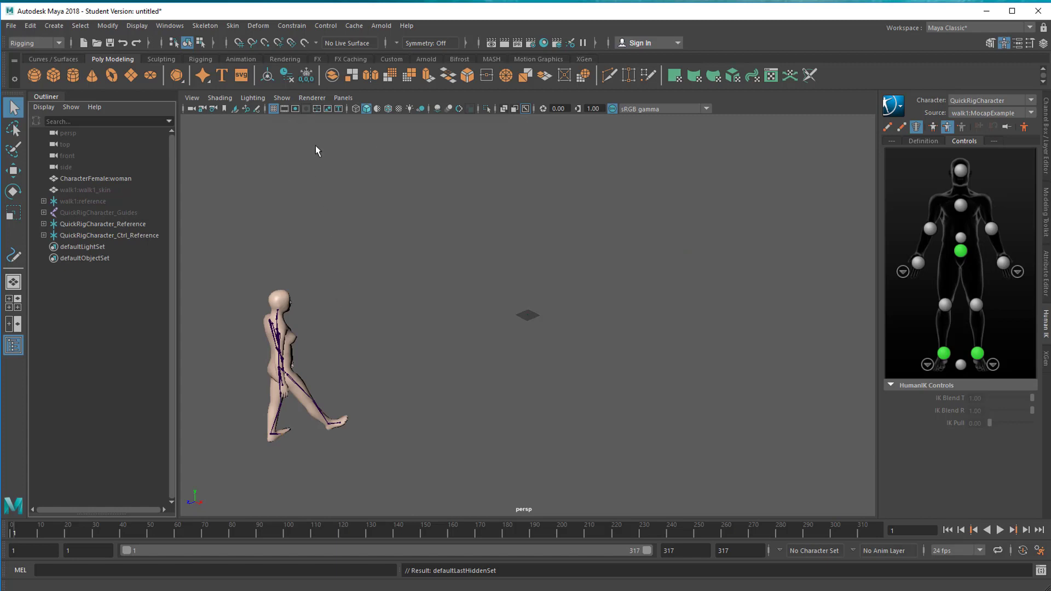
{"action": "mouse_move", "coordinate": [281, 98]}
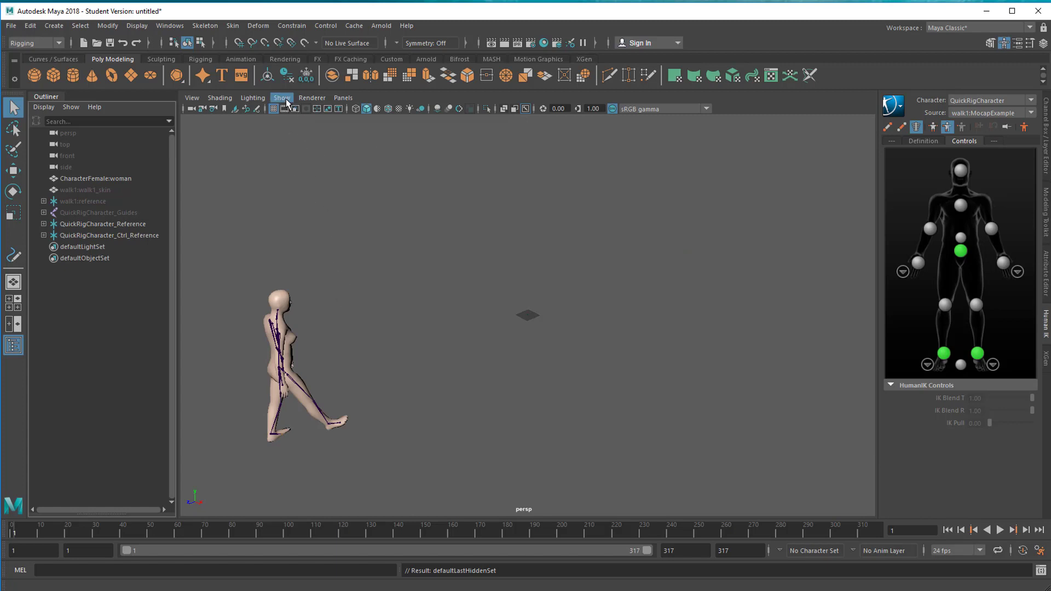
{"action": "left_click", "coordinate": [281, 97]}
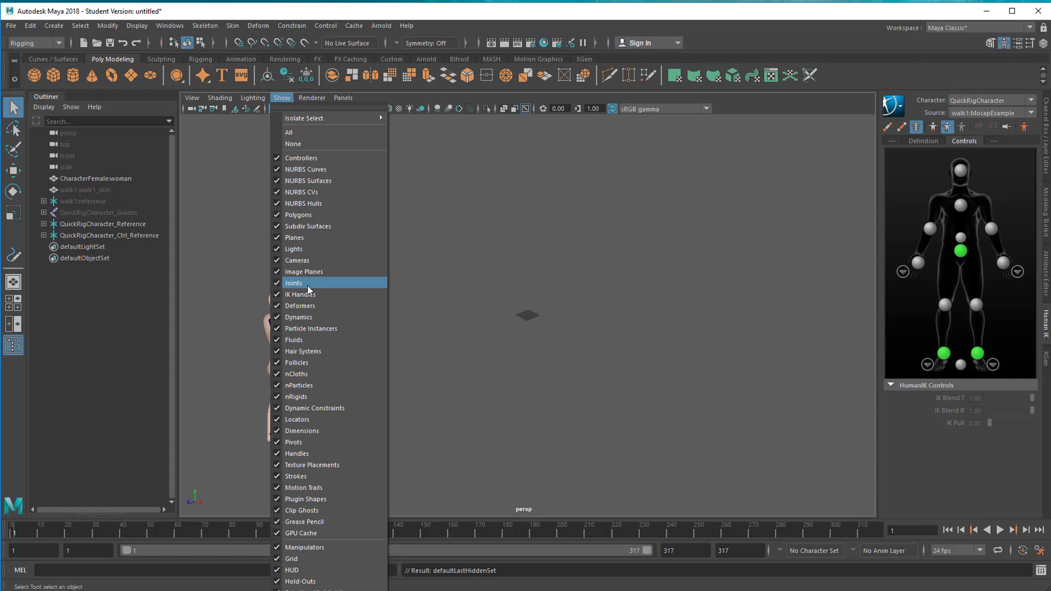
{"action": "left_click", "coordinate": [294, 283]}
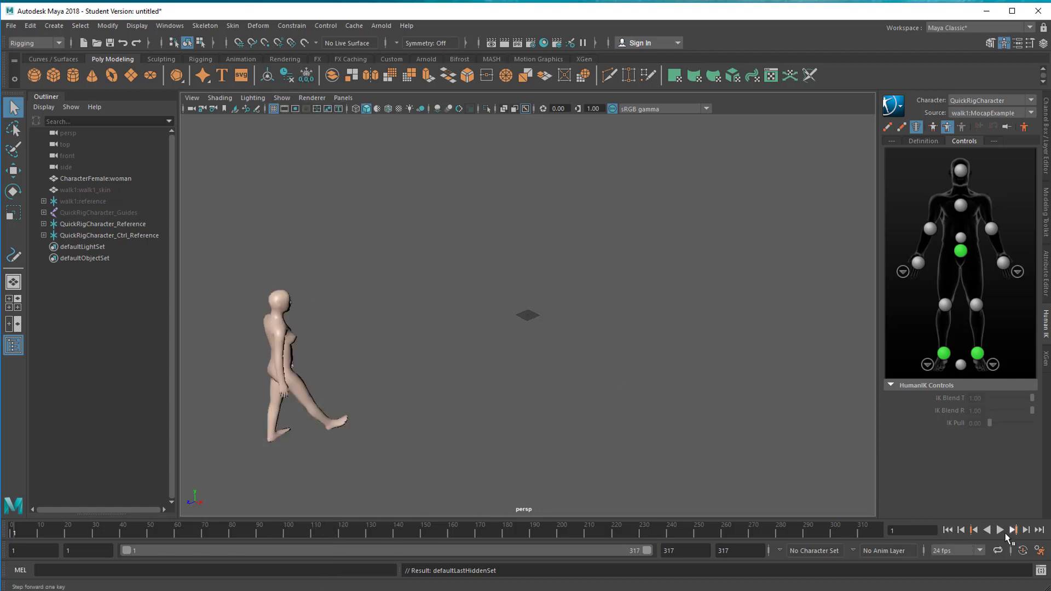
{"action": "left_click", "coordinate": [1000, 530]}
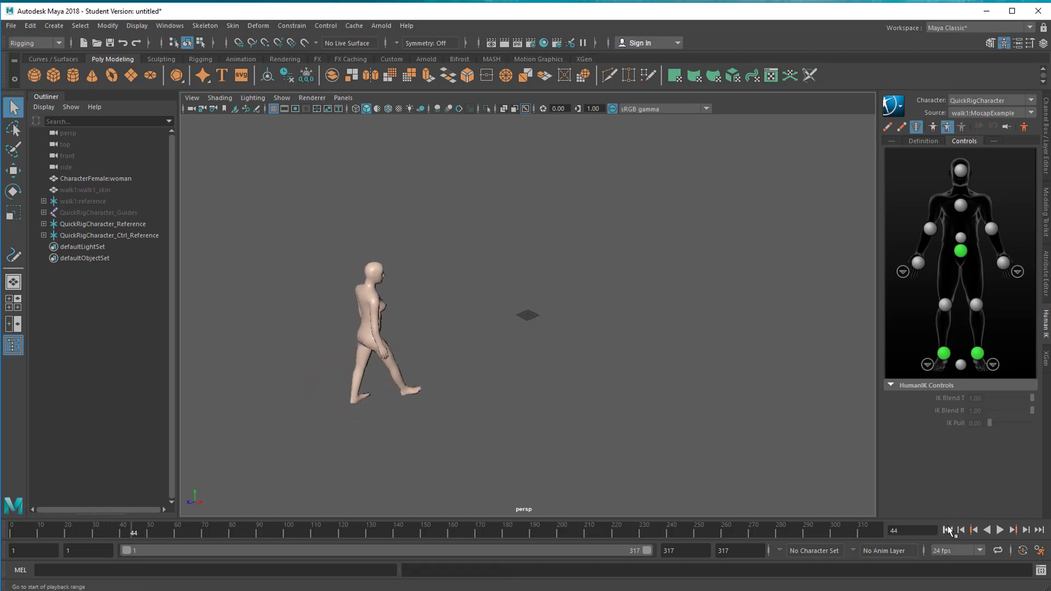
{"action": "left_click", "coordinate": [960, 529]}
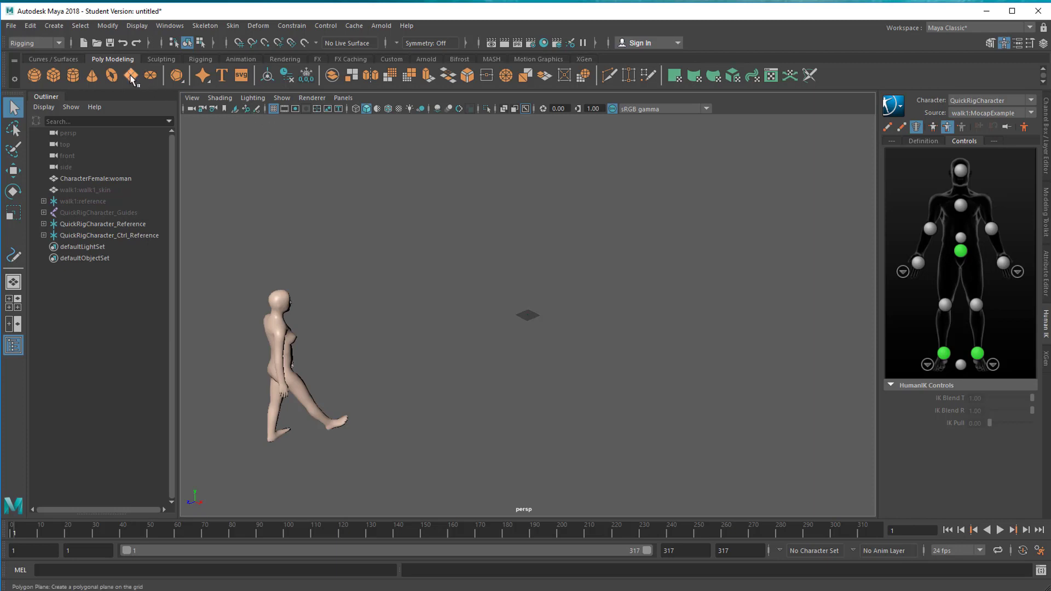
Create a polygon plane from the shelf and position it around the woman's head
{"action": "left_click", "coordinate": [131, 75]}
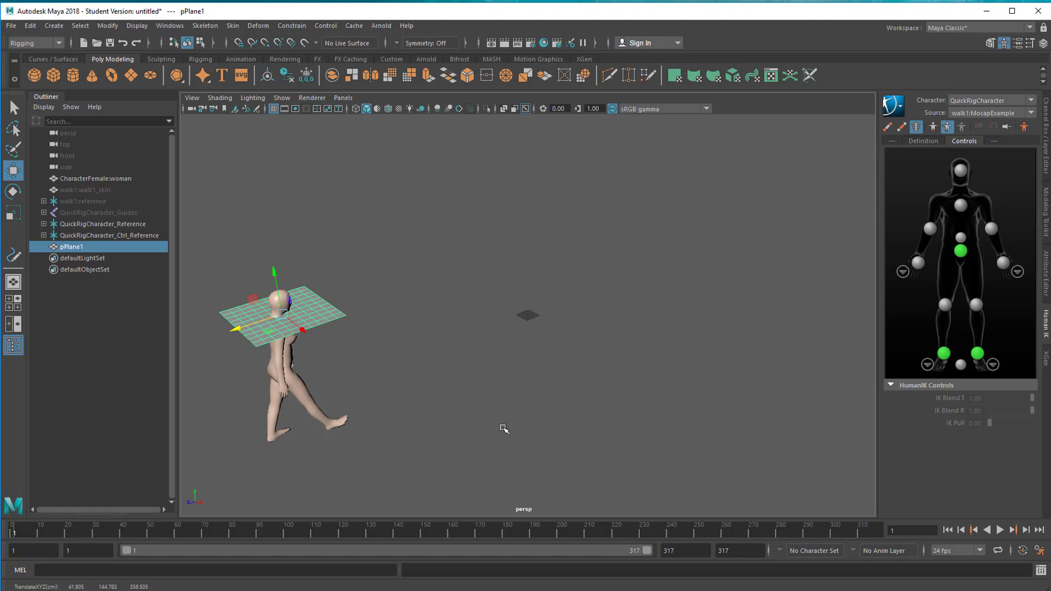
{"action": "mouse_move", "coordinate": [508, 418]}
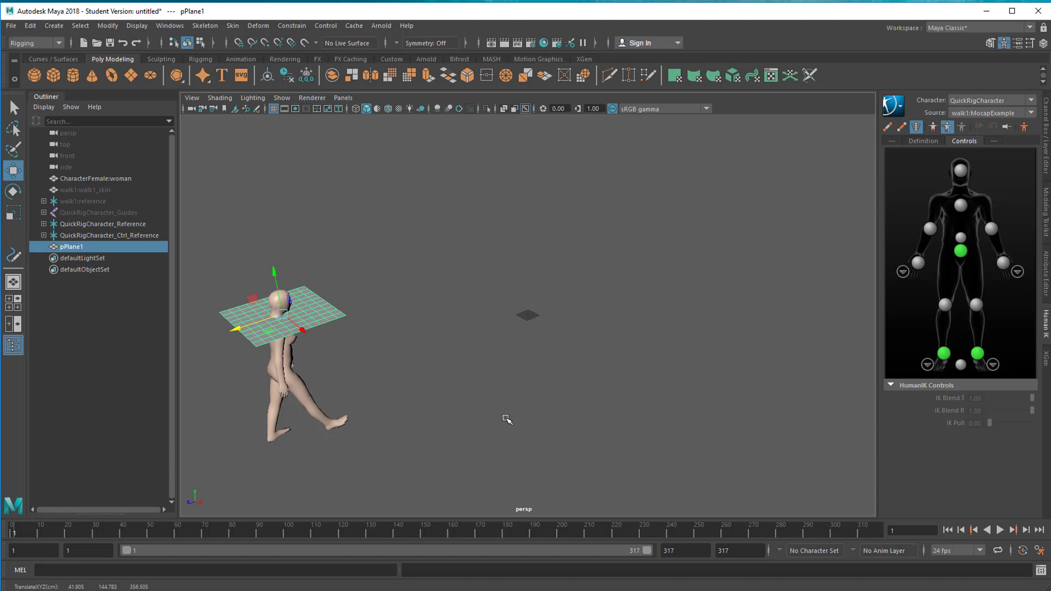
{"action": "mouse_move", "coordinate": [491, 424]}
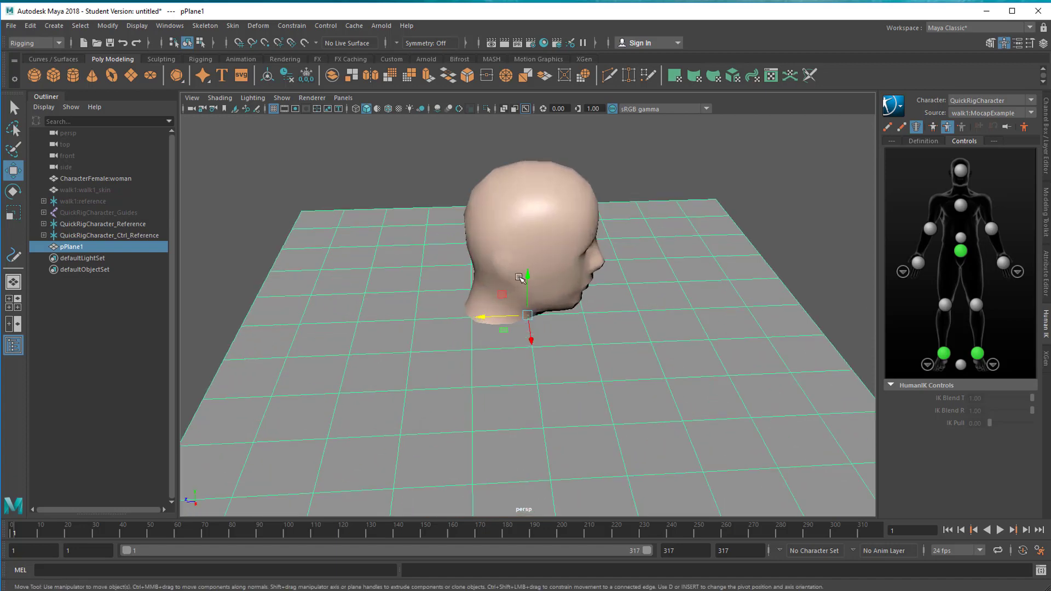
{"action": "left_click", "coordinate": [13, 192]}
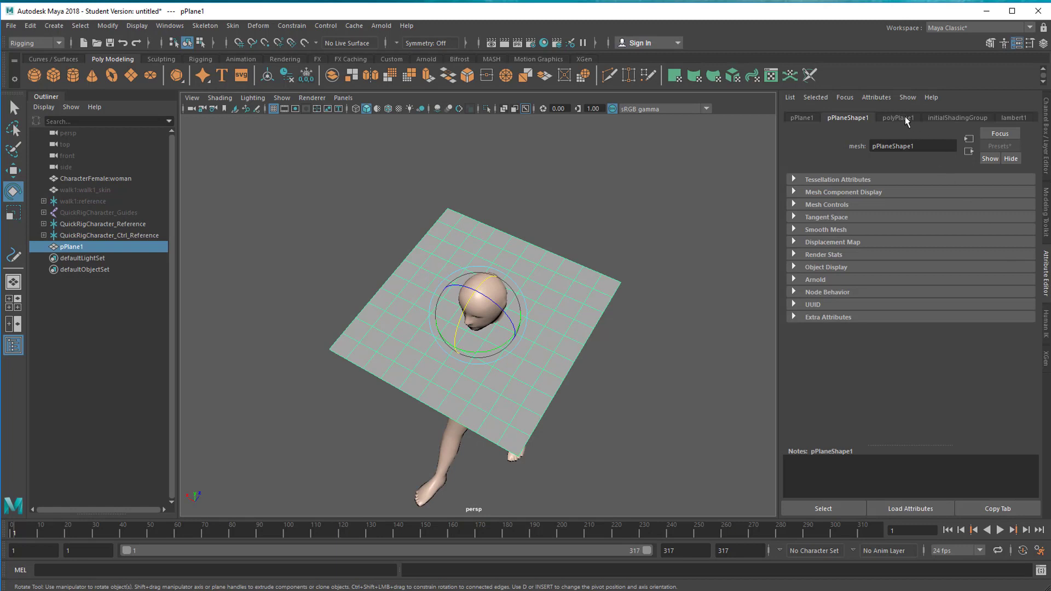
Set polyPlane1 Width to 1.041 and Height to 5.680, then view from the top
{"action": "left_click", "coordinate": [897, 117]}
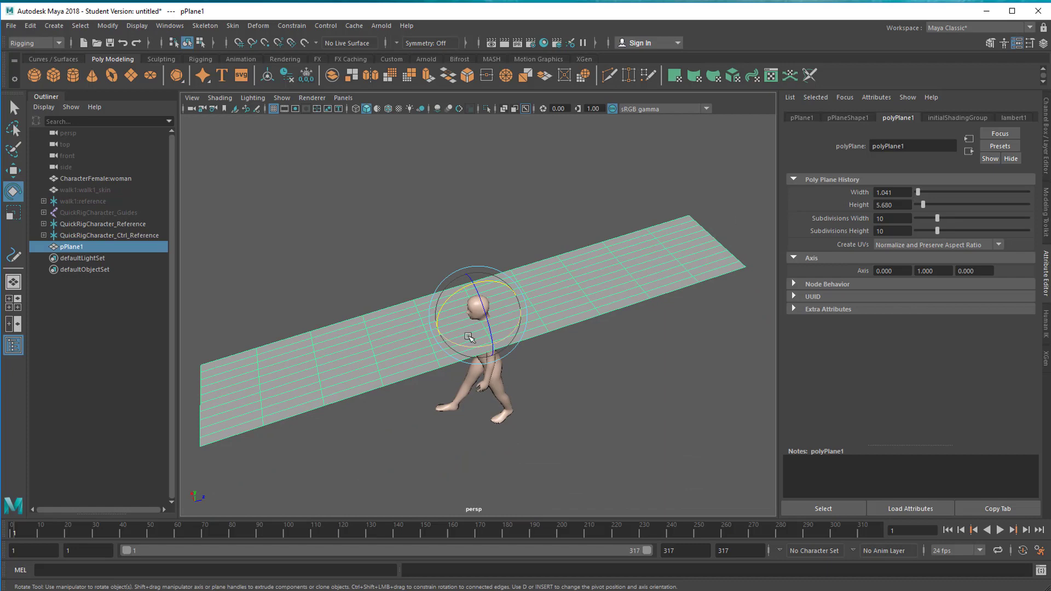
{"action": "left_click", "coordinate": [13, 212]}
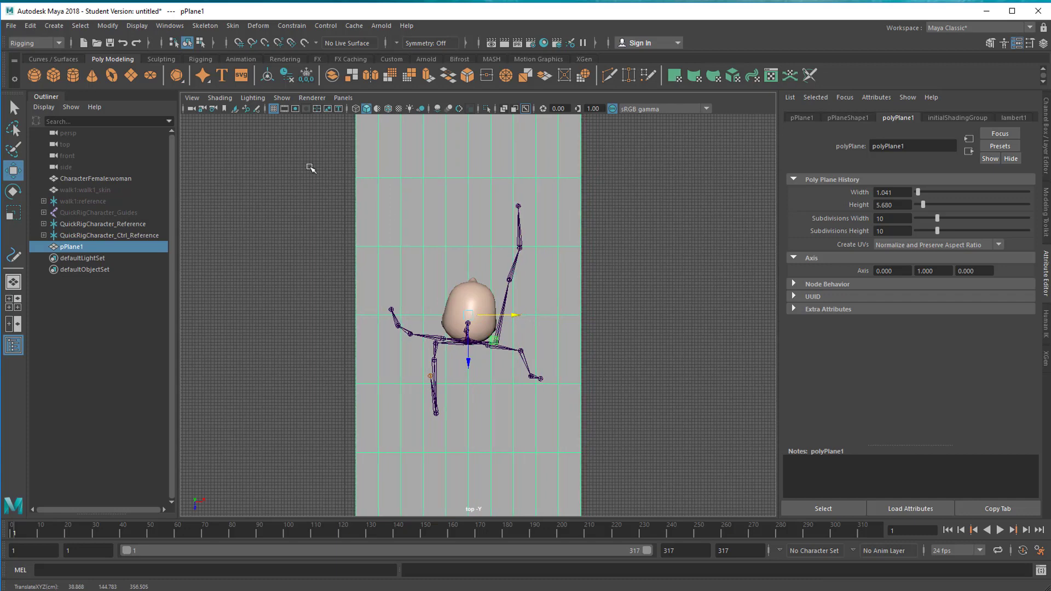
Hide the skeleton joints again from the viewport Show menu
{"action": "left_click", "coordinate": [281, 98]}
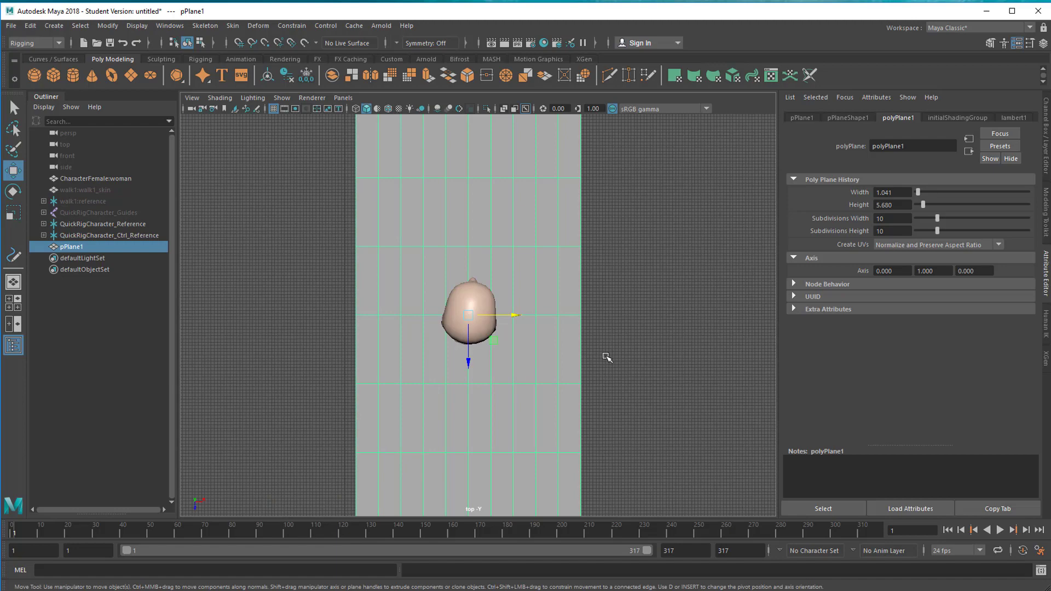
{"action": "mouse_move", "coordinate": [636, 365]}
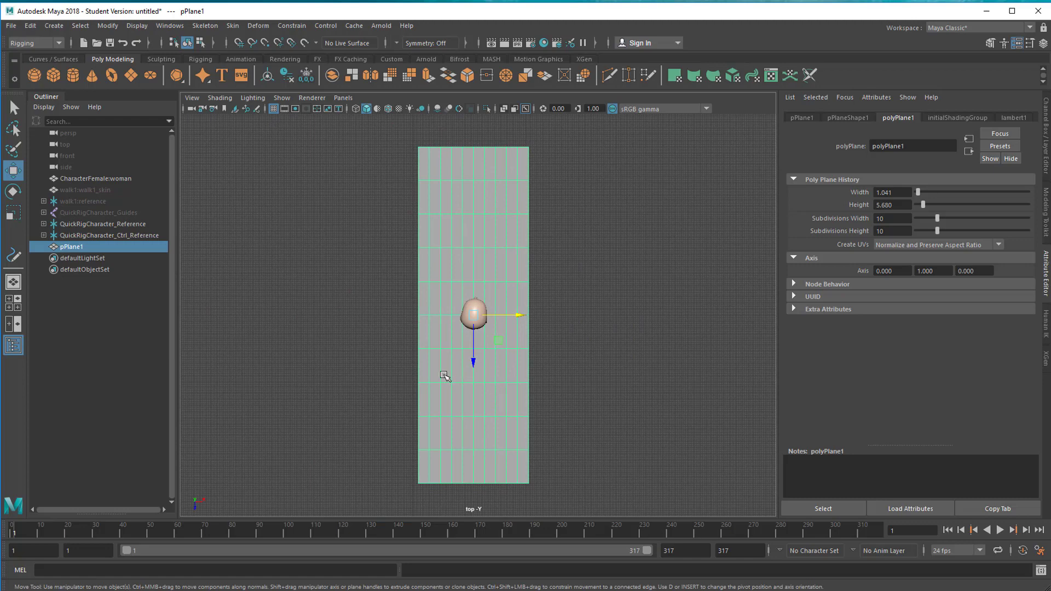
{"action": "mouse_move", "coordinate": [549, 320]}
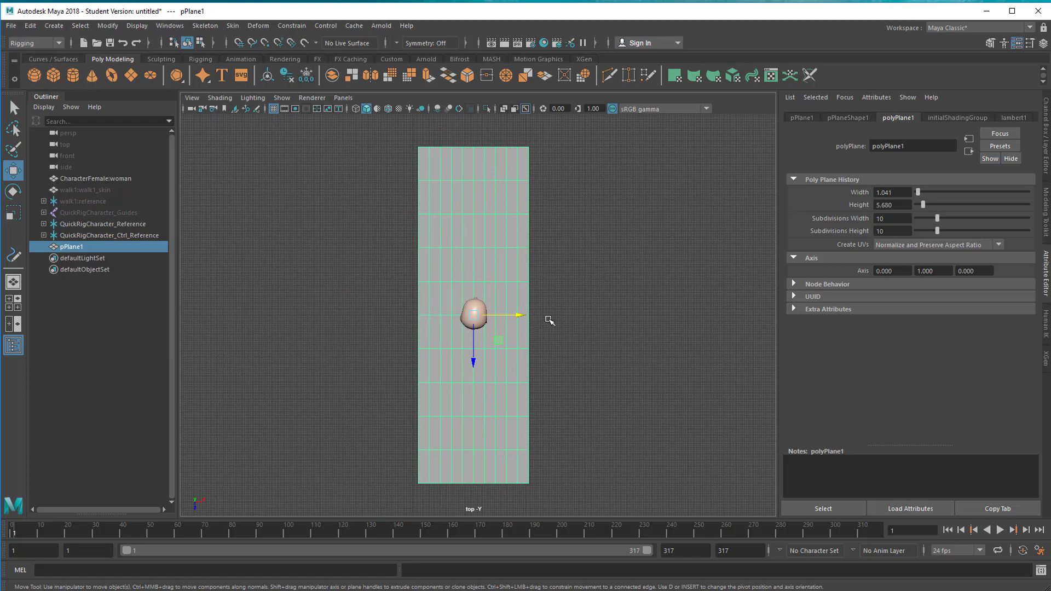
{"action": "mouse_move", "coordinate": [602, 346]}
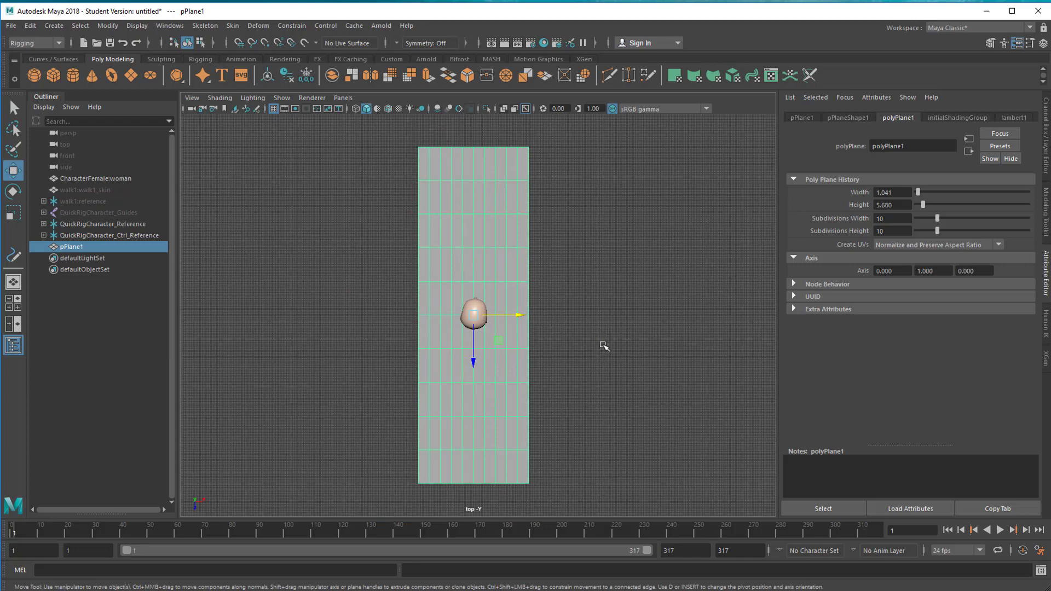
{"action": "mouse_move", "coordinate": [576, 336]}
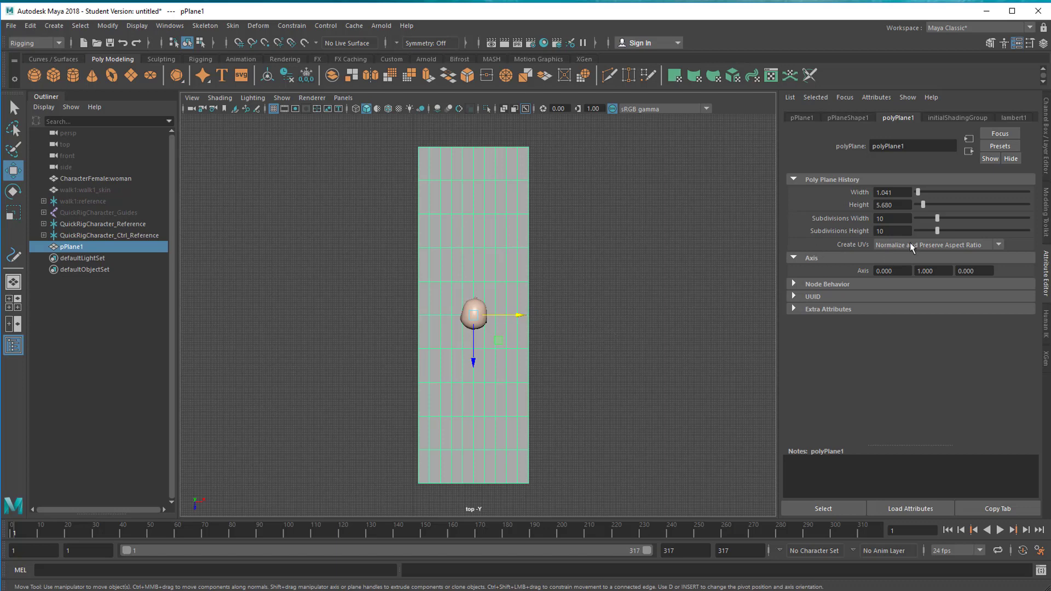
{"action": "mouse_move", "coordinate": [930, 243]}
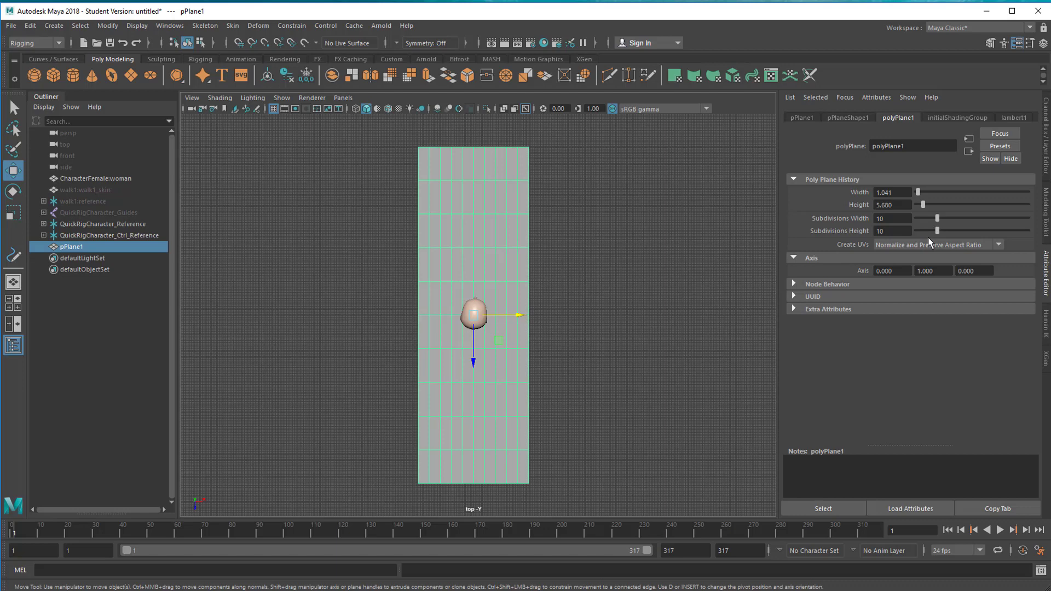
{"action": "mouse_move", "coordinate": [939, 221]}
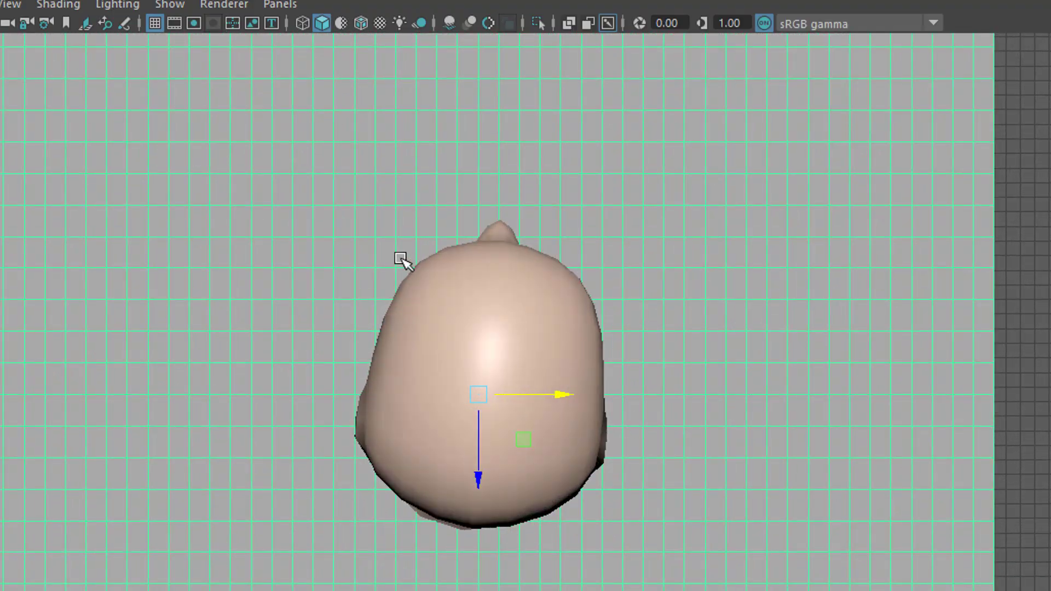
Delete pPlane1's faces around the woman's neck, leaving an opening for her head
{"action": "right_click", "coordinate": [403, 262]}
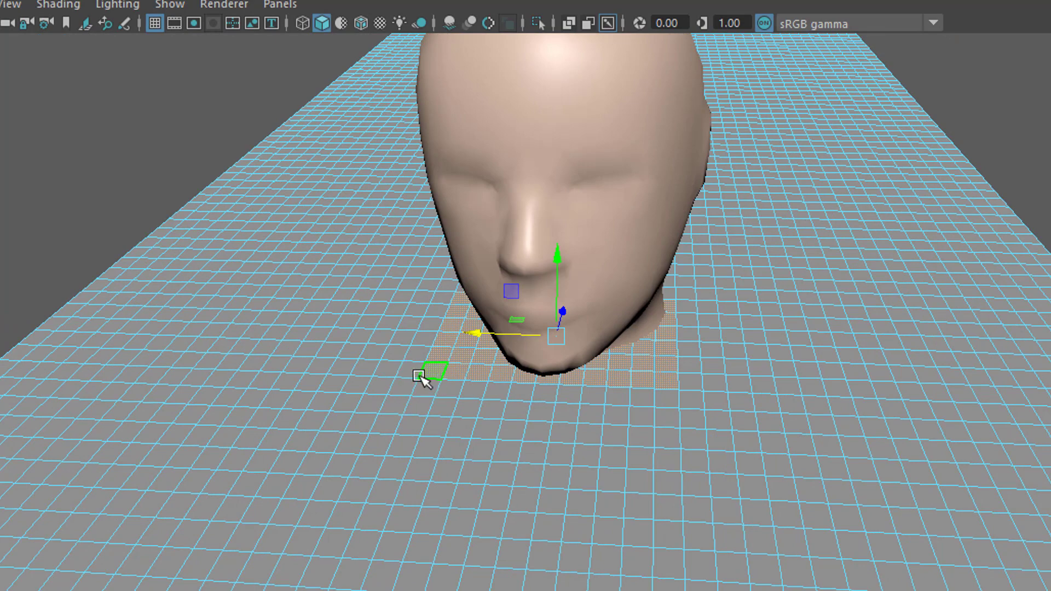
{"action": "left_click", "coordinate": [433, 375]}
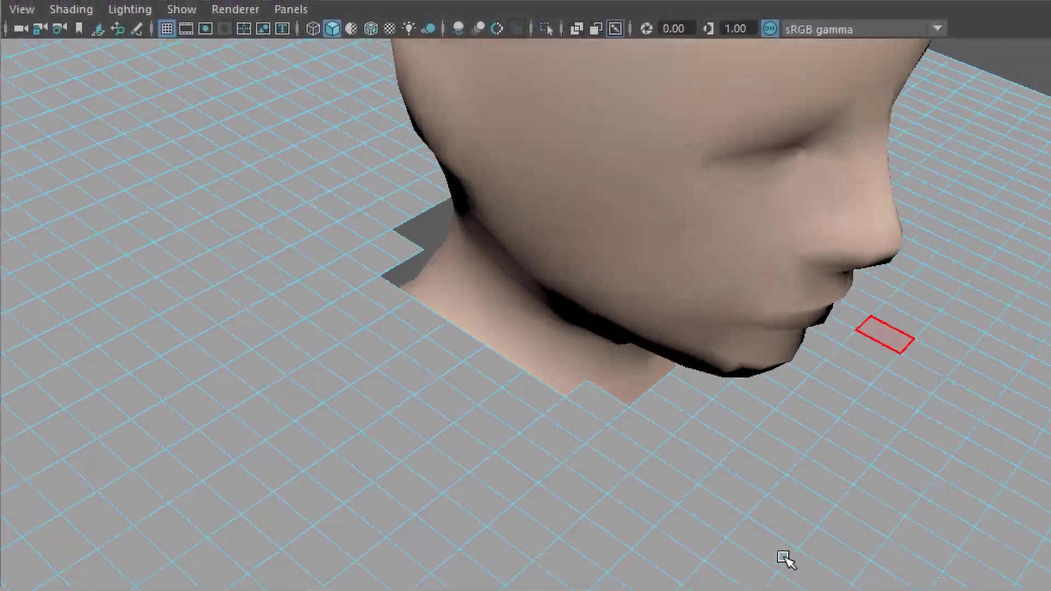
{"action": "right_click", "coordinate": [315, 310]}
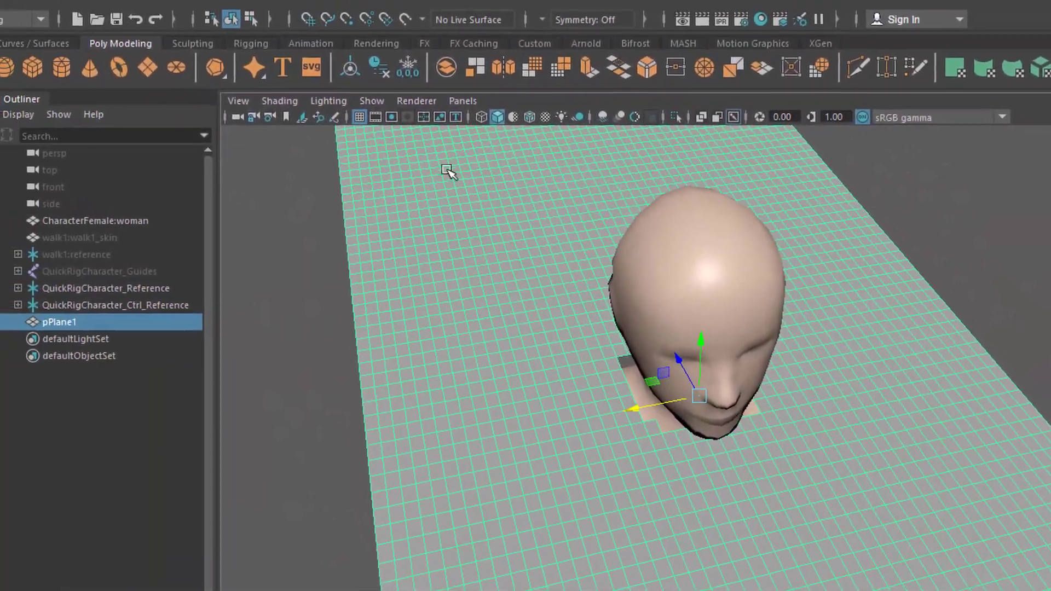
Switch to the FX menu set and convert pPlane1 into nCloth
{"action": "left_click", "coordinate": [36, 34]}
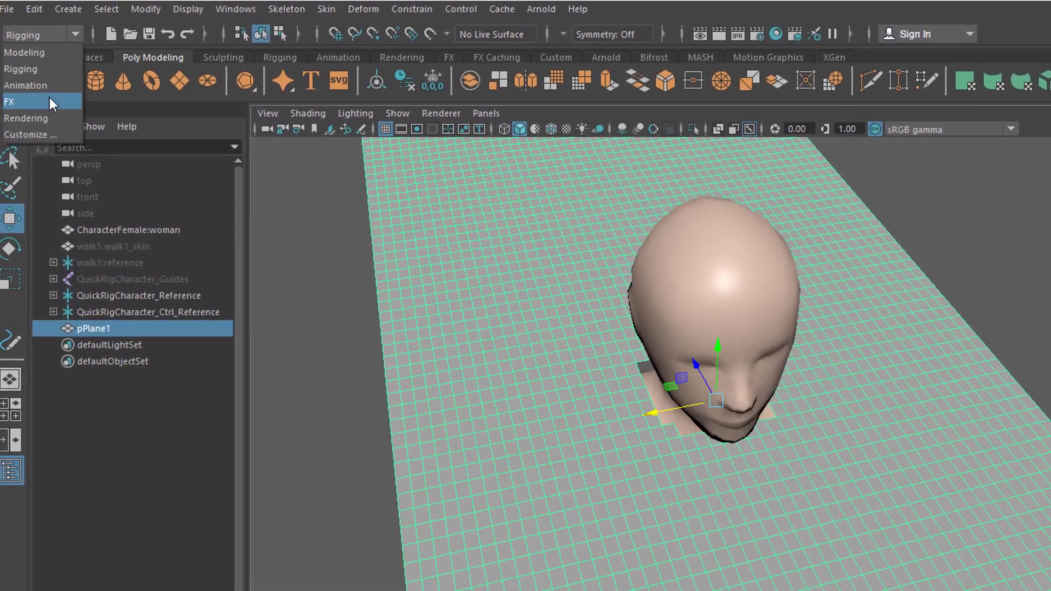
{"action": "left_click", "coordinate": [378, 12]}
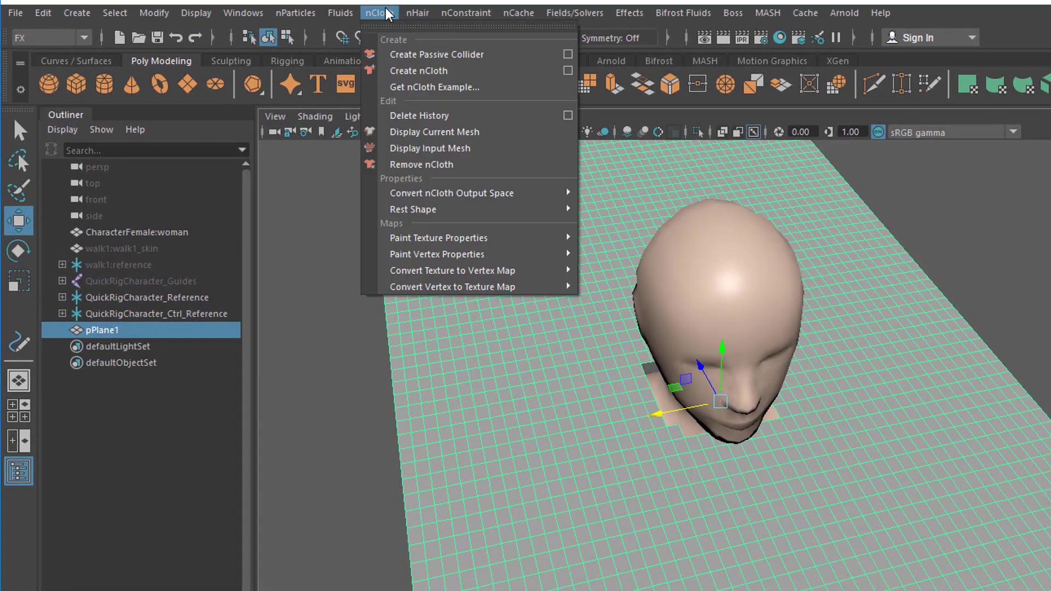
{"action": "left_click", "coordinate": [418, 70]}
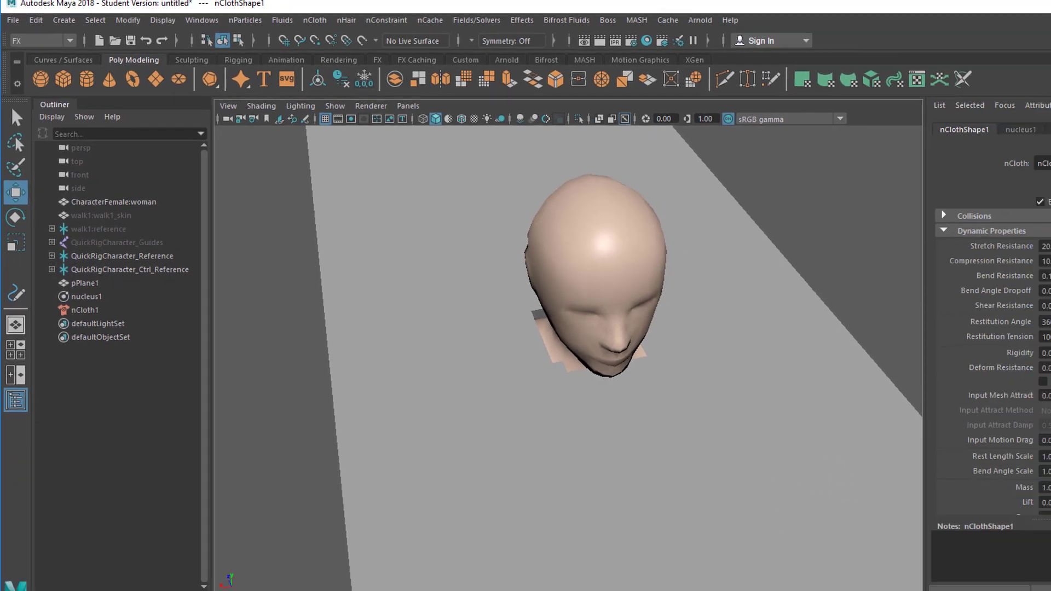
Play the cloth simulation, stop it, and rewind to the start
{"action": "left_click", "coordinate": [1002, 530]}
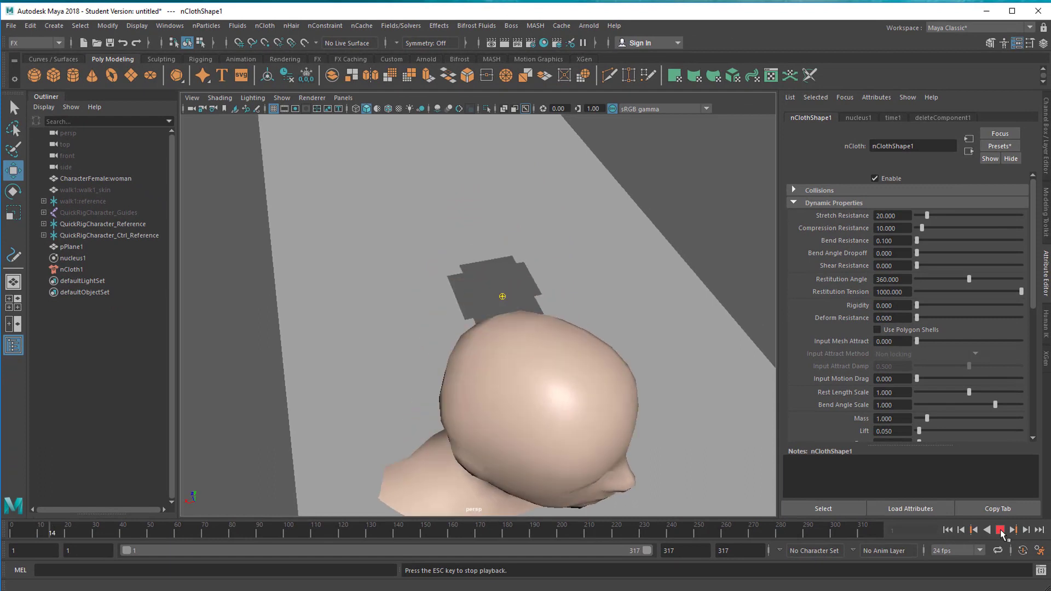
{"action": "left_click", "coordinate": [1004, 530]}
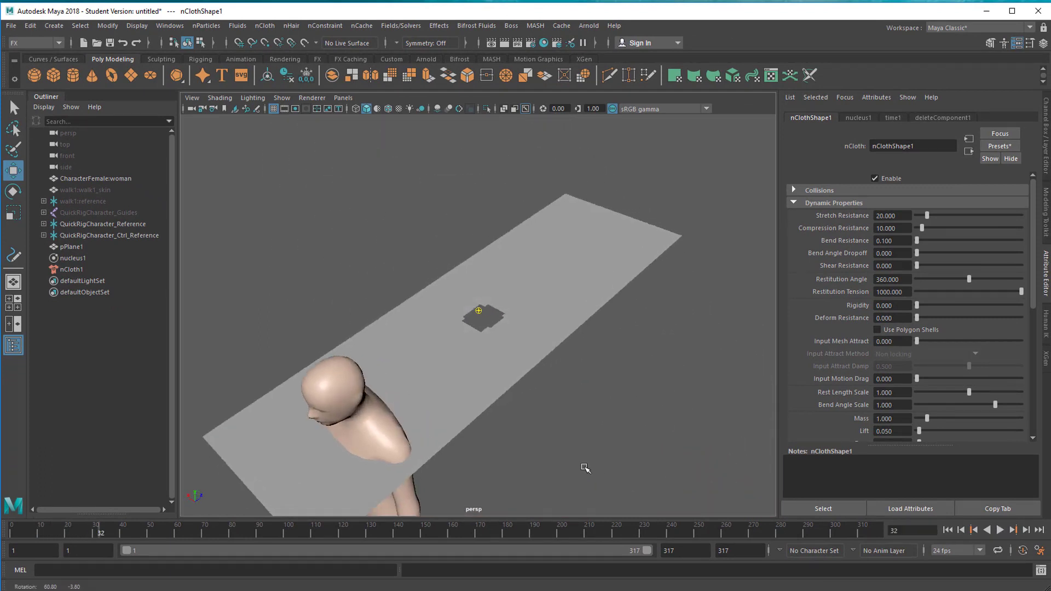
{"action": "left_click", "coordinate": [948, 531]}
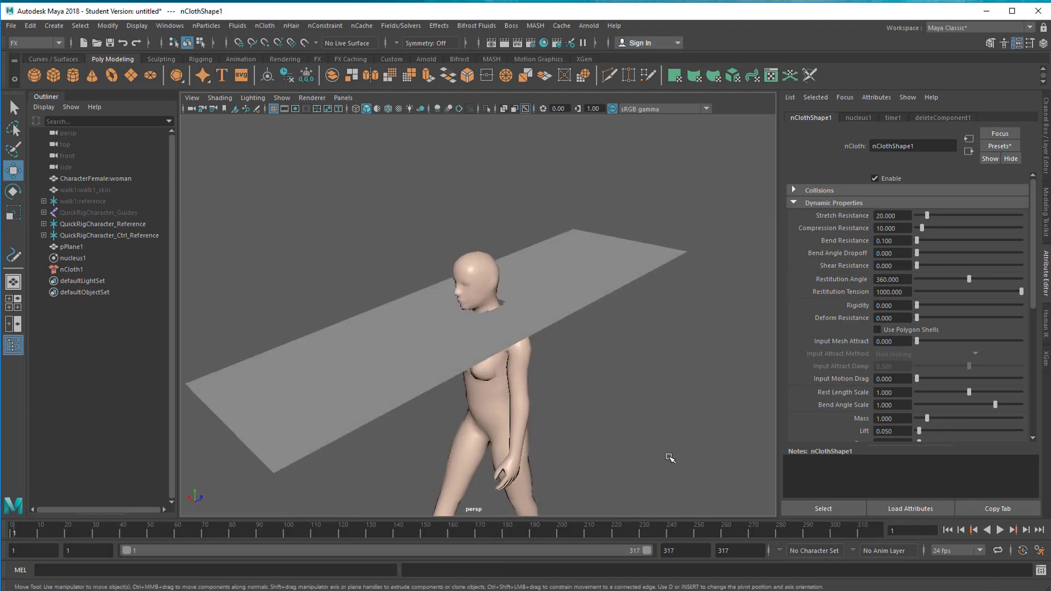
Make the woman mesh a passive collider and replay the cloth draping over her shoulders
{"action": "left_click", "coordinate": [263, 24]}
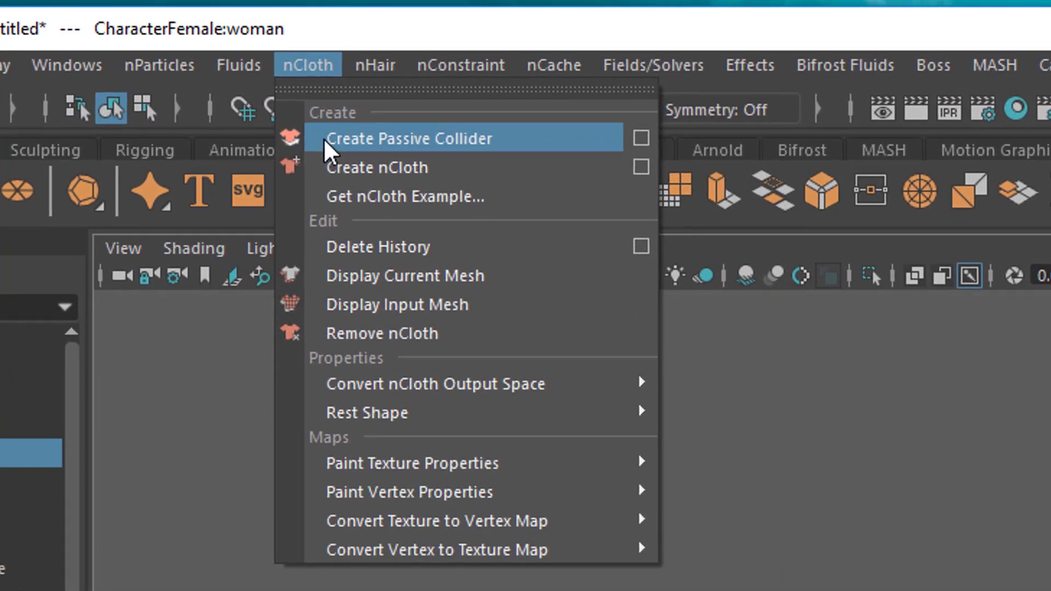
{"action": "left_click", "coordinate": [411, 138]}
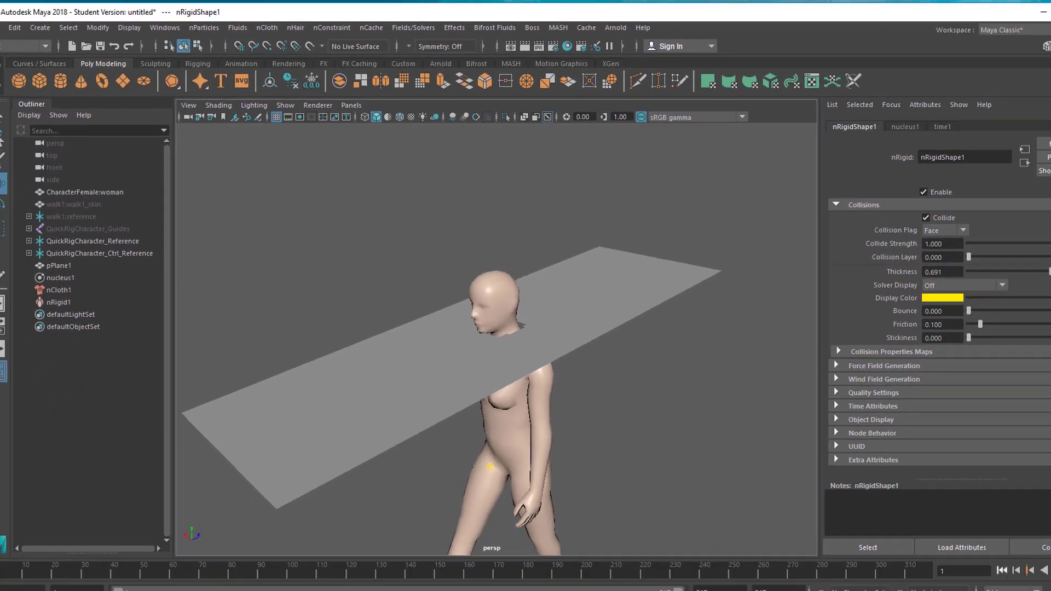
{"action": "left_click", "coordinate": [1002, 530]}
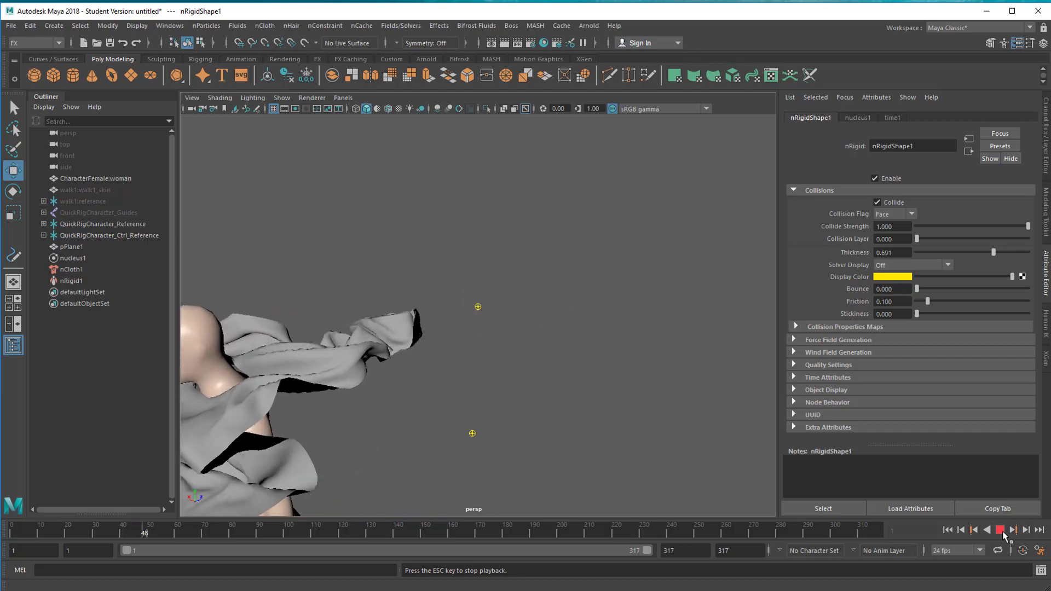
{"action": "left_click", "coordinate": [1001, 529]}
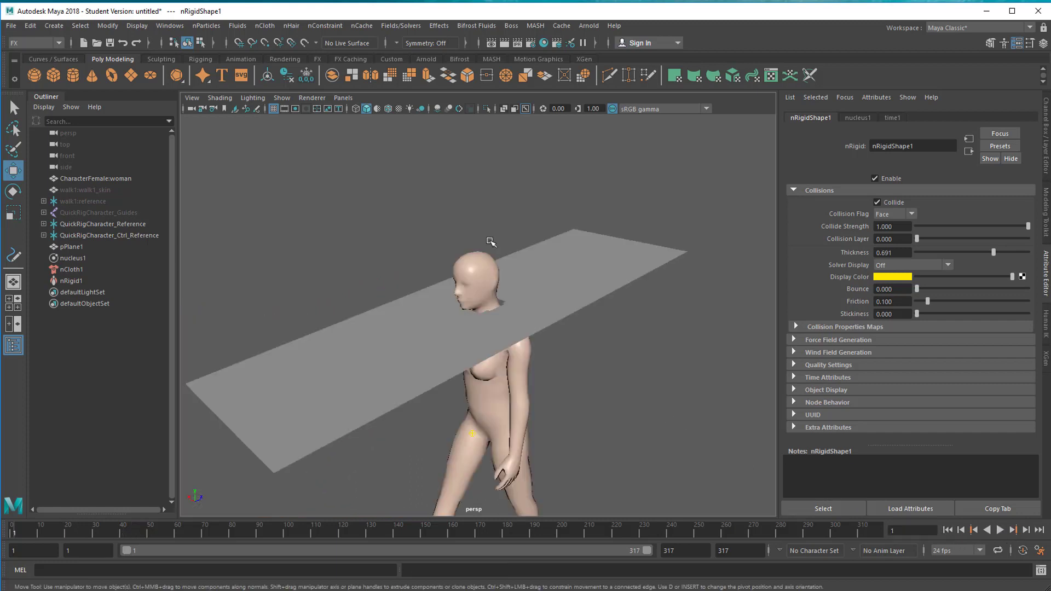
{"action": "mouse_move", "coordinate": [597, 368]}
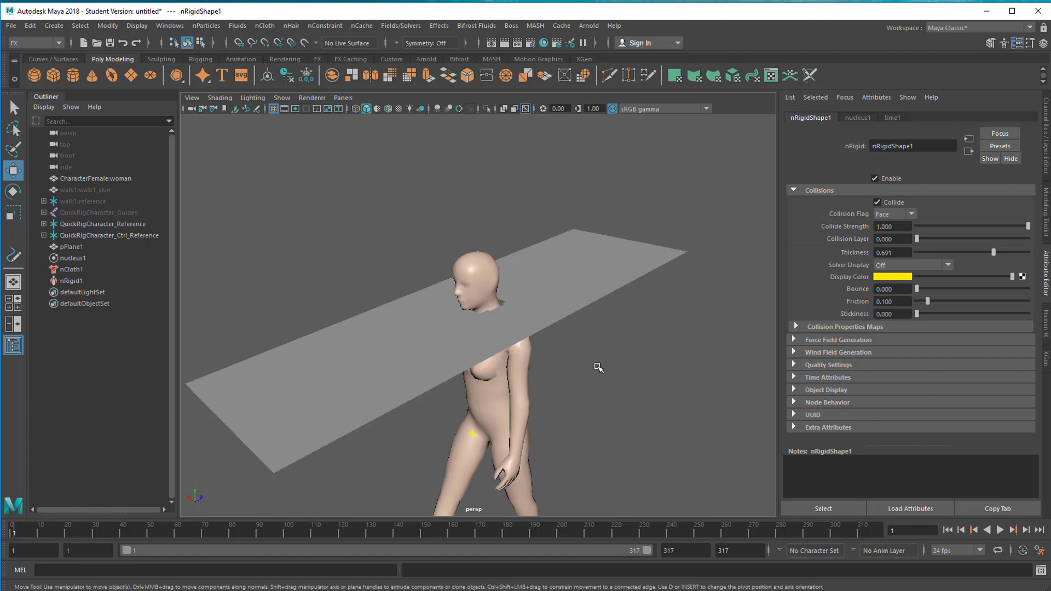
{"action": "mouse_move", "coordinate": [597, 394]}
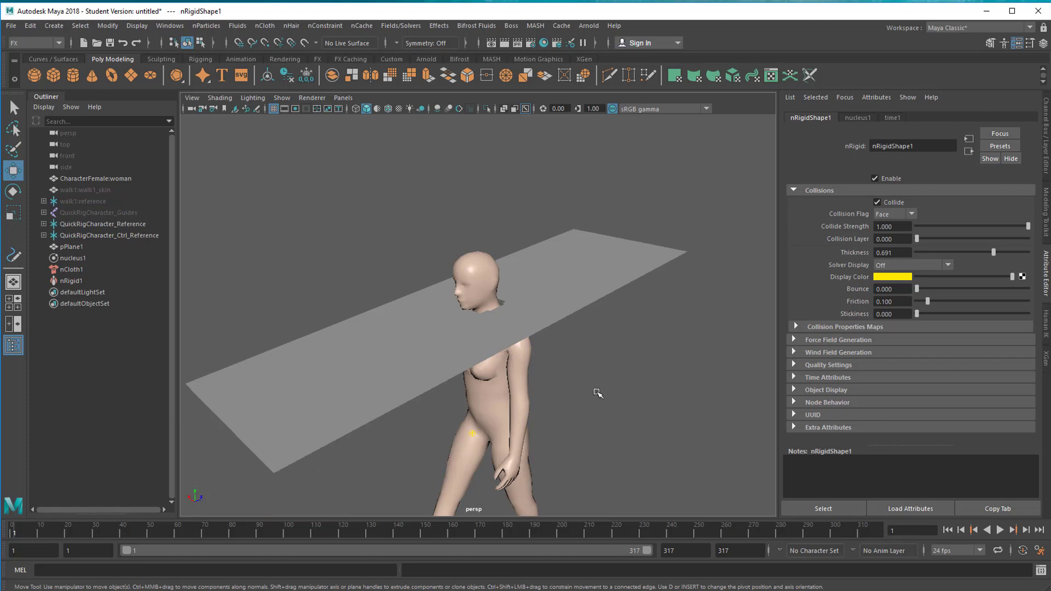
{"action": "mouse_move", "coordinate": [699, 355]}
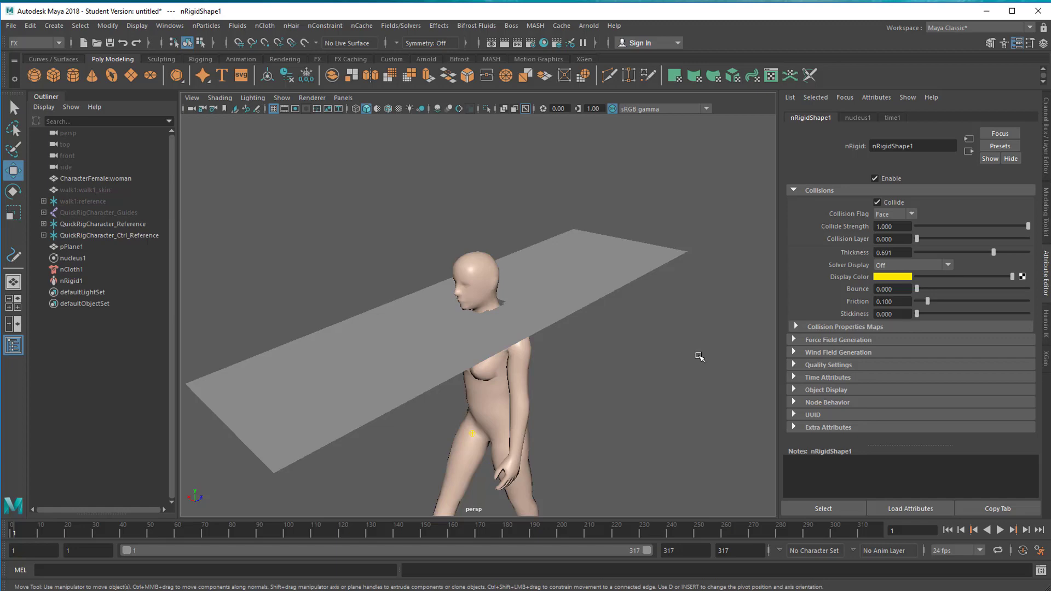
{"action": "mouse_move", "coordinate": [697, 364]}
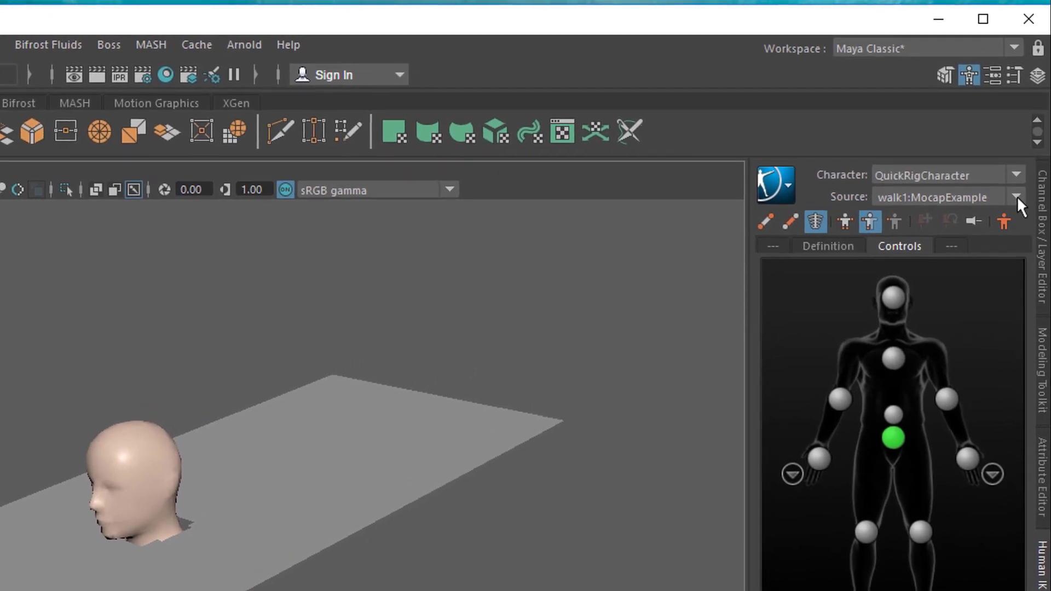
Change the HumanIK source from walk1:MocapExample to None and play the simulation
{"action": "left_click", "coordinate": [1016, 196]}
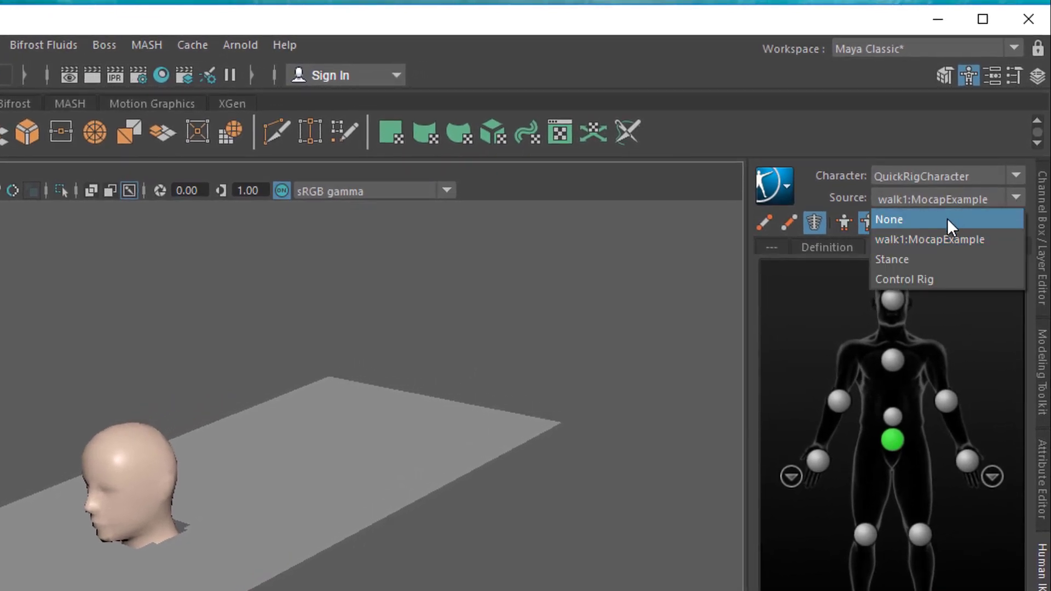
{"action": "left_click", "coordinate": [889, 219]}
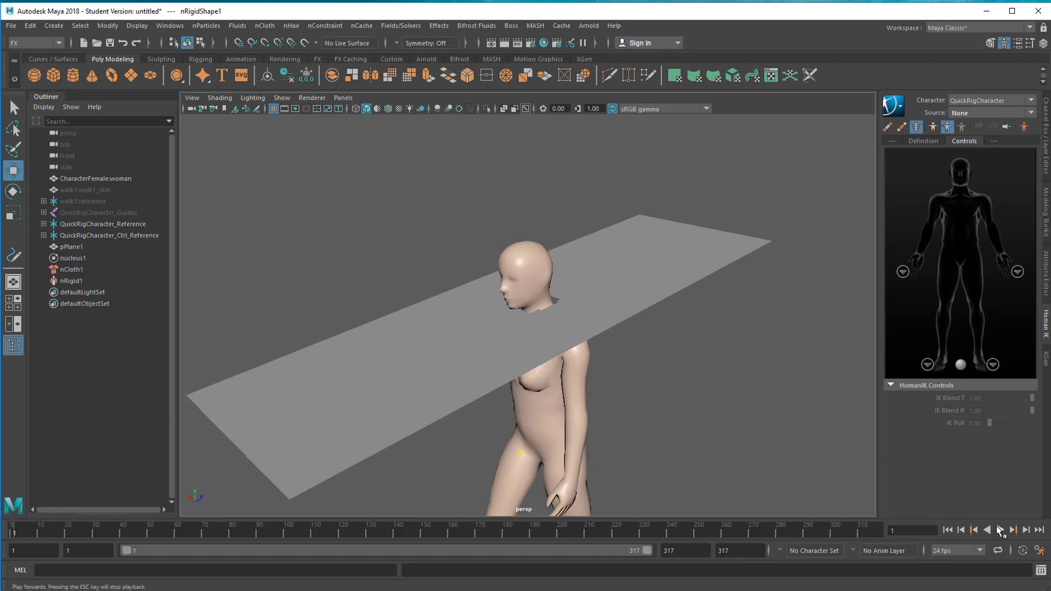
{"action": "left_click", "coordinate": [999, 530]}
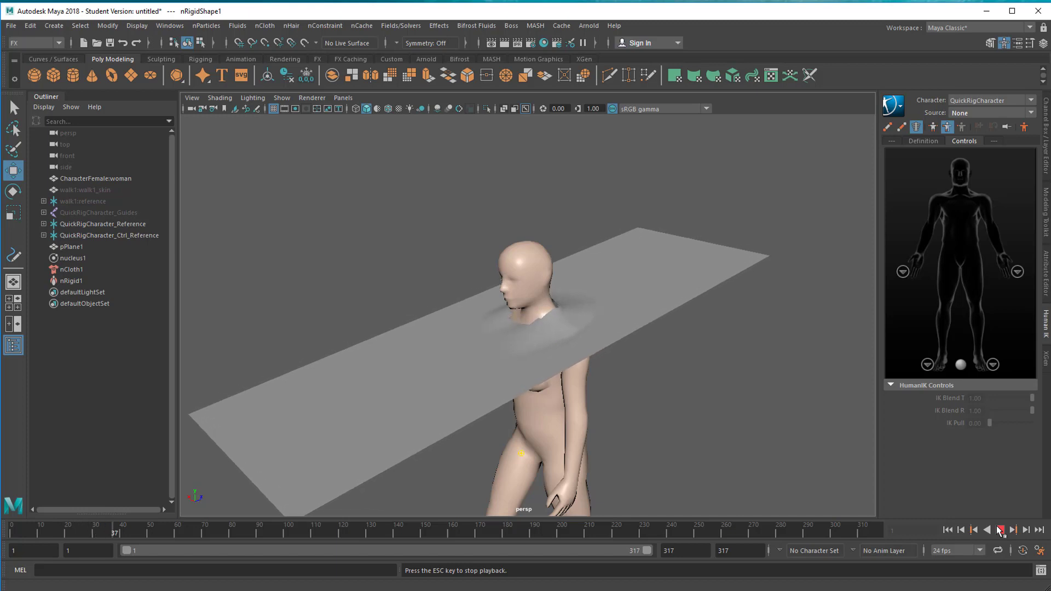
Stop the cloth simulation playback
{"action": "left_click", "coordinate": [1000, 530]}
{"action": "type", "text": "1000"}
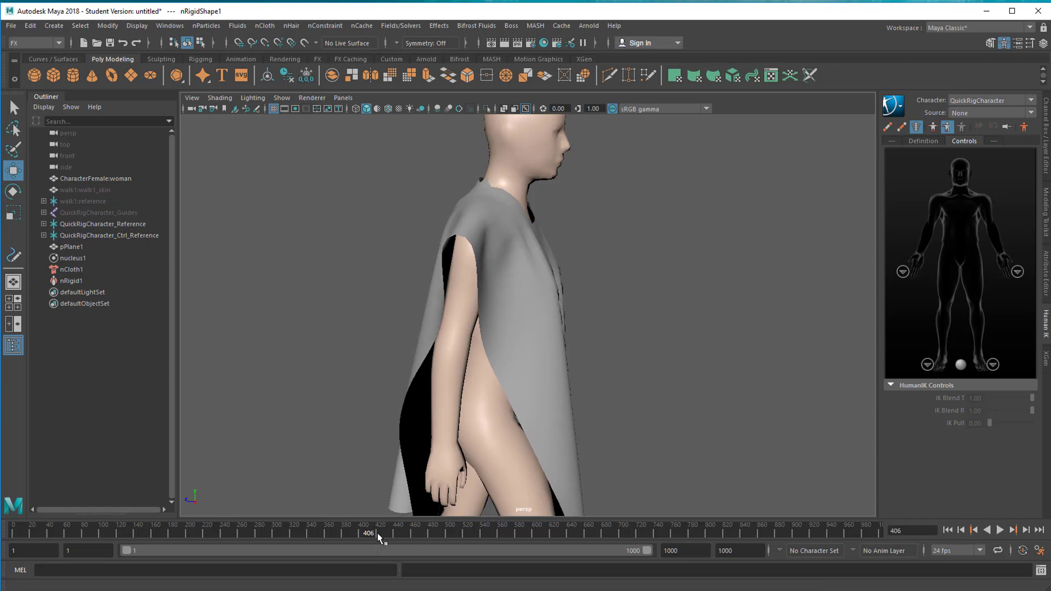
{"action": "mouse_move", "coordinate": [659, 439]}
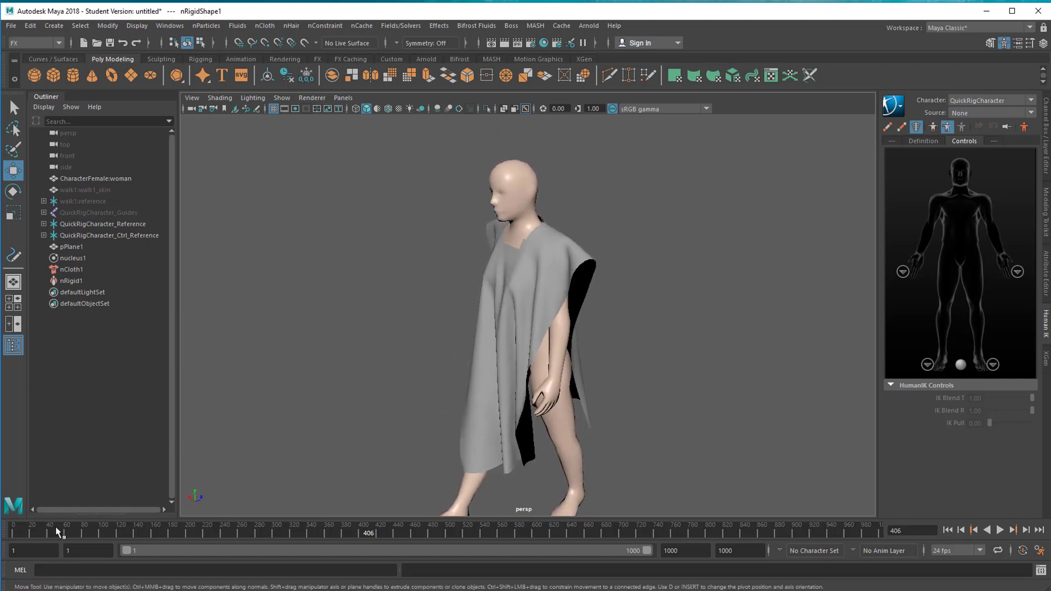
{"action": "mouse_move", "coordinate": [59, 540]}
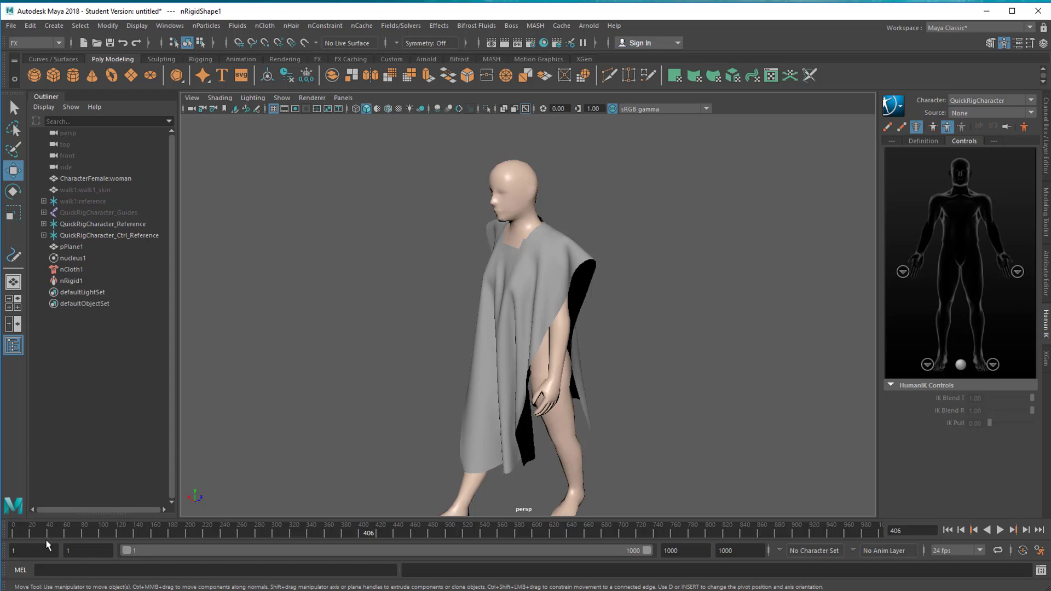
{"action": "mouse_move", "coordinate": [610, 293]}
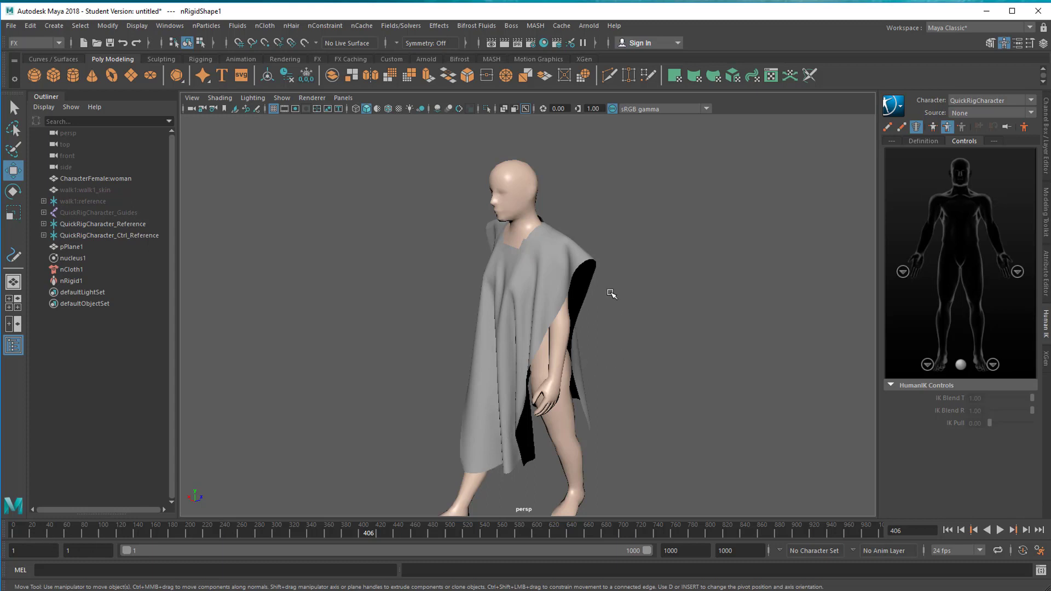
{"action": "mouse_move", "coordinate": [574, 259]}
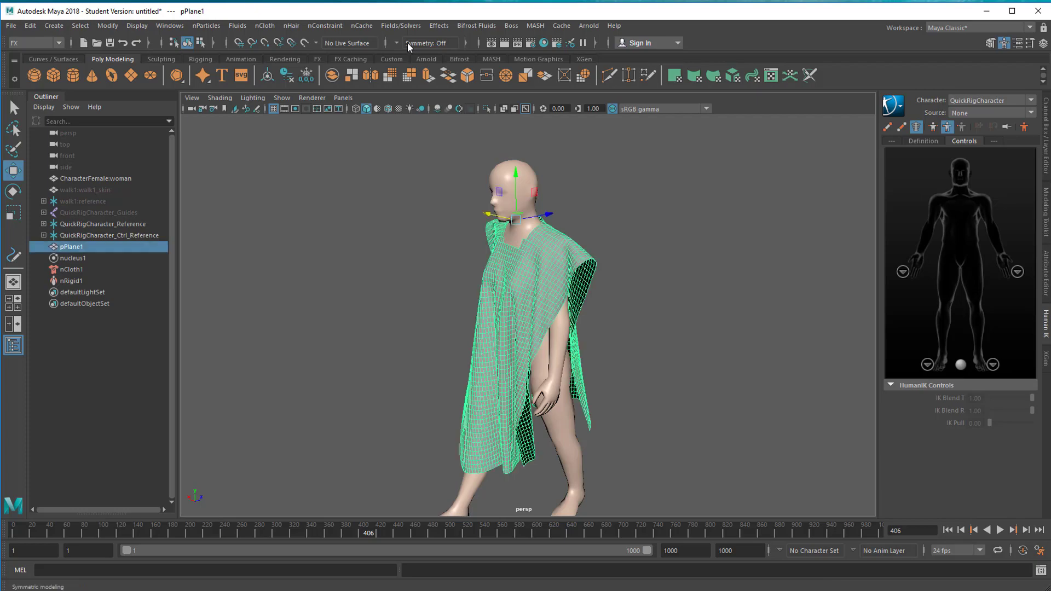
Set pPlane1's initial state to the draped poncho and replay from frame 1
{"action": "left_click", "coordinate": [401, 26]}
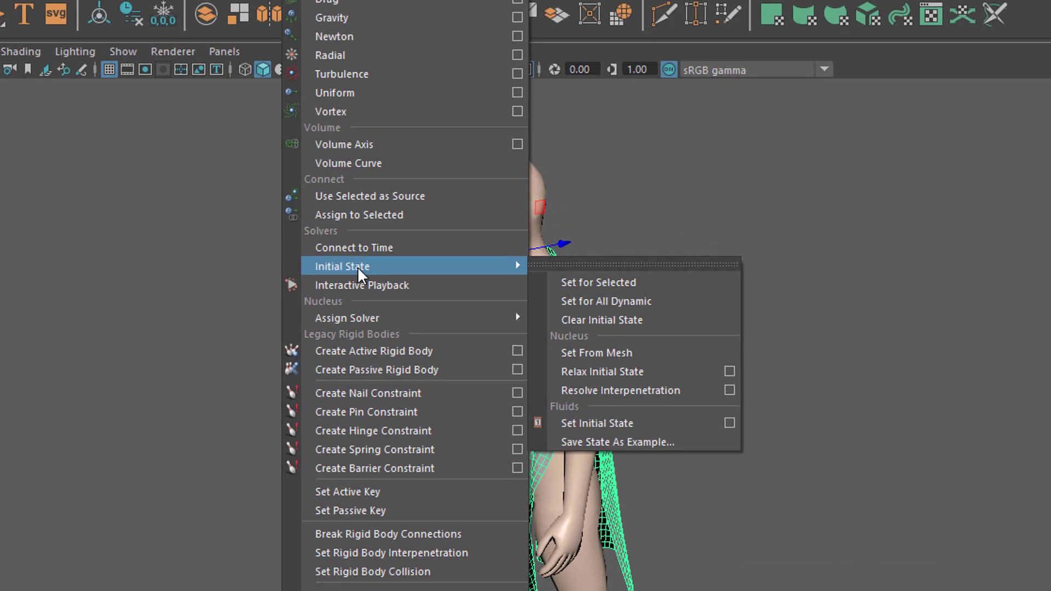
{"action": "mouse_move", "coordinate": [627, 283]}
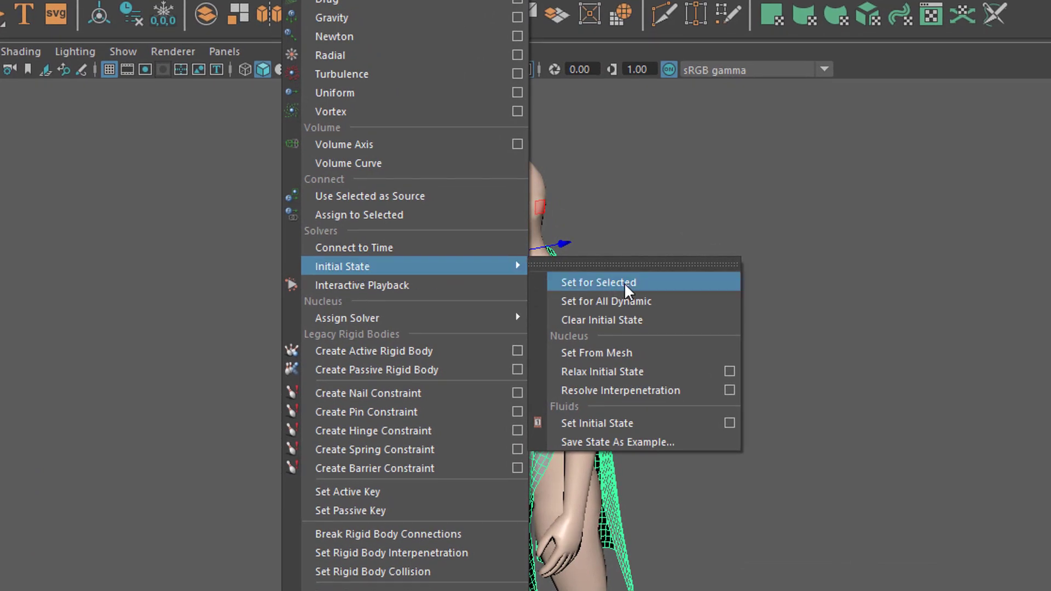
{"action": "mouse_move", "coordinate": [646, 297]}
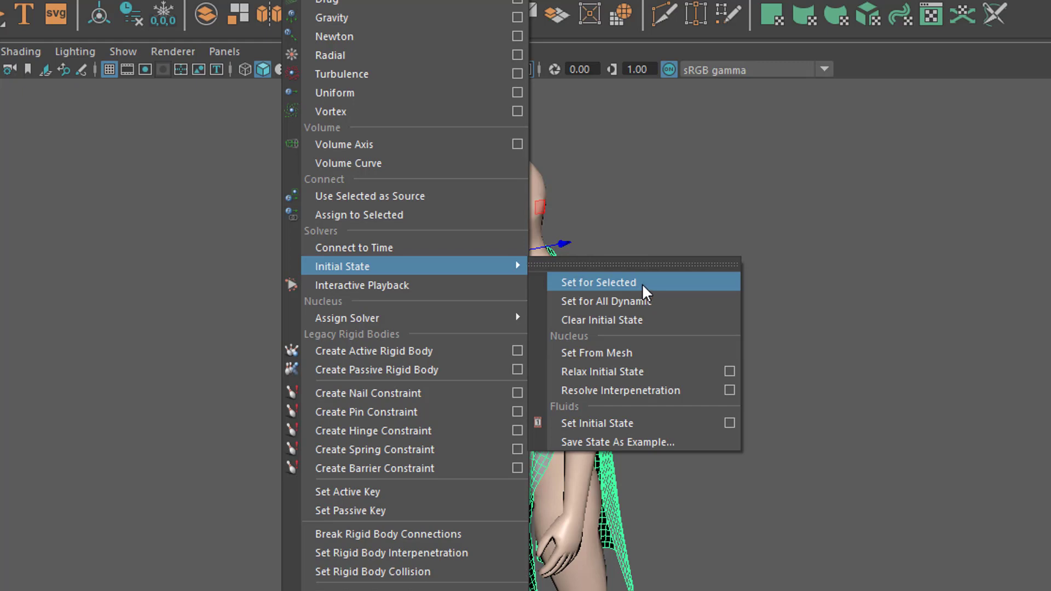
{"action": "left_click", "coordinate": [596, 282]}
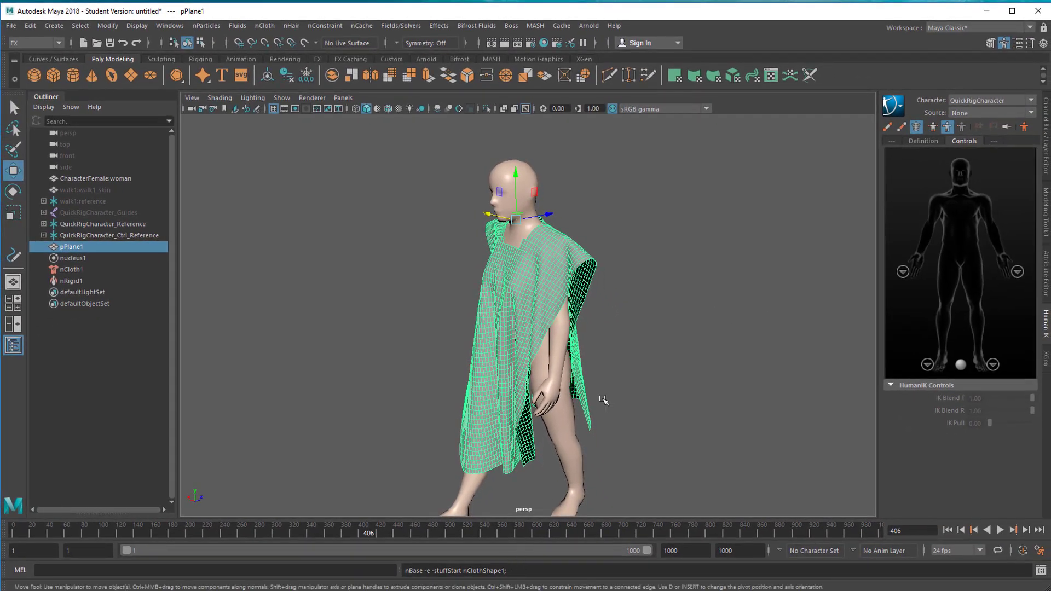
{"action": "mouse_move", "coordinate": [632, 294]}
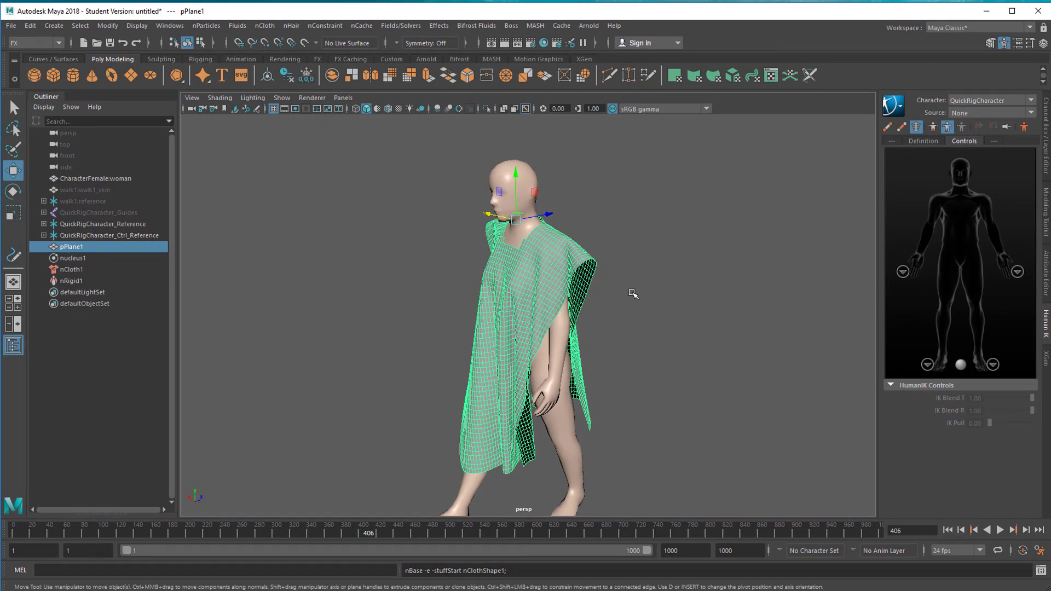
{"action": "mouse_move", "coordinate": [635, 284]}
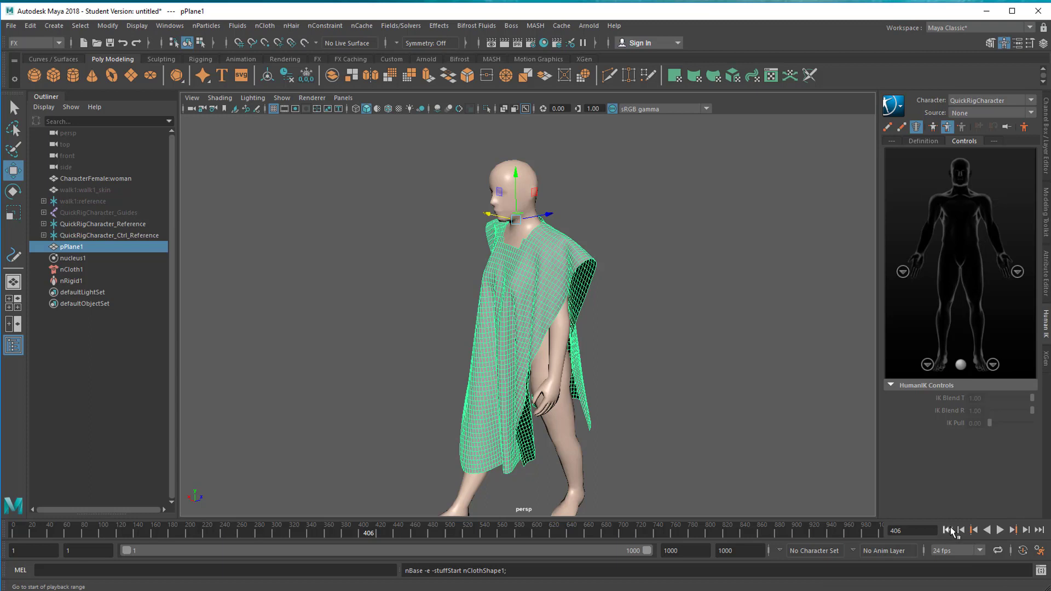
{"action": "left_click", "coordinate": [947, 529]}
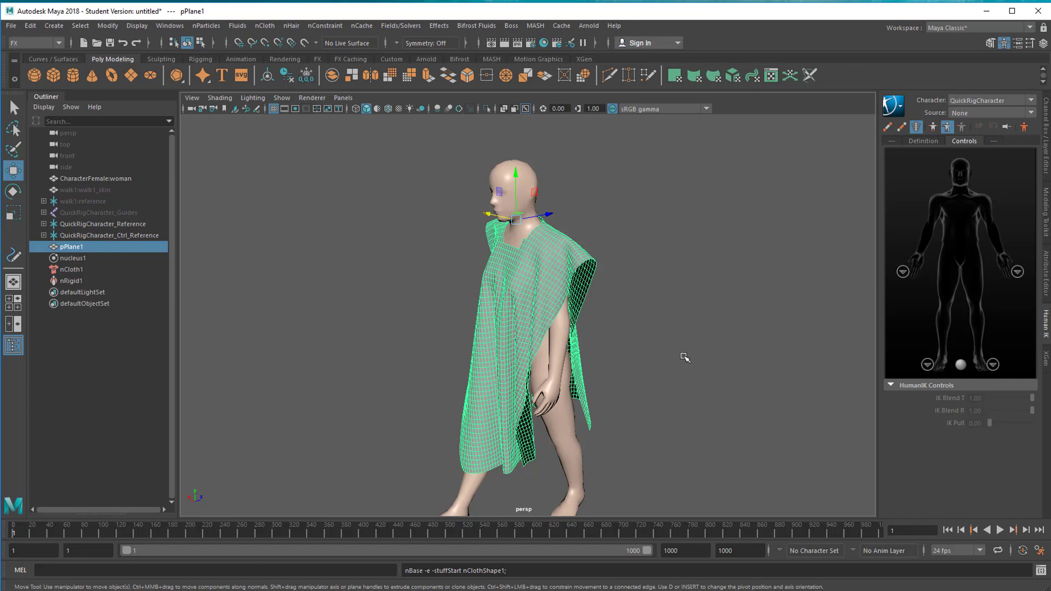
{"action": "left_click", "coordinate": [999, 529]}
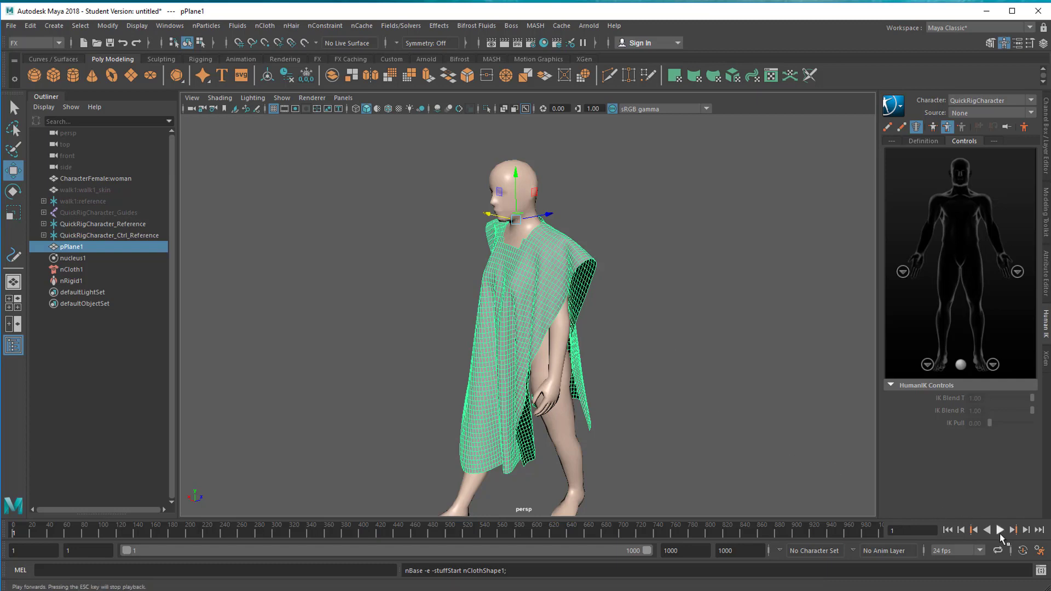
{"action": "left_click", "coordinate": [998, 529]}
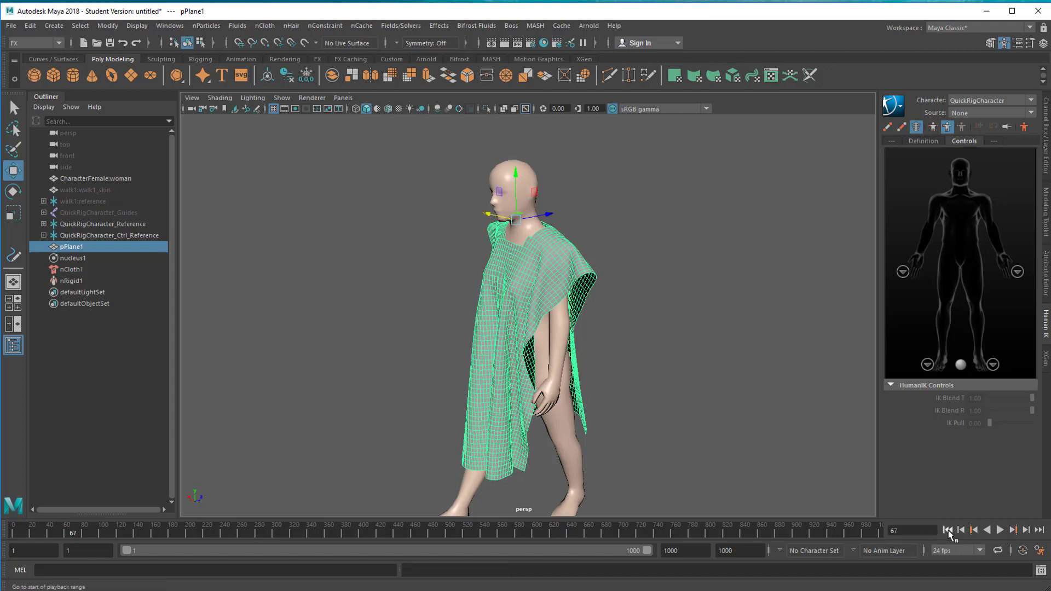
Rewind to frame 1 and set the HumanIK source to walk1:MocapExample
{"action": "left_click", "coordinate": [947, 529]}
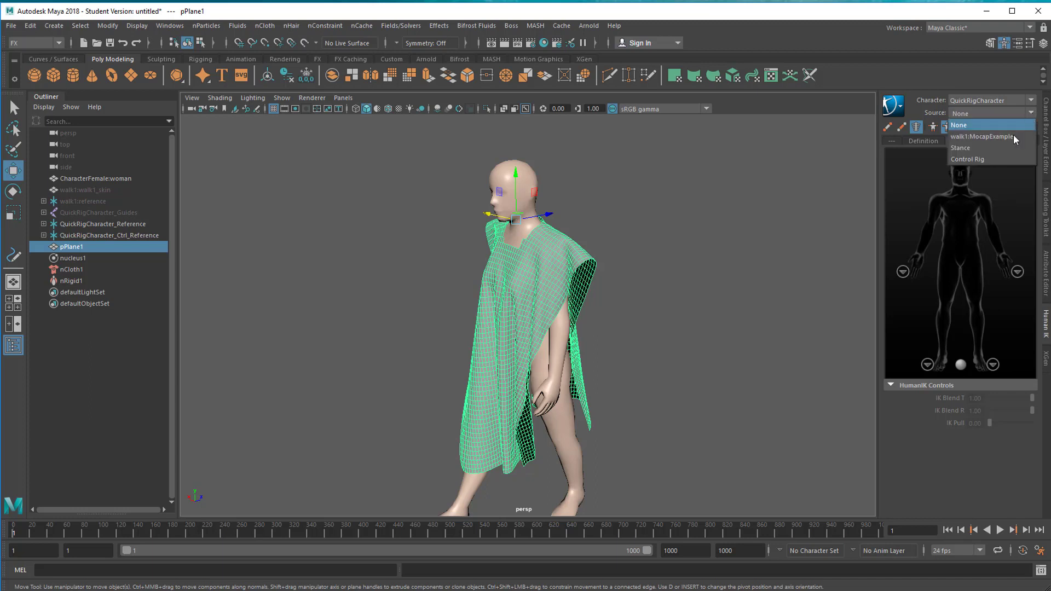
{"action": "mouse_move", "coordinate": [985, 136]}
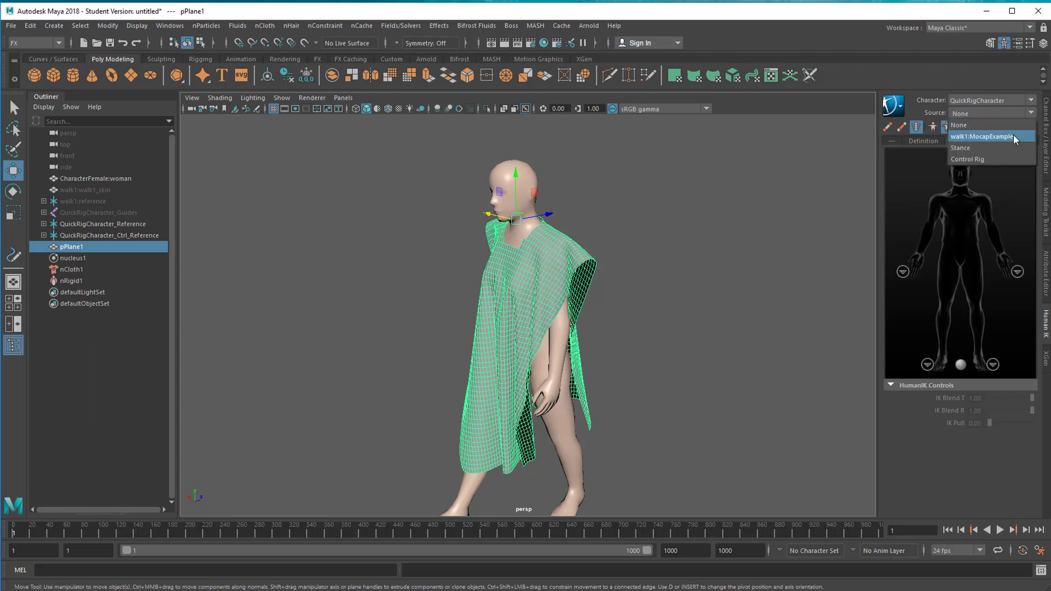
{"action": "left_click", "coordinate": [984, 136]}
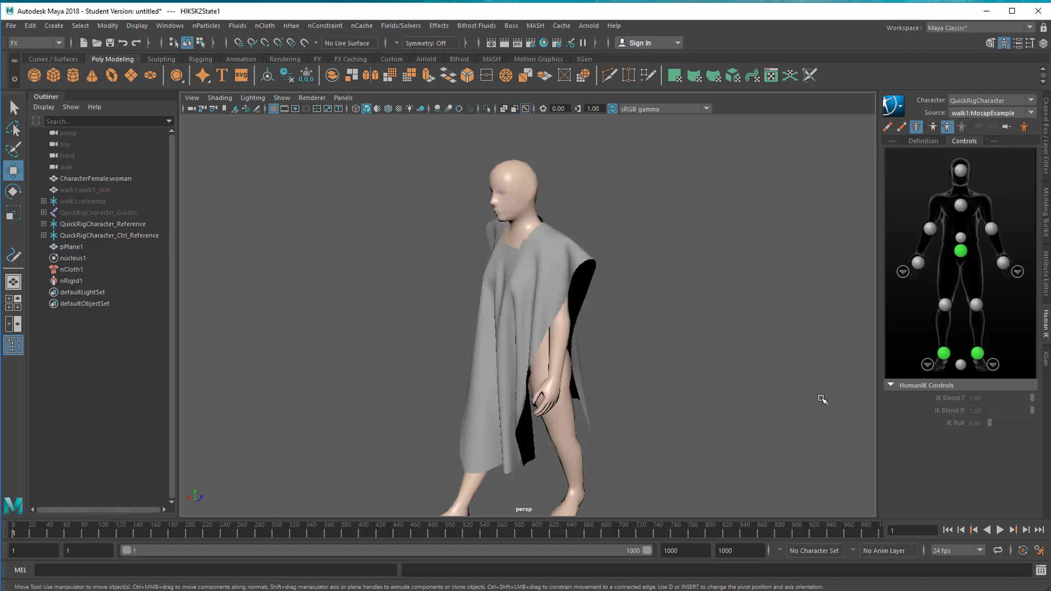
{"action": "mouse_move", "coordinate": [726, 452]}
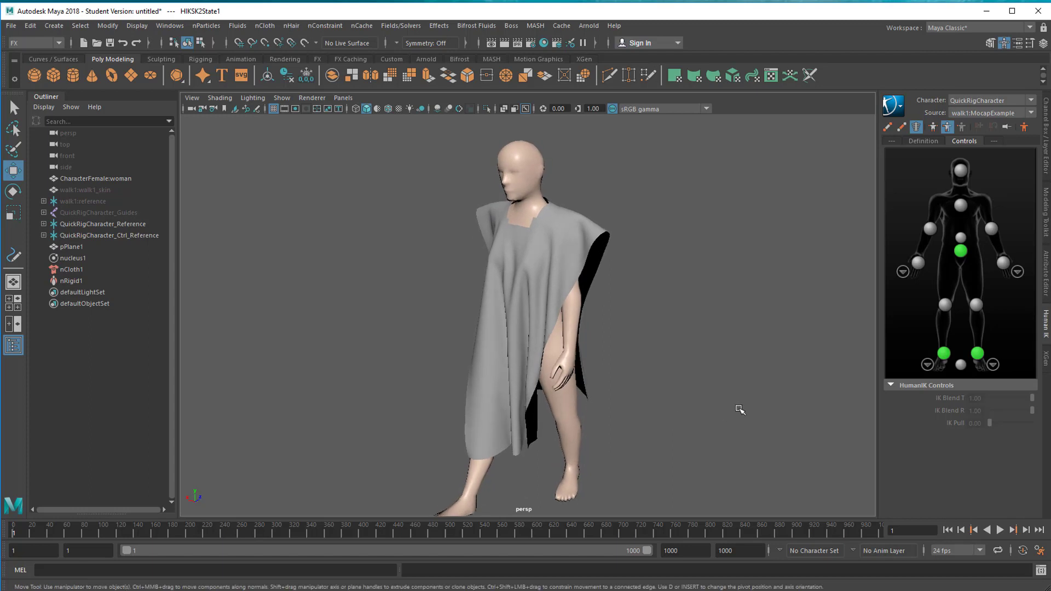
{"action": "mouse_move", "coordinate": [641, 281]}
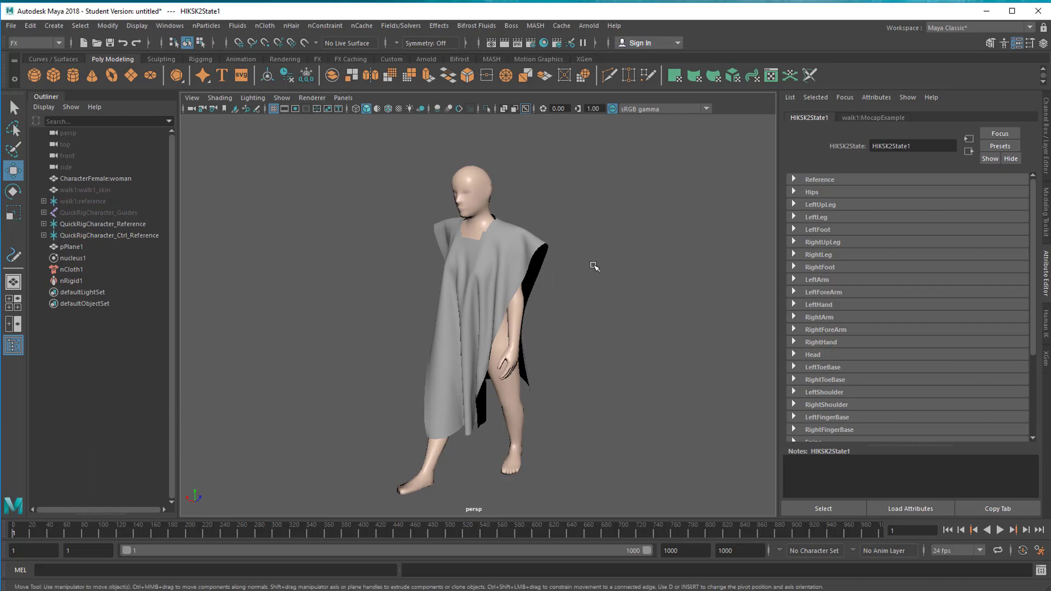
Select nCloth1 in the Outliner to show nClothShape1's Dynamic Properties
{"action": "left_click", "coordinate": [71, 268]}
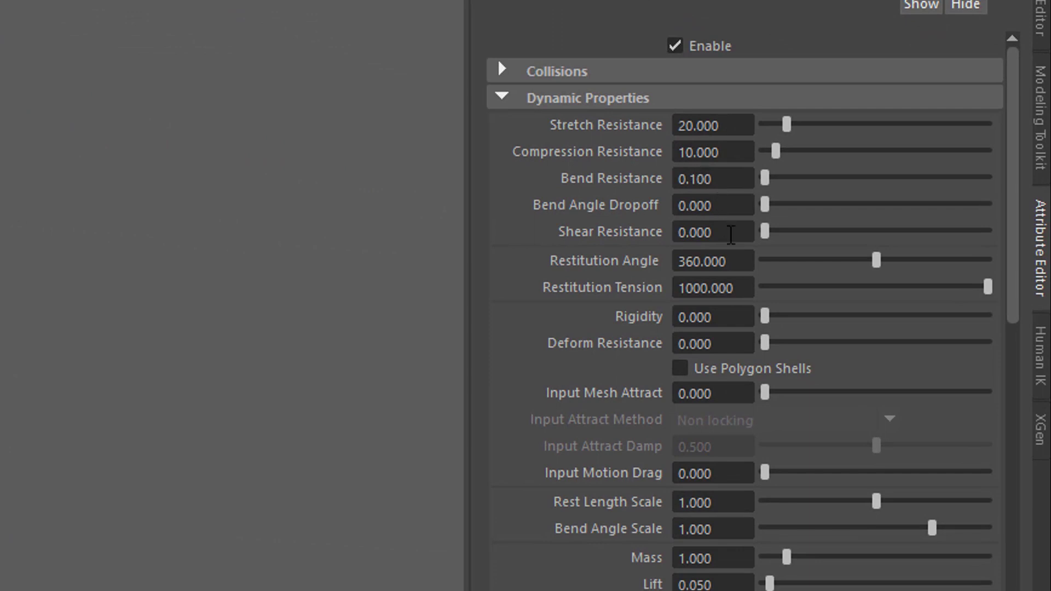
{"action": "mouse_move", "coordinate": [775, 343]}
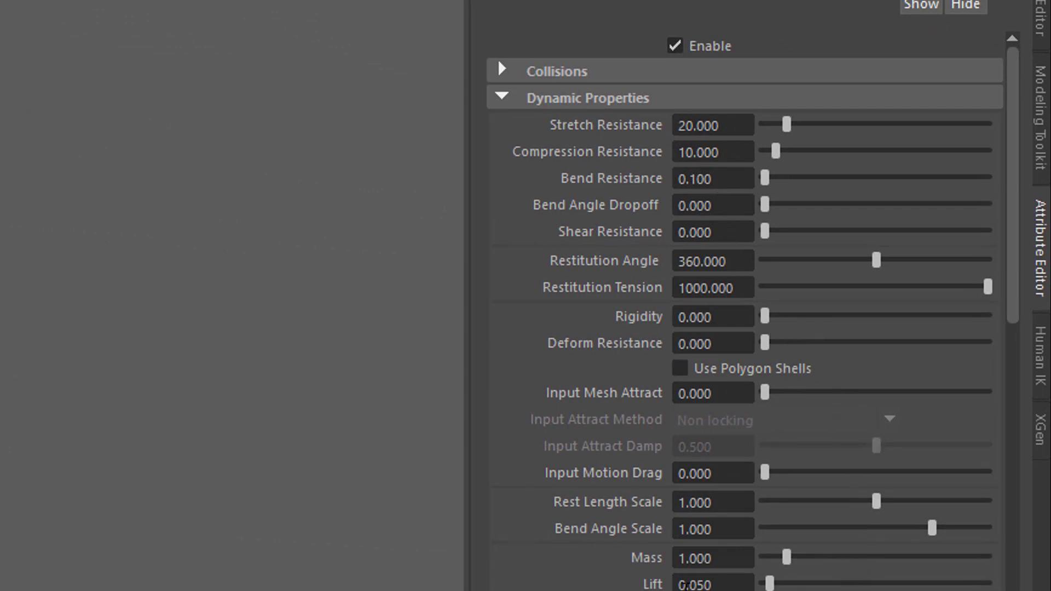
{"action": "mouse_move", "coordinate": [672, 545]}
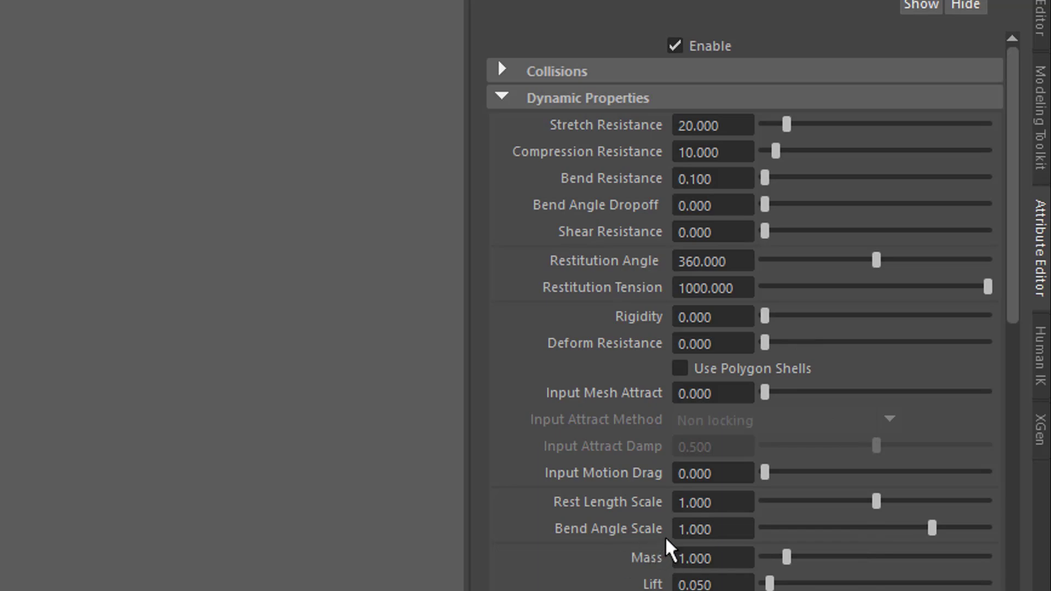
{"action": "mouse_move", "coordinate": [664, 537]}
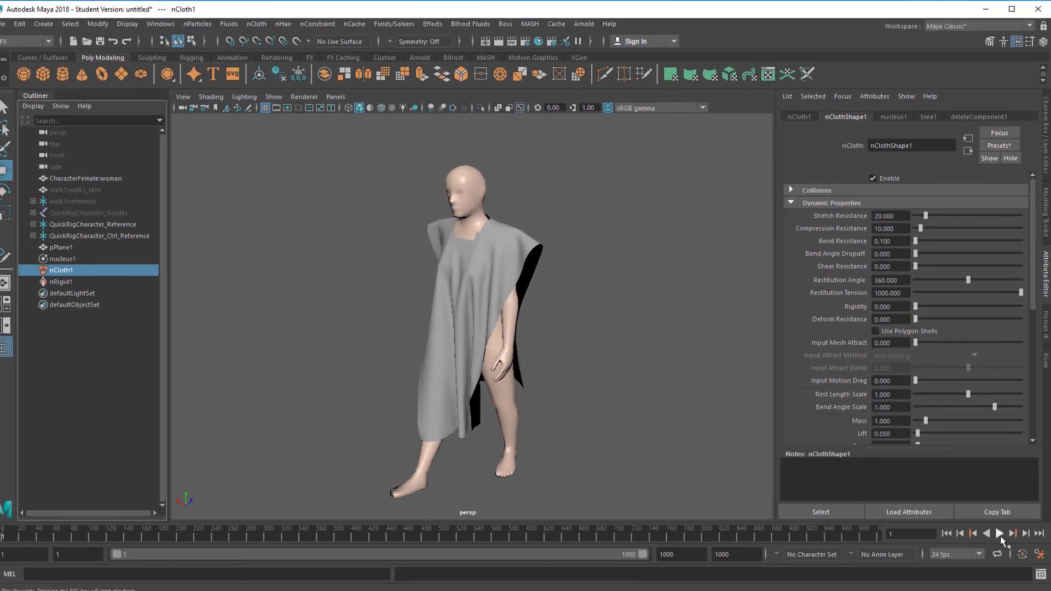
Play the walking cloth simulation, watch the poncho fly away, and stop near frame 164
{"action": "left_click", "coordinate": [999, 535]}
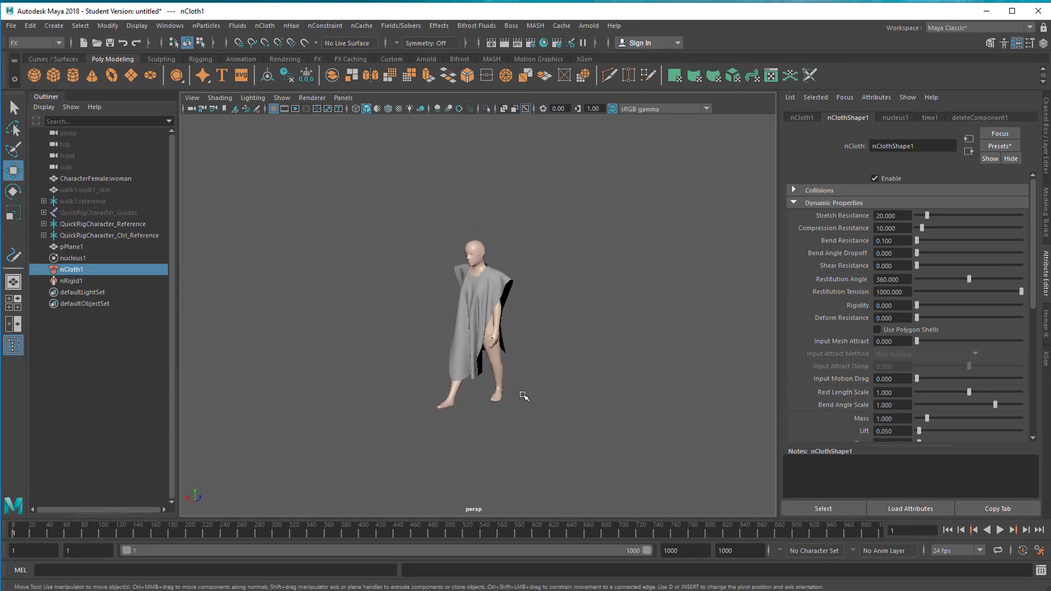
{"action": "left_click", "coordinate": [987, 529]}
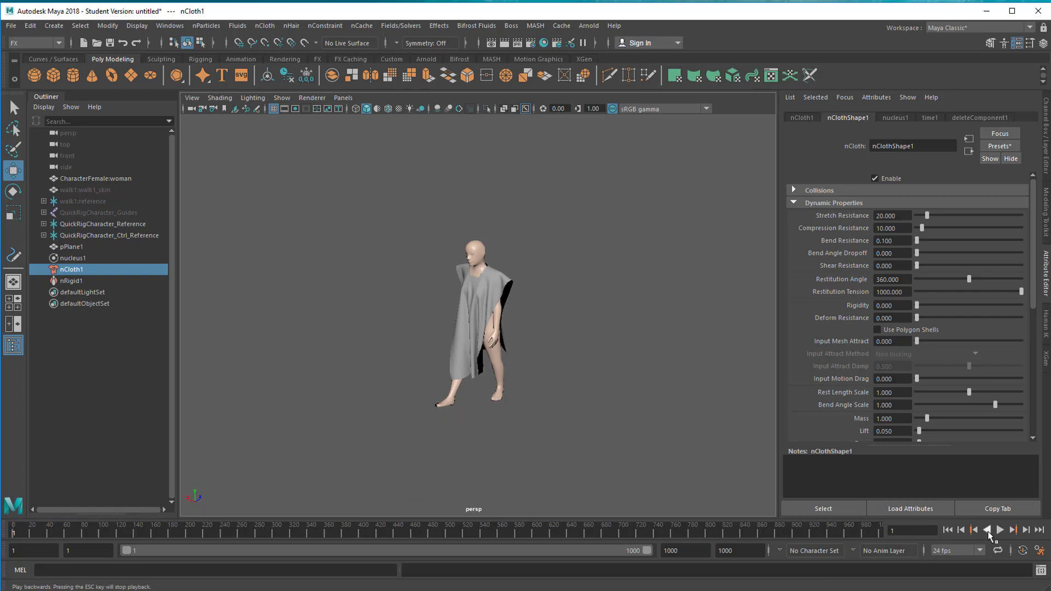
{"action": "left_click", "coordinate": [1012, 531]}
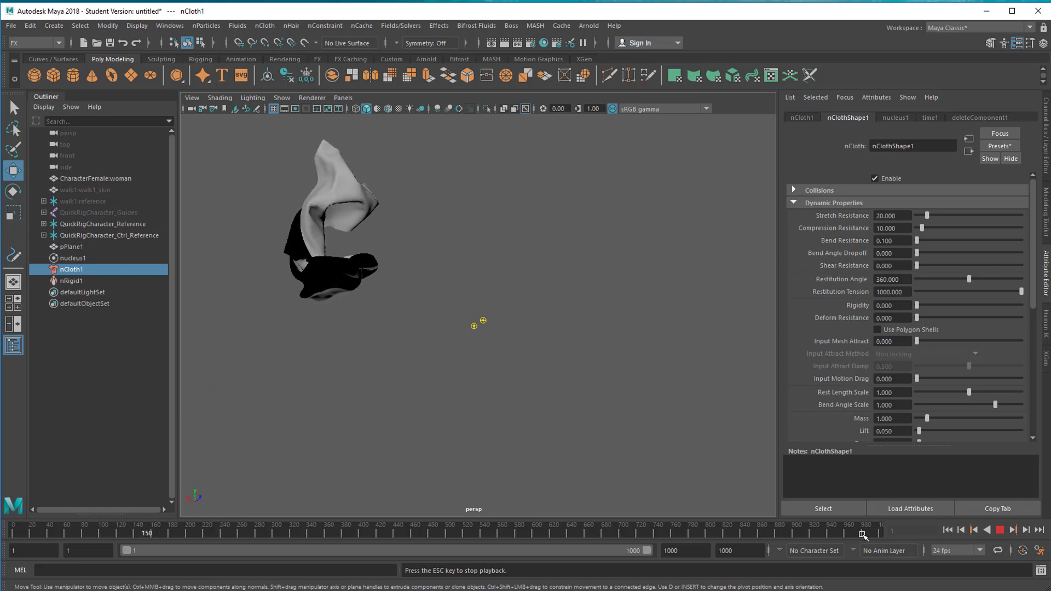
{"action": "left_click", "coordinate": [1001, 530]}
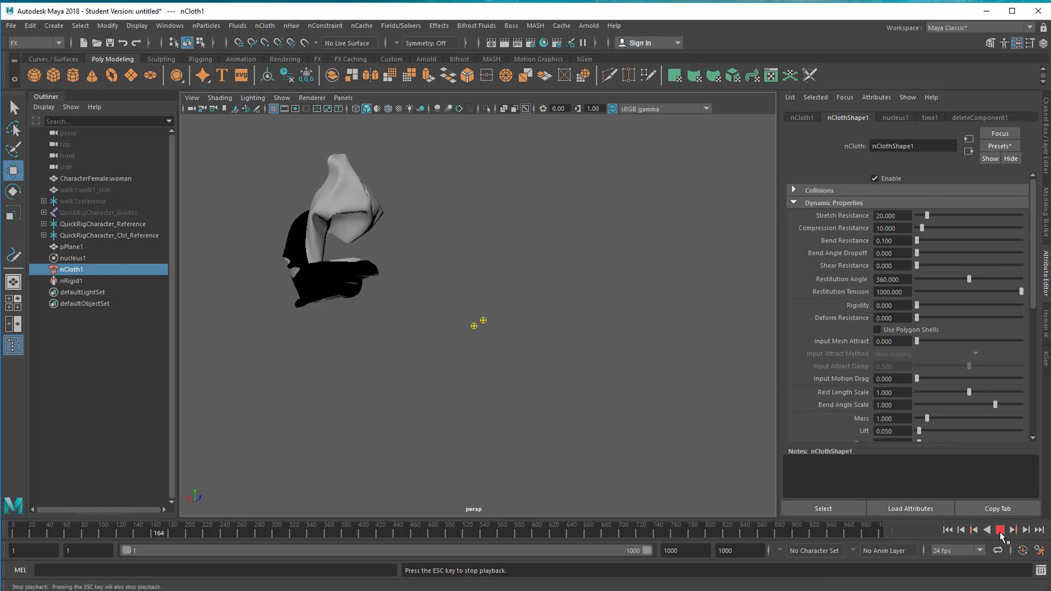
{"action": "left_click", "coordinate": [1001, 529]}
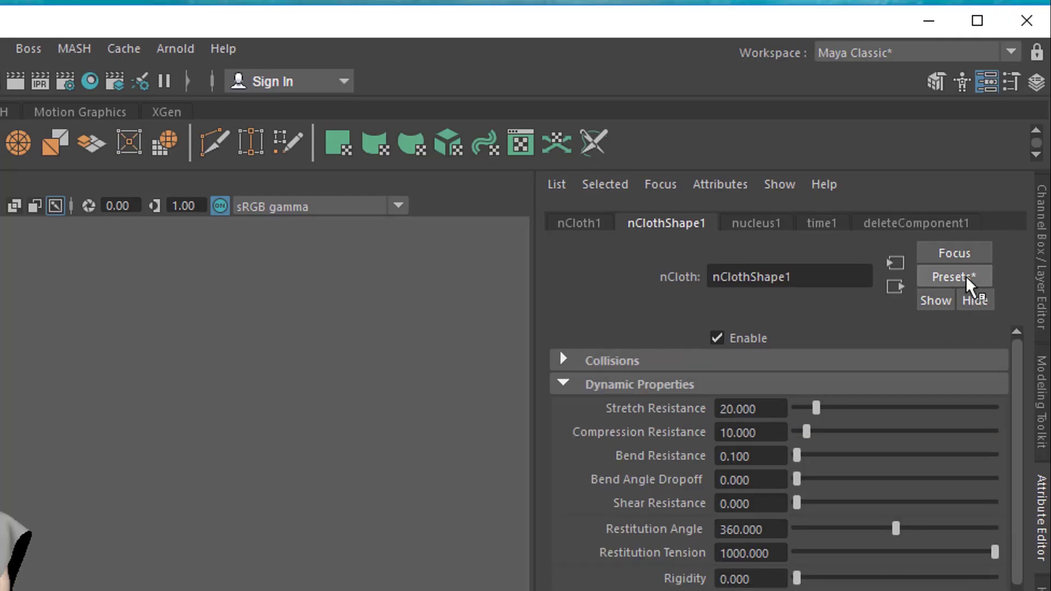
Open the nClothShape1 Presets list of cloth materials like burlap, chiffon and heavyDenim
{"action": "left_click", "coordinate": [953, 276]}
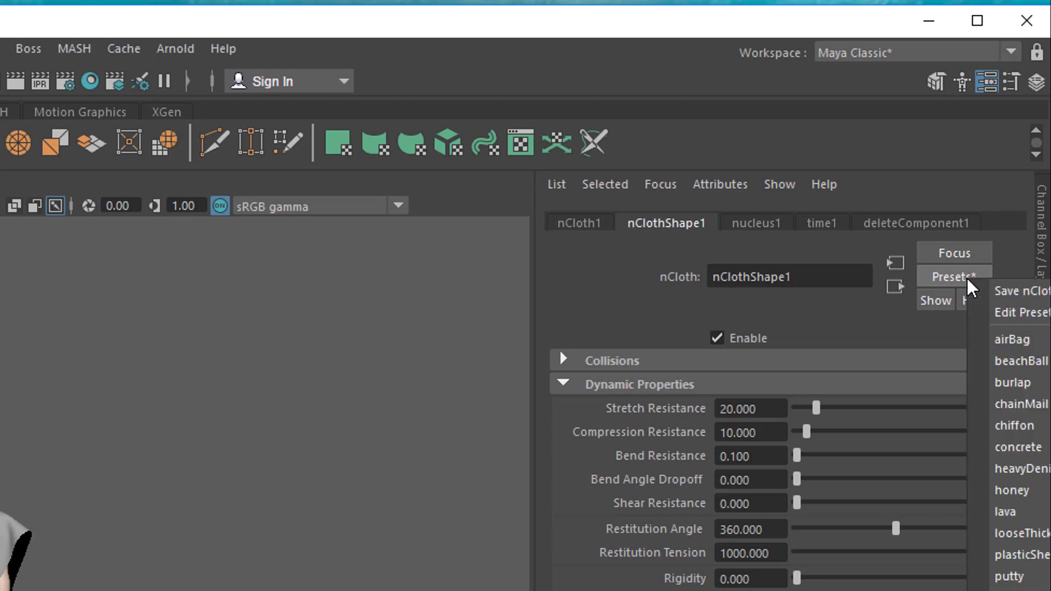
{"action": "mouse_move", "coordinate": [974, 352]}
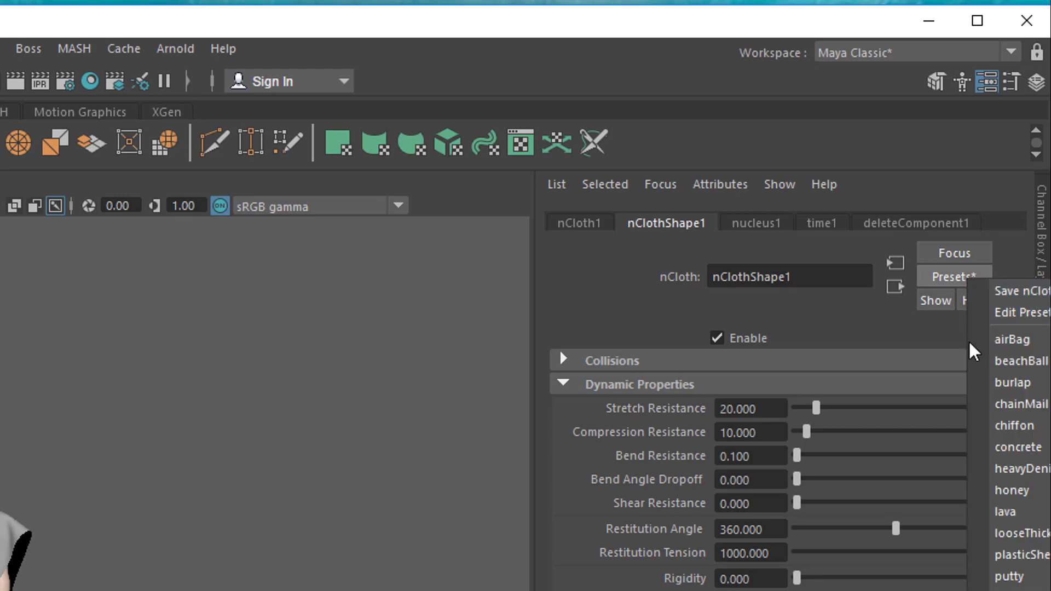
{"action": "mouse_move", "coordinate": [1019, 447]}
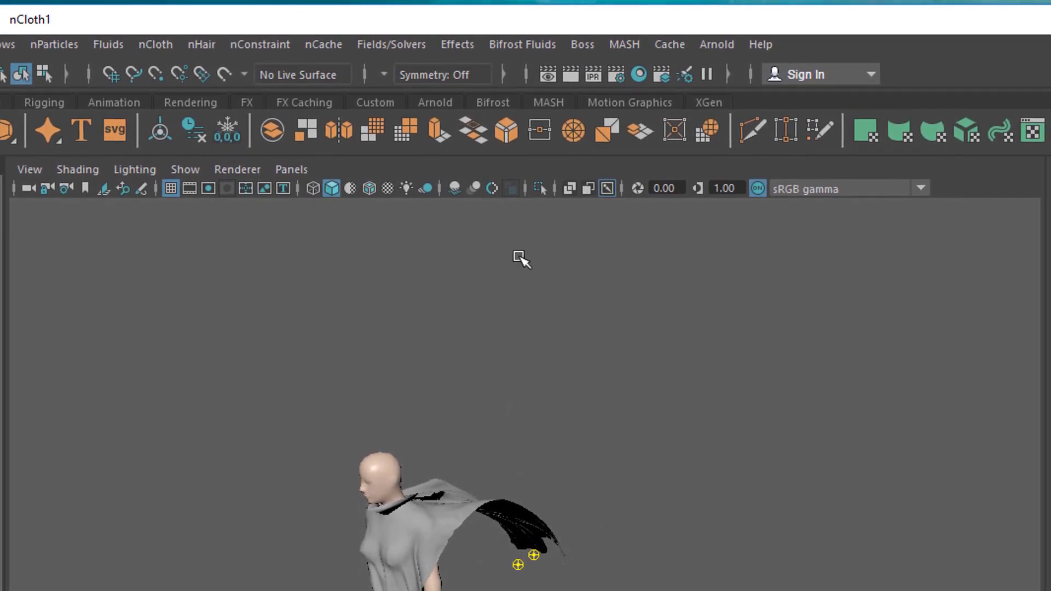
{"action": "mouse_move", "coordinate": [465, 84]}
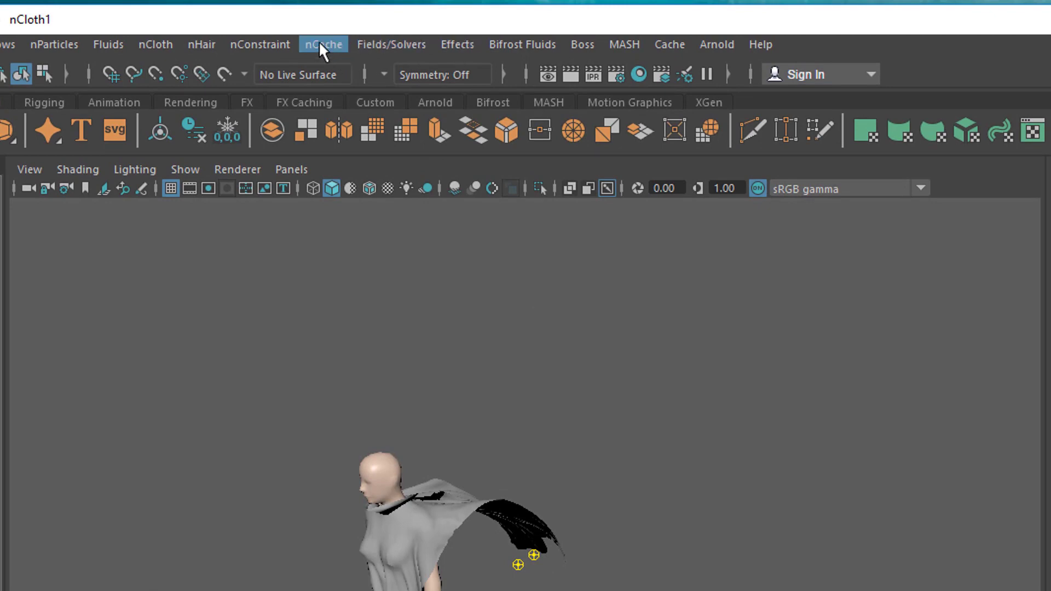
Open the nCache menu's Create New Cache > nObject options for the poncho cloth
{"action": "left_click", "coordinate": [323, 45]}
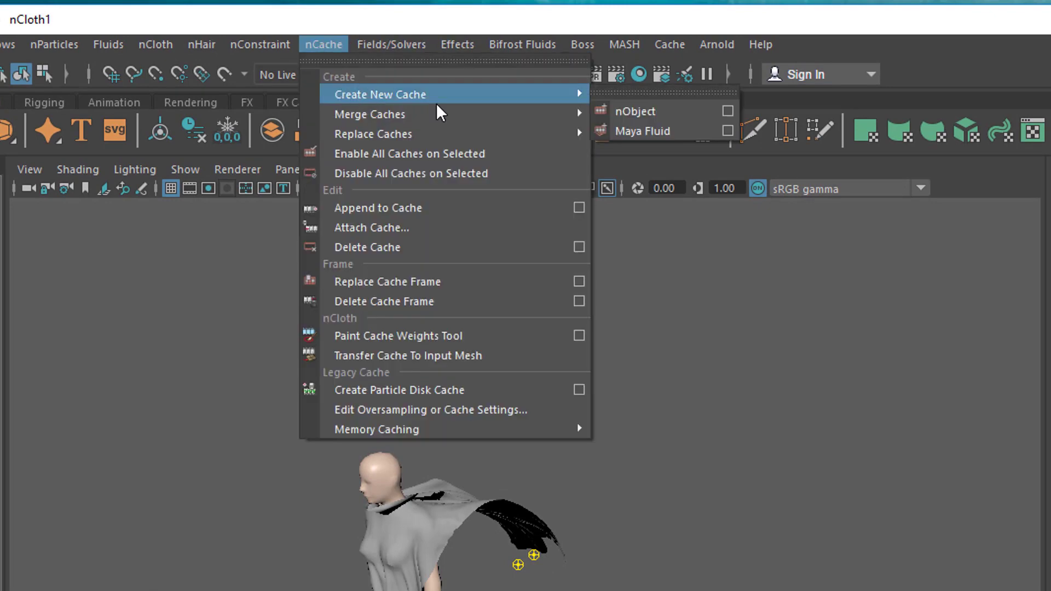
{"action": "mouse_move", "coordinate": [520, 99]}
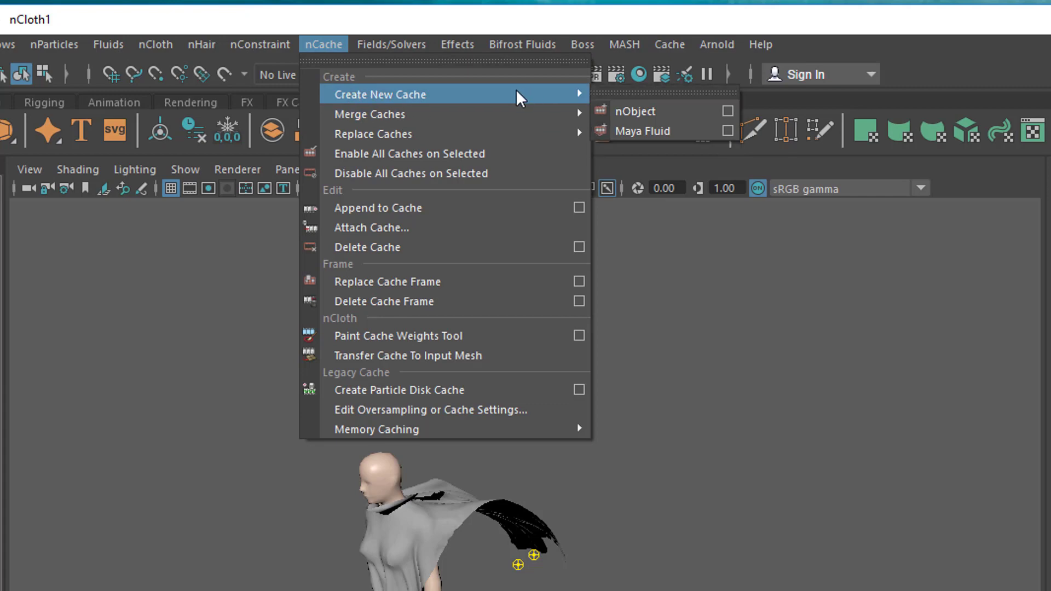
{"action": "mouse_move", "coordinate": [640, 111]}
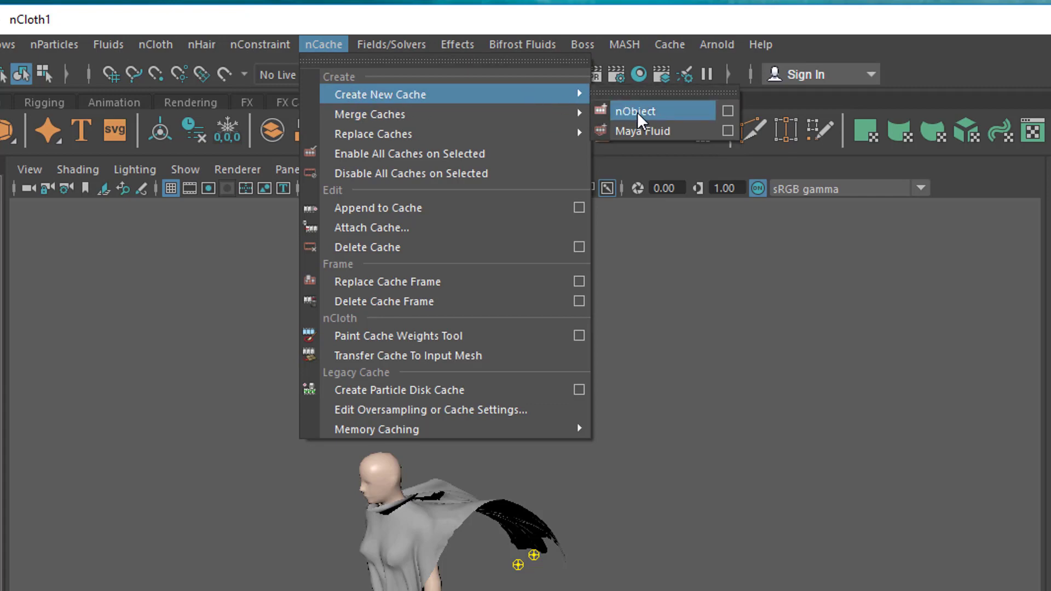